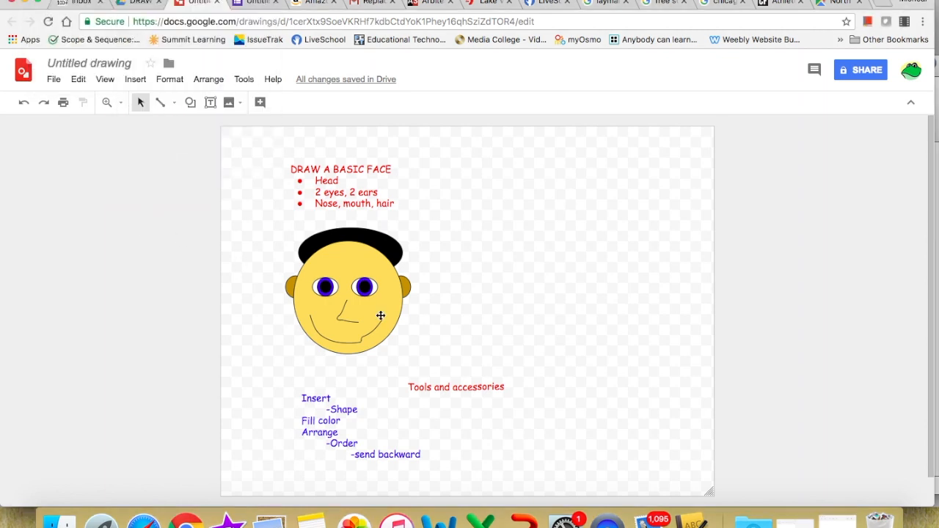
{"action": "mouse_move", "coordinate": [484, 321]}
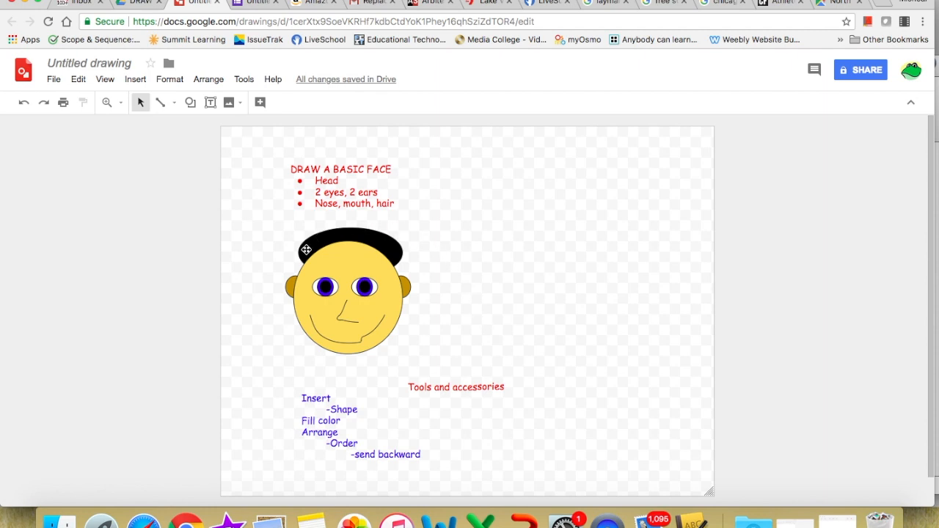
{"action": "mouse_move", "coordinate": [380, 326]}
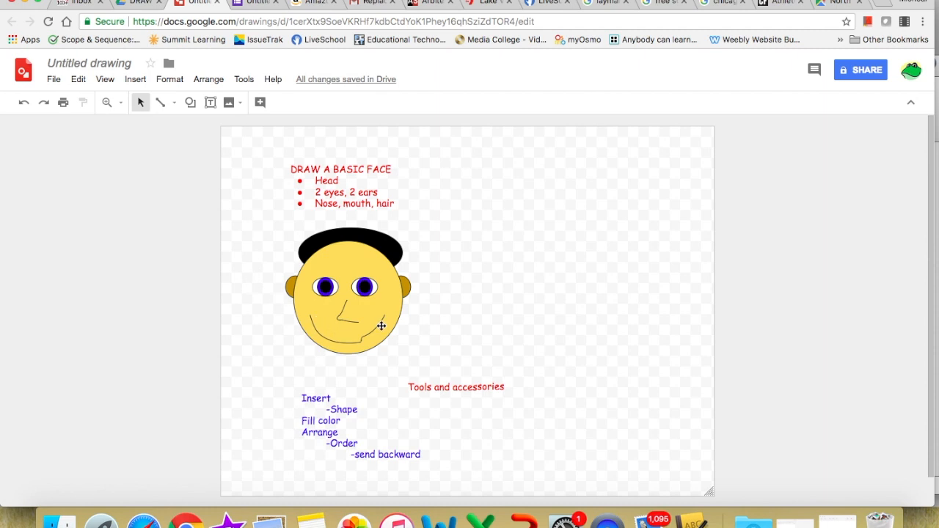
{"action": "mouse_move", "coordinate": [400, 336]}
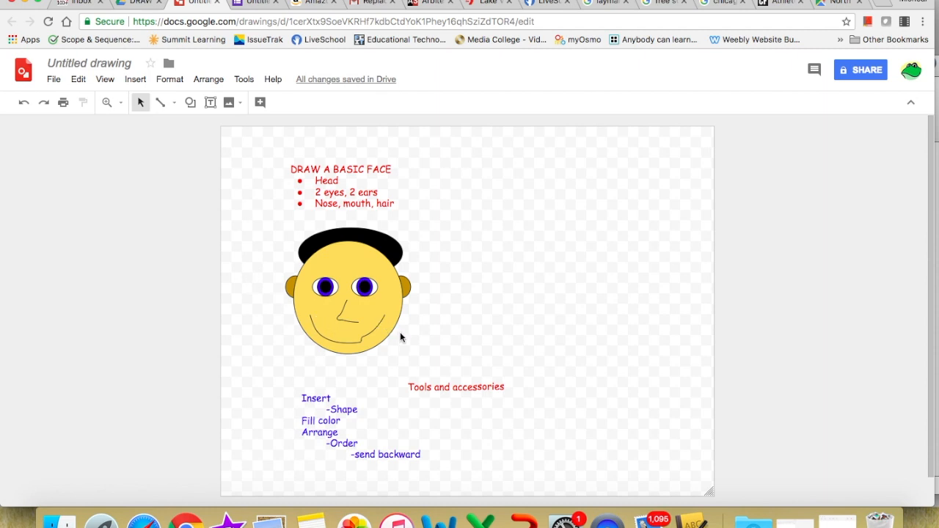
{"action": "mouse_move", "coordinate": [336, 405]}
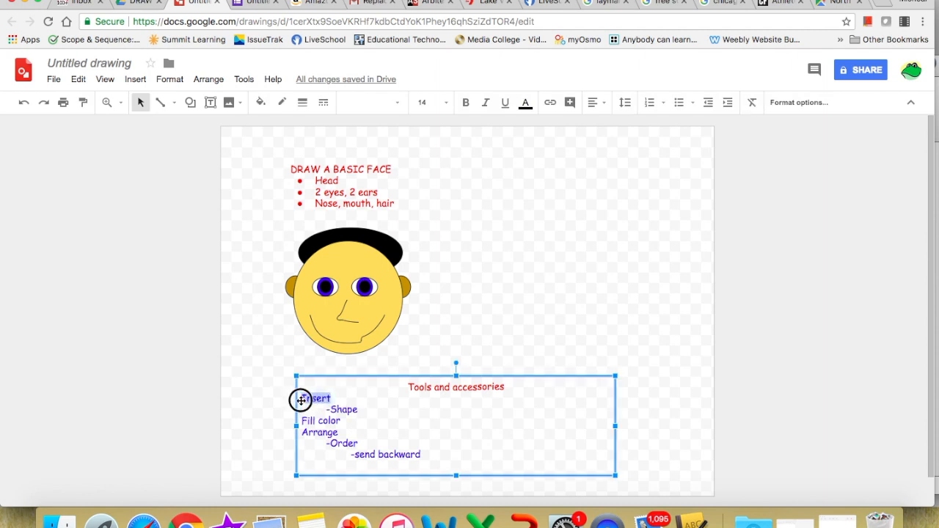
Explore the Insert, Shape and Arrange menus while highlighting them in the tool notes
{"action": "double_click", "coordinate": [315, 398]}
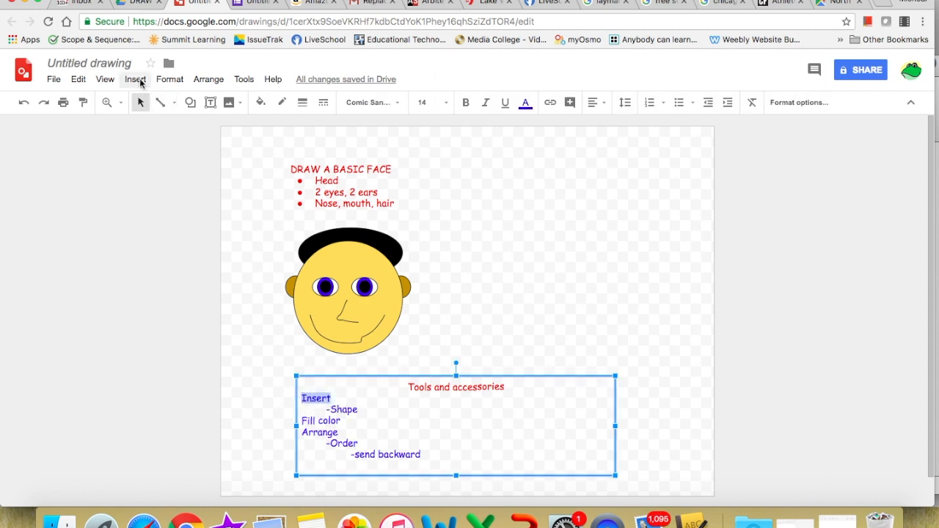
{"action": "left_click", "coordinate": [134, 79]}
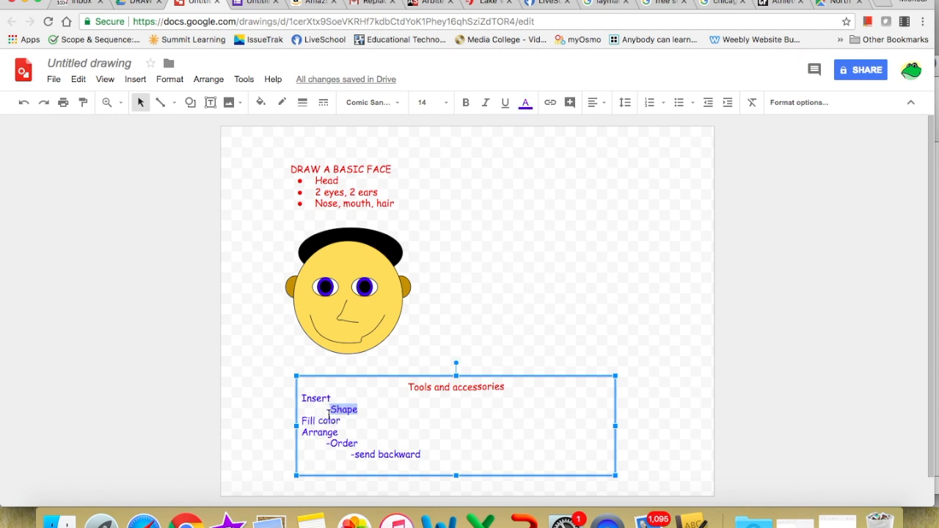
{"action": "left_click", "coordinate": [135, 79]}
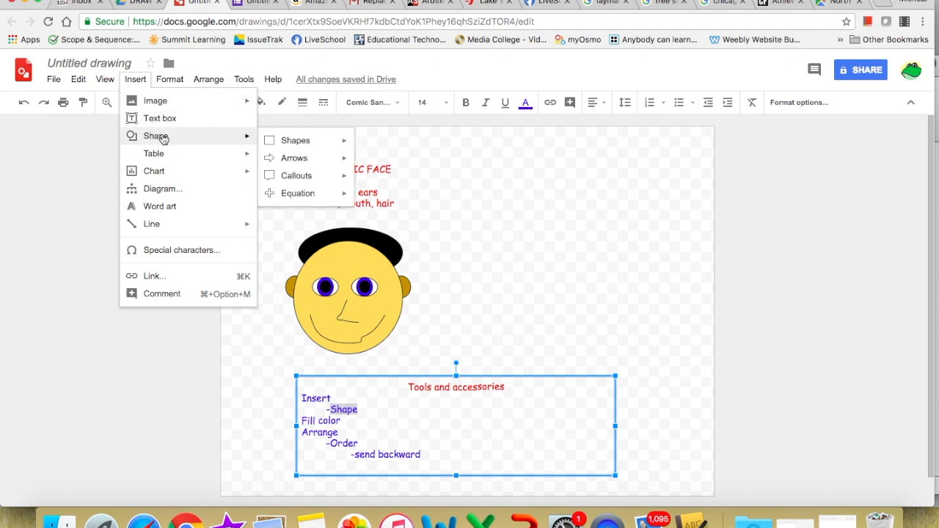
{"action": "left_click", "coordinate": [295, 140]}
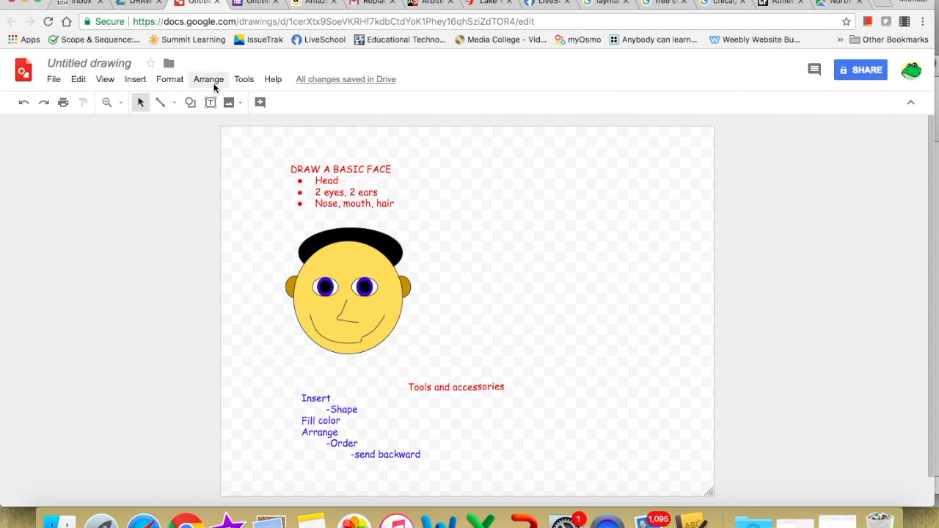
{"action": "left_click", "coordinate": [208, 79]}
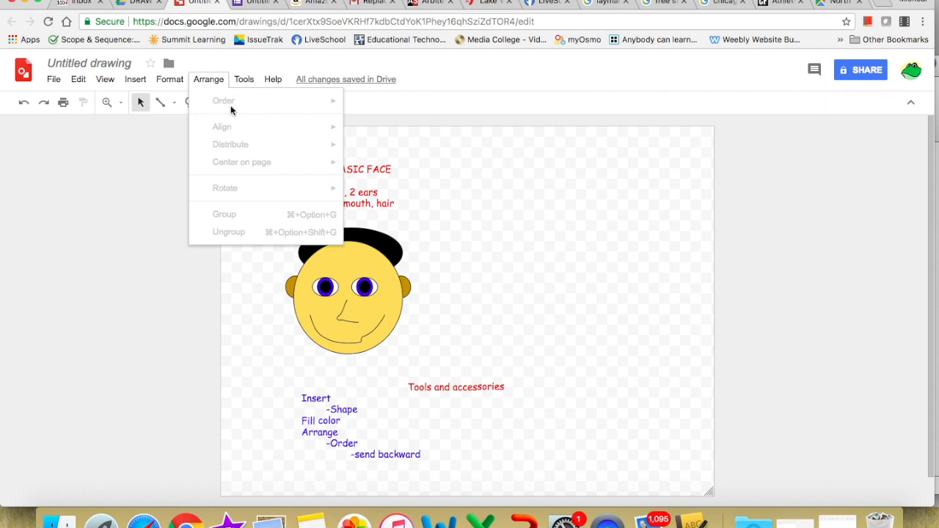
{"action": "mouse_move", "coordinate": [210, 111]}
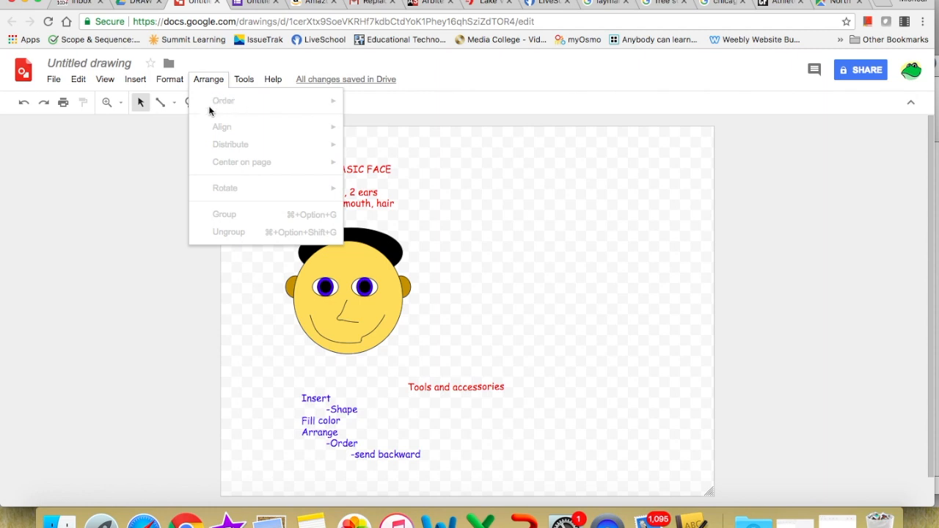
{"action": "mouse_move", "coordinate": [236, 106]}
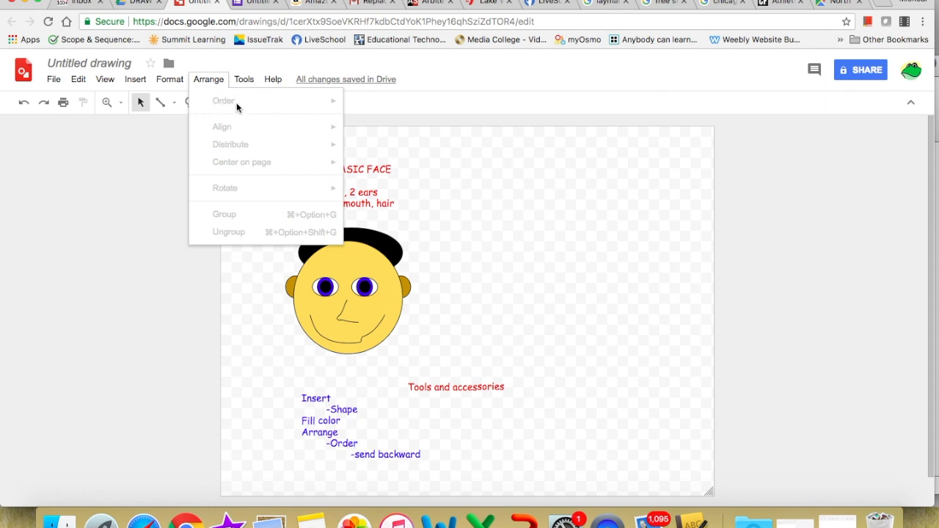
{"action": "mouse_move", "coordinate": [225, 97]}
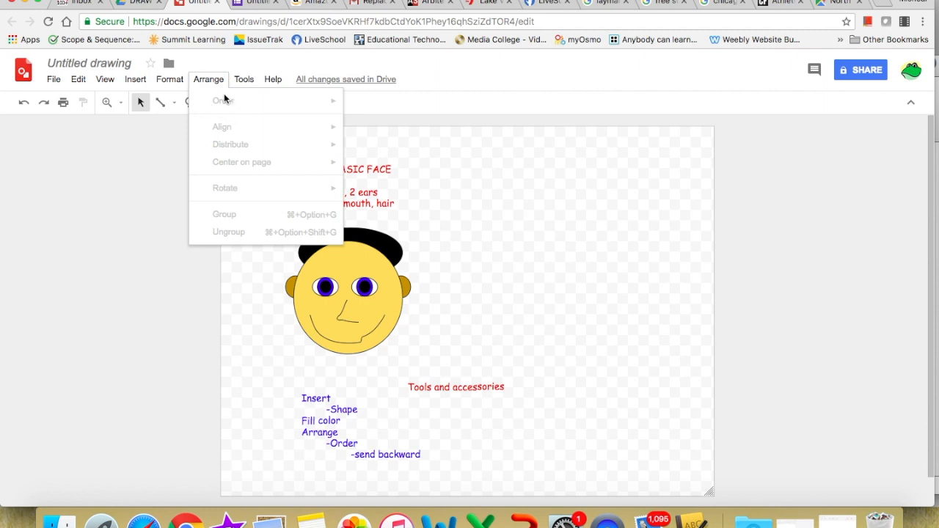
{"action": "mouse_move", "coordinate": [232, 108]}
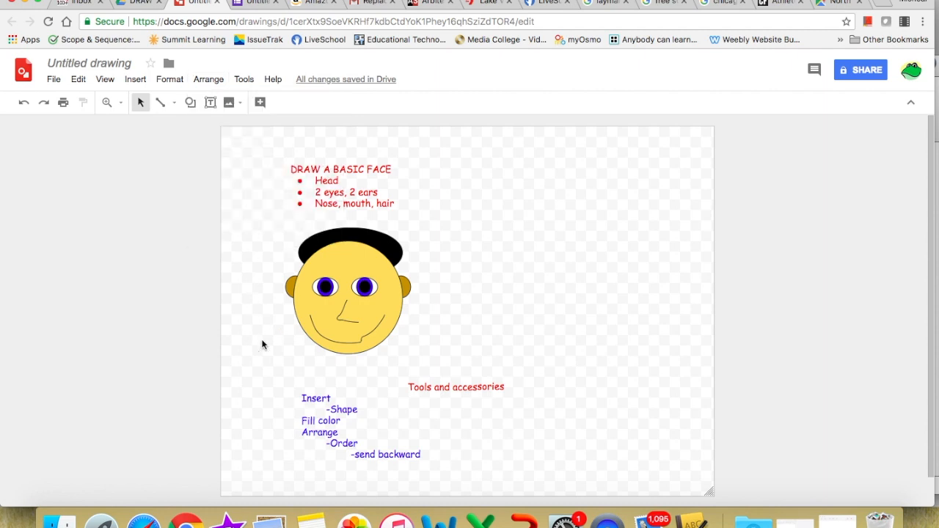
{"action": "mouse_move", "coordinate": [393, 174]}
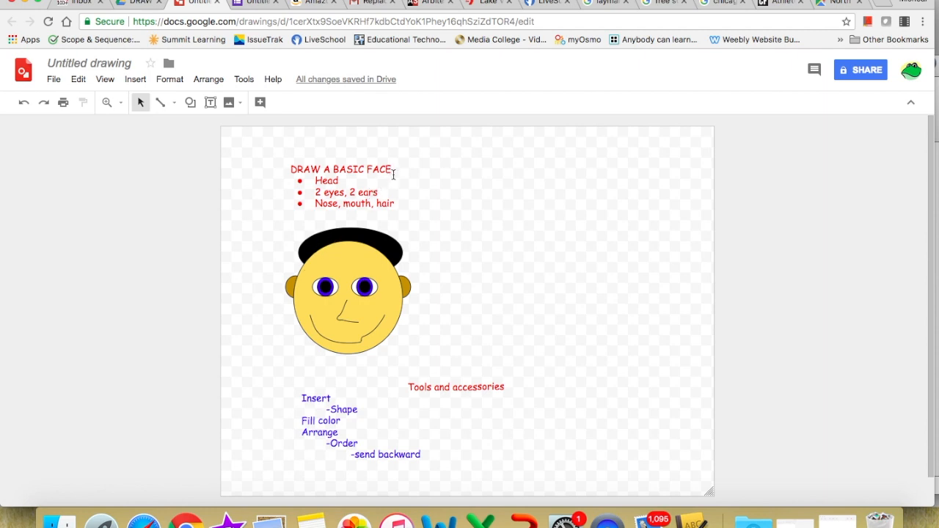
{"action": "mouse_move", "coordinate": [345, 185]}
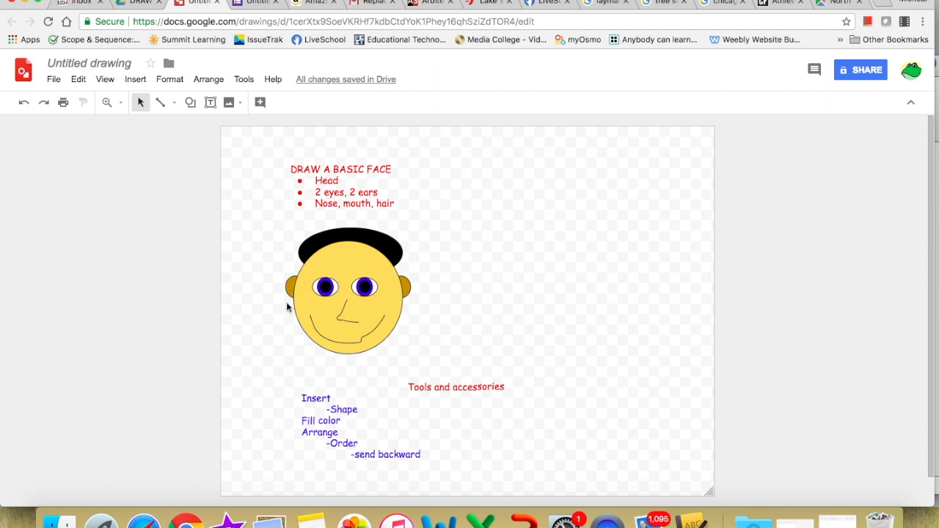
{"action": "mouse_move", "coordinate": [418, 292]}
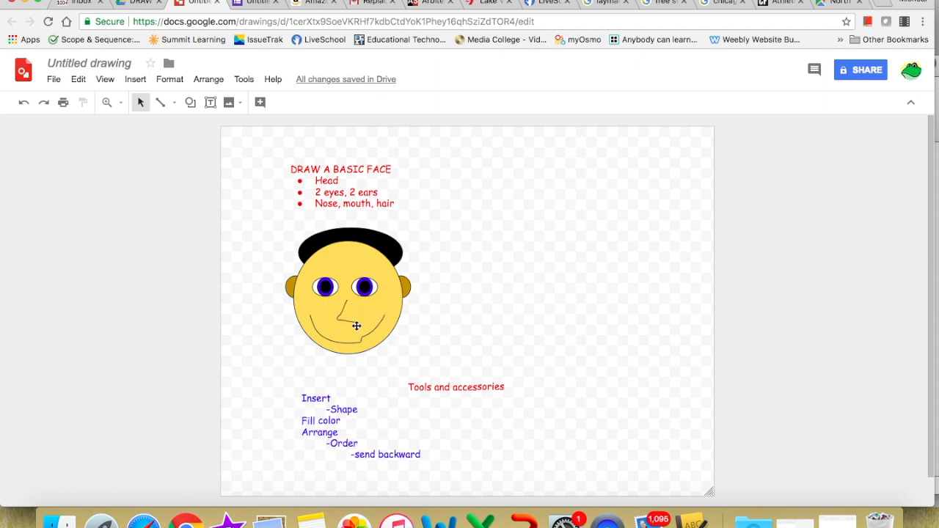
{"action": "mouse_move", "coordinate": [374, 325]}
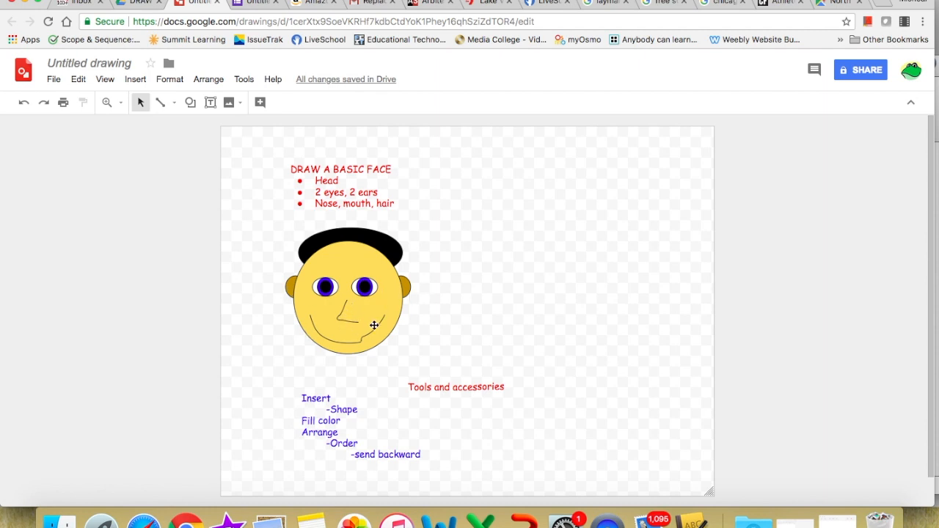
{"action": "mouse_move", "coordinate": [292, 270]}
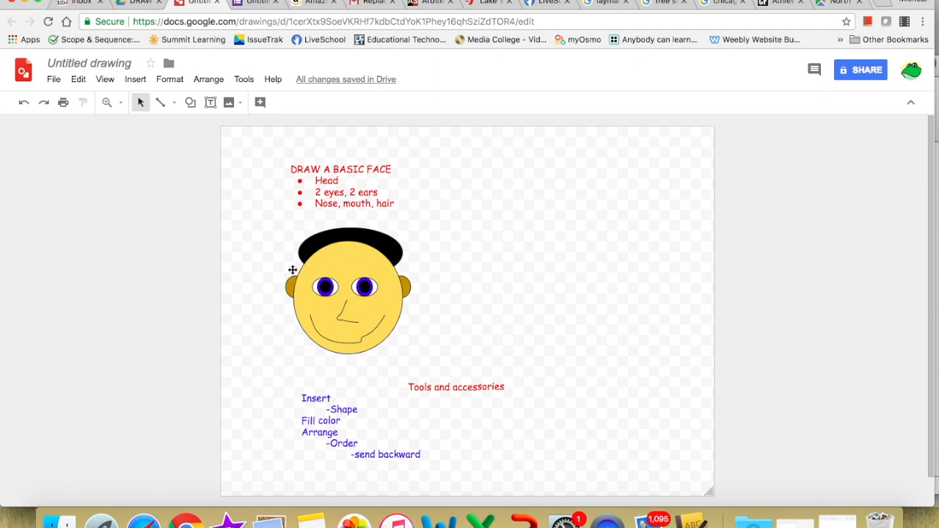
{"action": "mouse_move", "coordinate": [458, 206]}
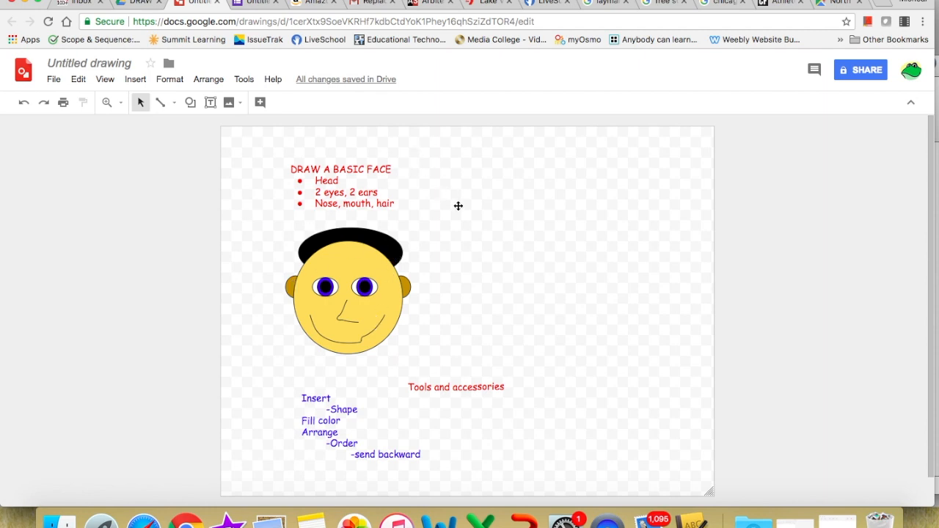
{"action": "mouse_move", "coordinate": [207, 179]}
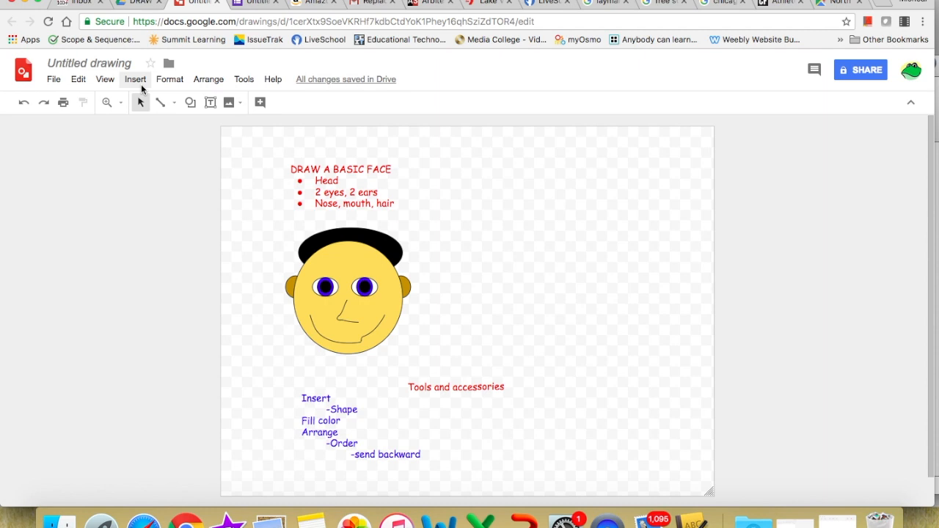
Bring up the Insert > Shape gallery of basic shapes for the new head oval
{"action": "left_click", "coordinate": [135, 79]}
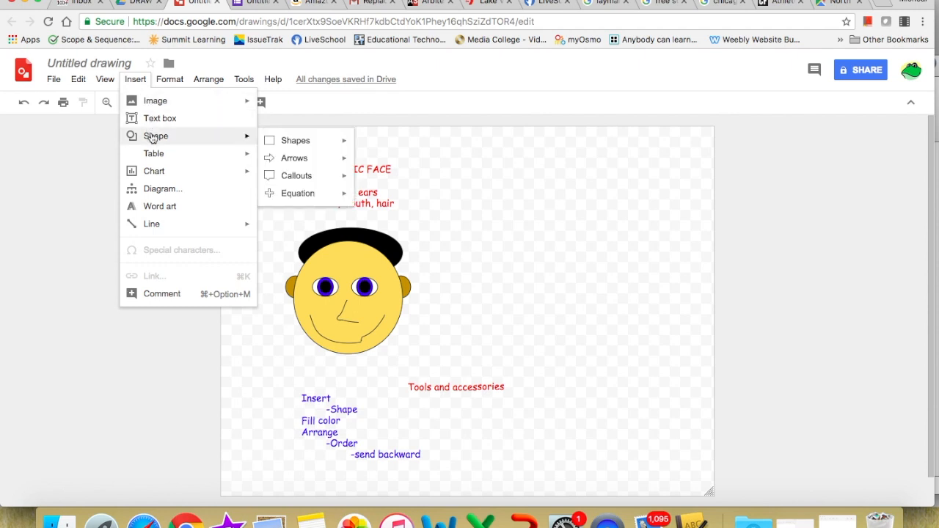
{"action": "left_click", "coordinate": [295, 140]}
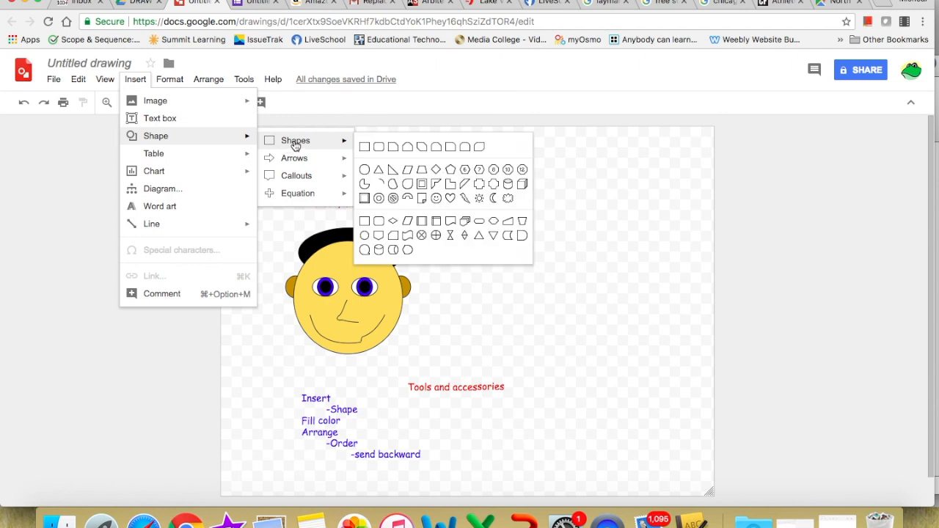
{"action": "mouse_move", "coordinate": [363, 170]}
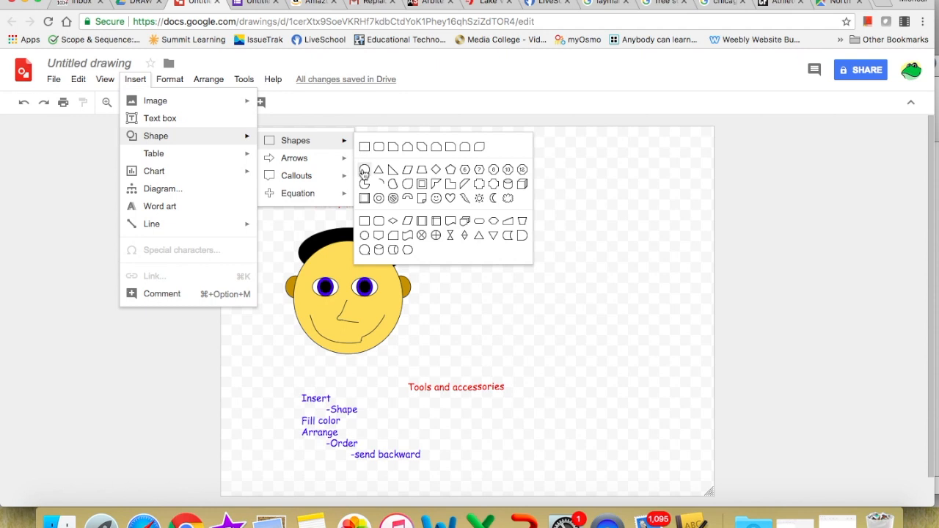
{"action": "mouse_move", "coordinate": [363, 169]}
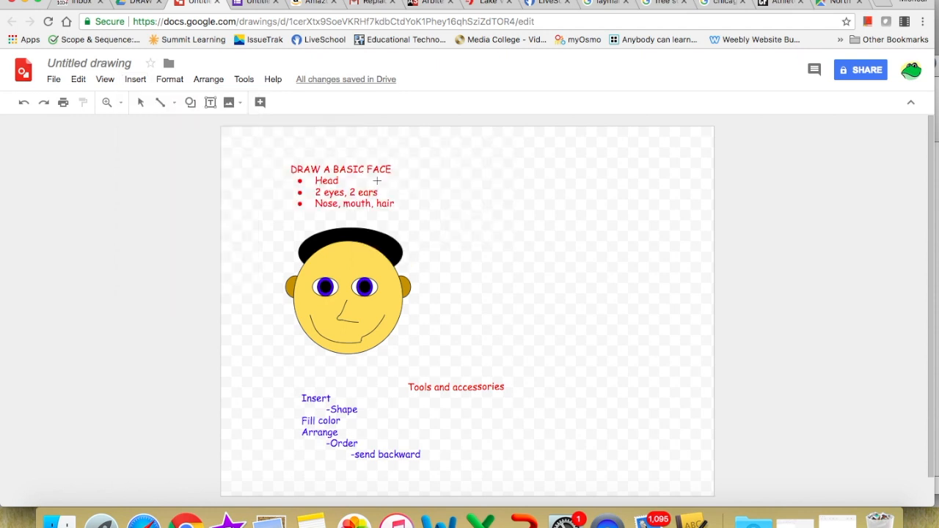
{"action": "mouse_move", "coordinate": [515, 261]}
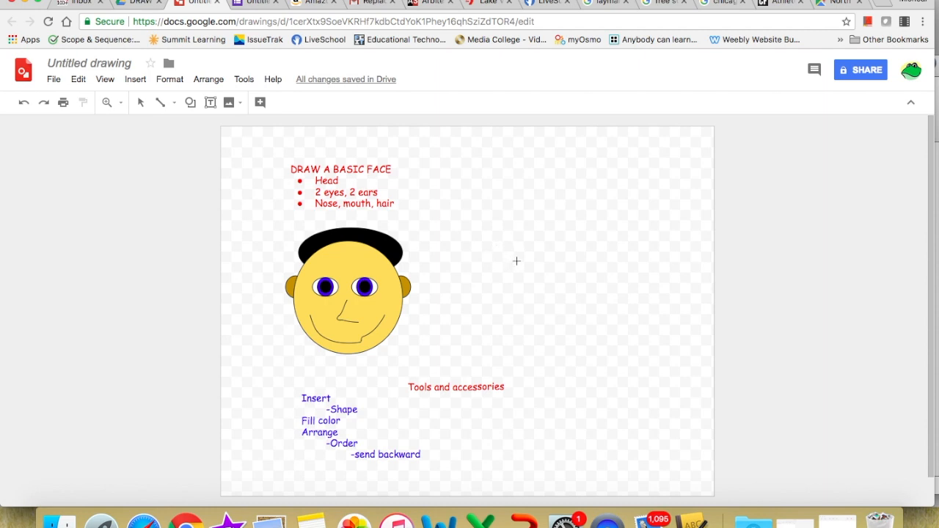
{"action": "mouse_move", "coordinate": [473, 269]}
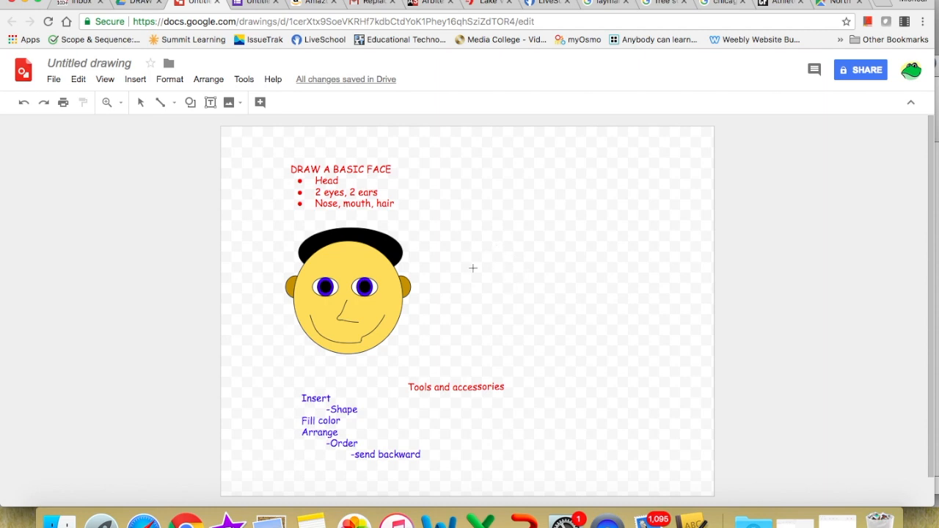
{"action": "mouse_move", "coordinate": [513, 279]}
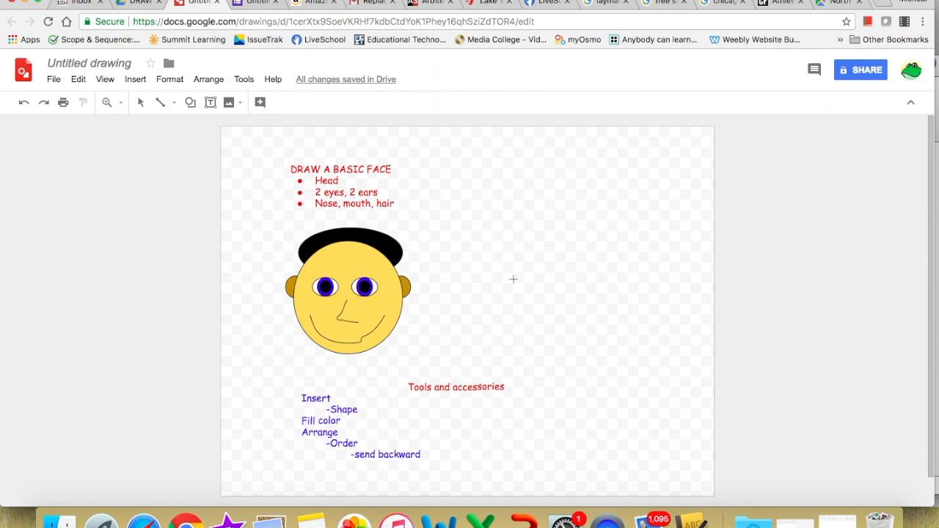
{"action": "mouse_move", "coordinate": [512, 281]}
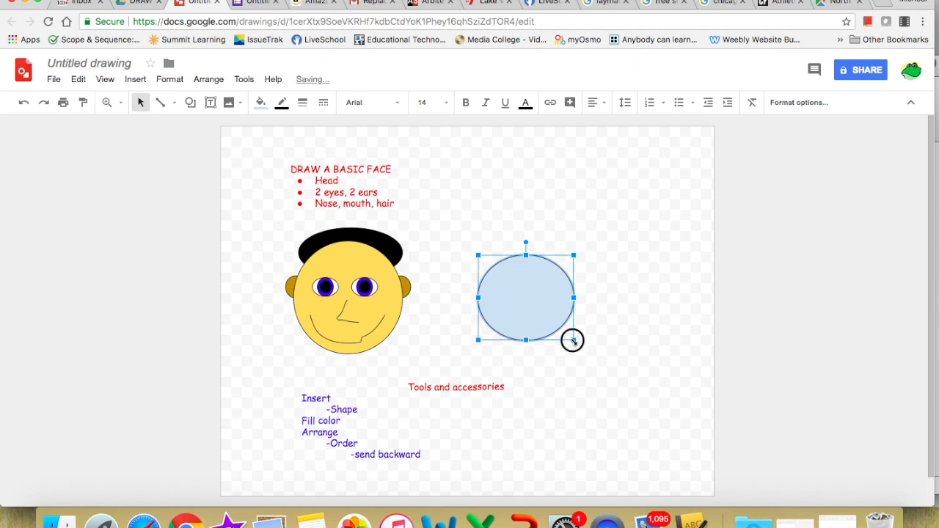
Enlarge the light blue oval to roughly the model head's size and reselect it
{"action": "left_click_drag", "start_coordinate": [572, 340], "coordinate": [583, 346]}
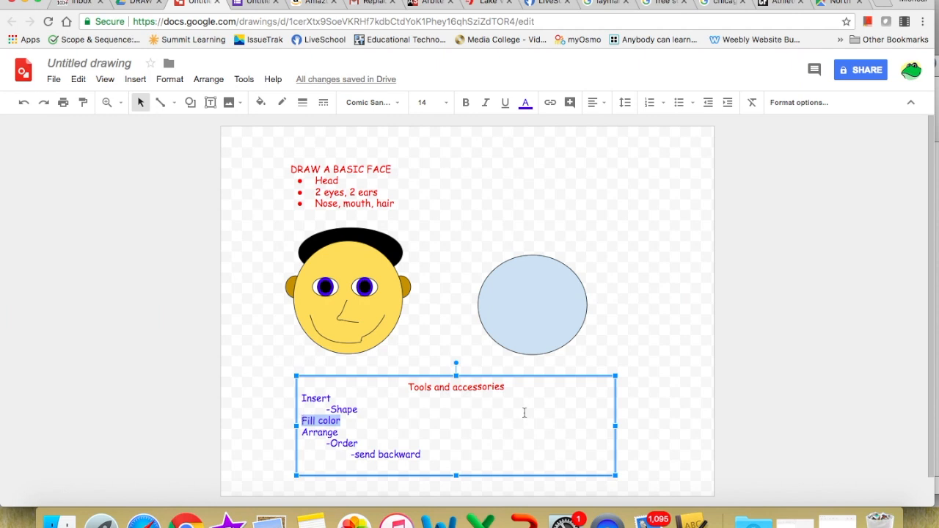
{"action": "left_click", "coordinate": [534, 304]}
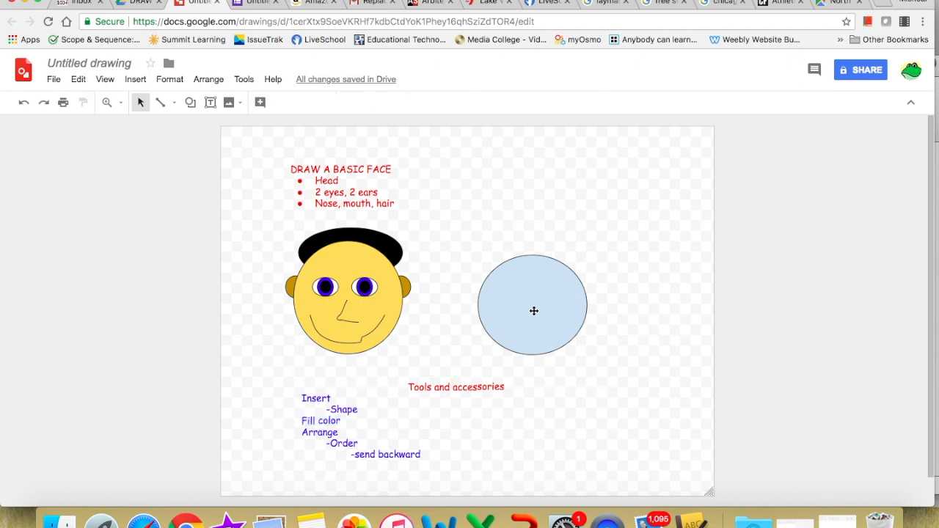
{"action": "left_click", "coordinate": [533, 310]}
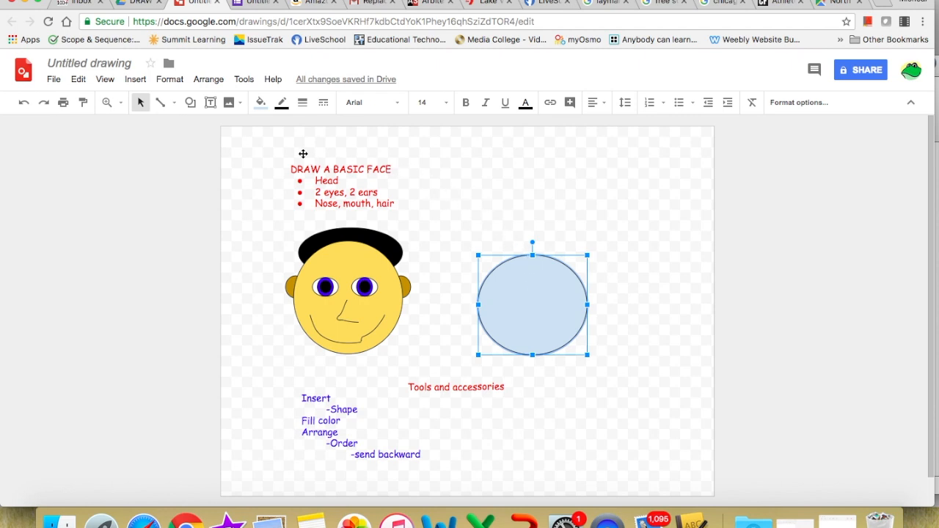
{"action": "mouse_move", "coordinate": [266, 122]}
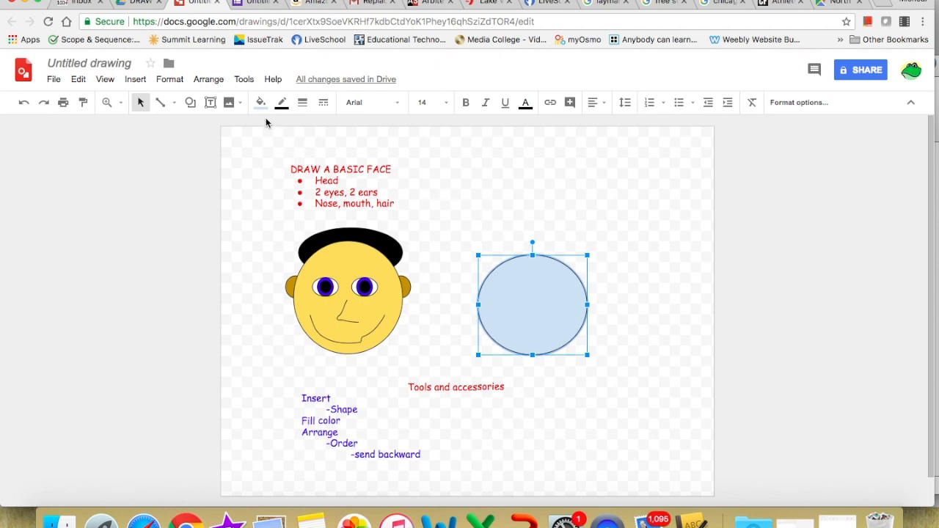
{"action": "mouse_move", "coordinate": [260, 102]}
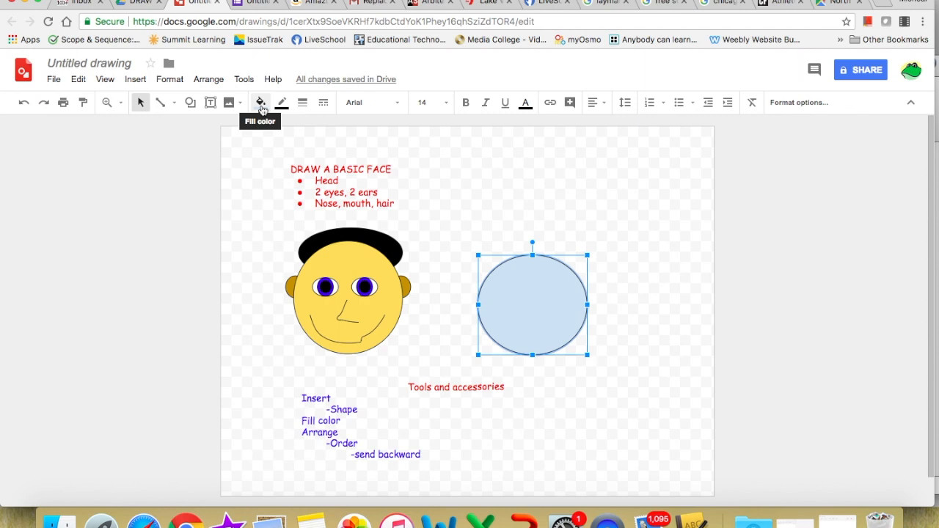
Fill the new head oval with a light peach skin tone
{"action": "left_click", "coordinate": [259, 102]}
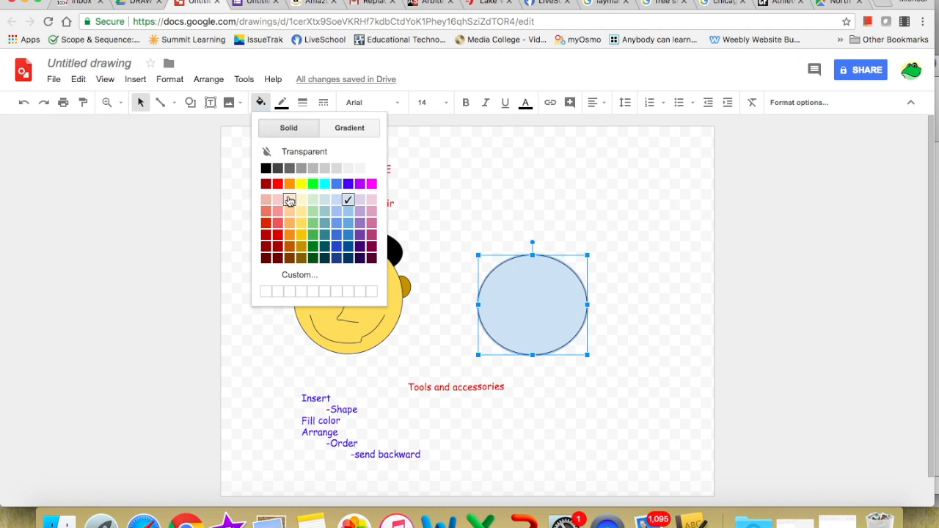
{"action": "mouse_move", "coordinate": [291, 226]}
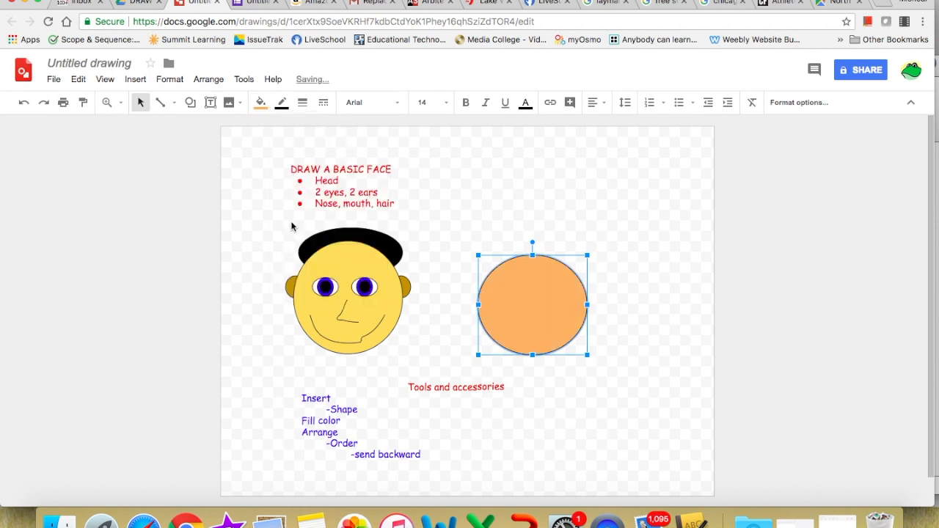
{"action": "mouse_move", "coordinate": [276, 149]}
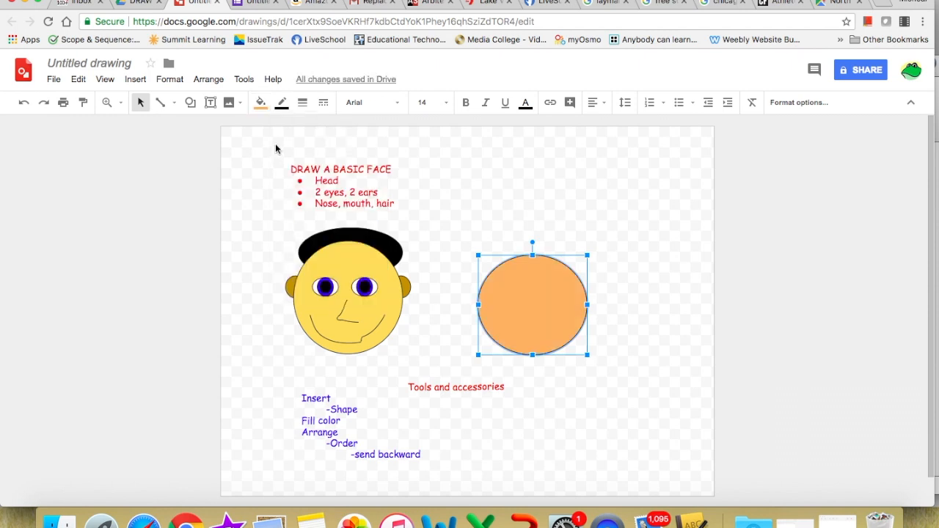
{"action": "left_click", "coordinate": [261, 101]}
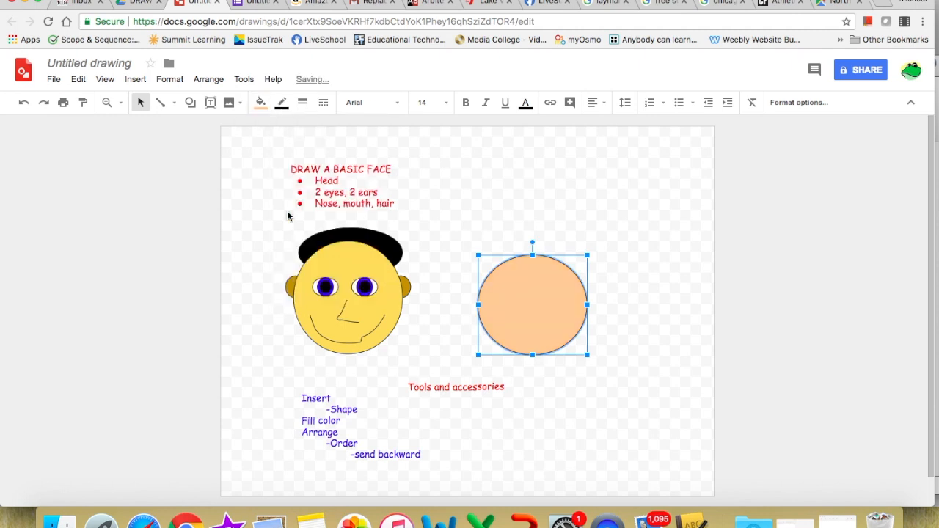
{"action": "mouse_move", "coordinate": [500, 353]}
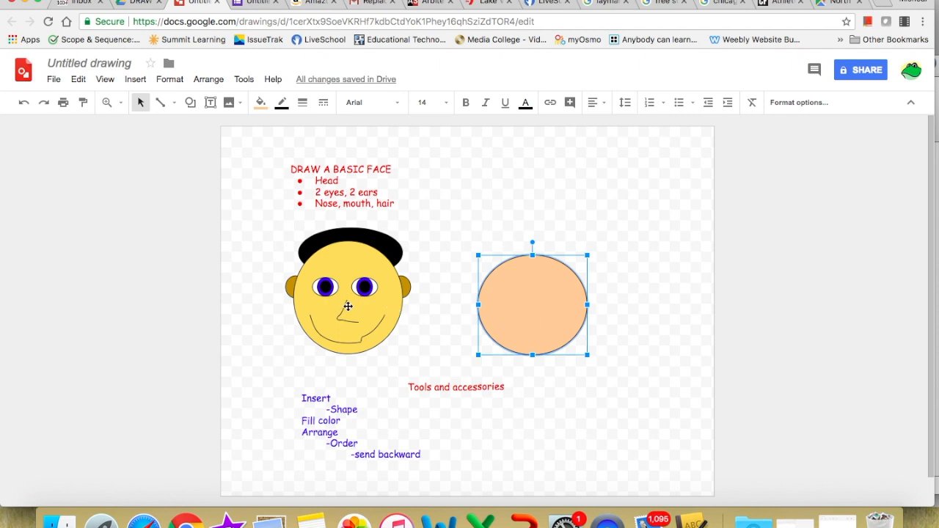
{"action": "mouse_move", "coordinate": [511, 320]}
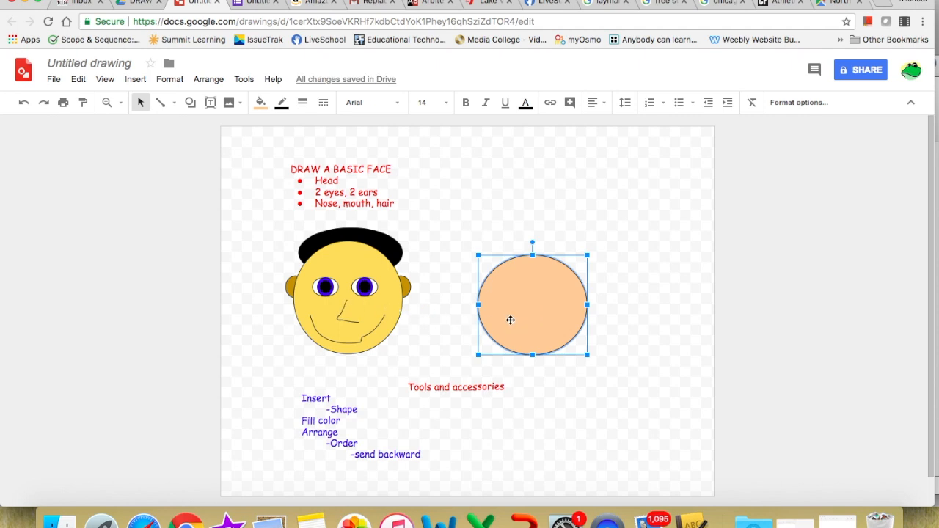
{"action": "mouse_move", "coordinate": [635, 333]}
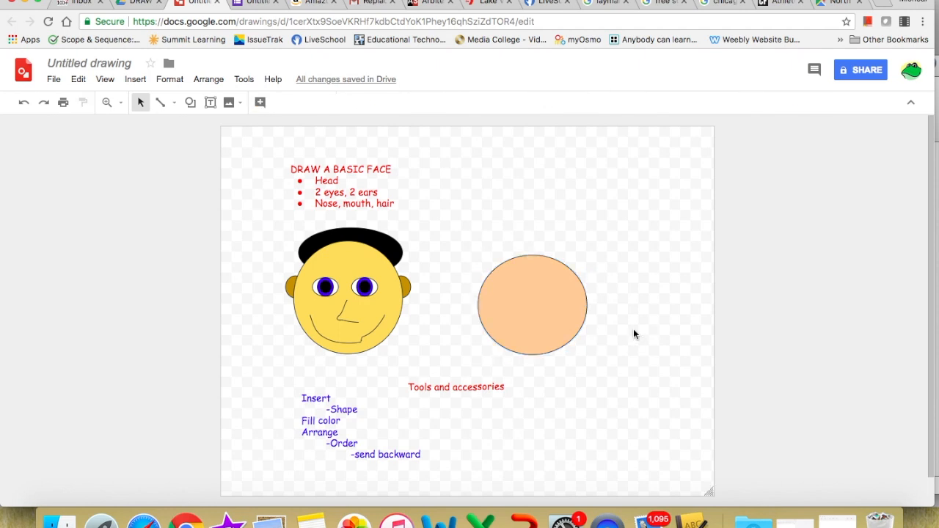
{"action": "mouse_move", "coordinate": [626, 333]}
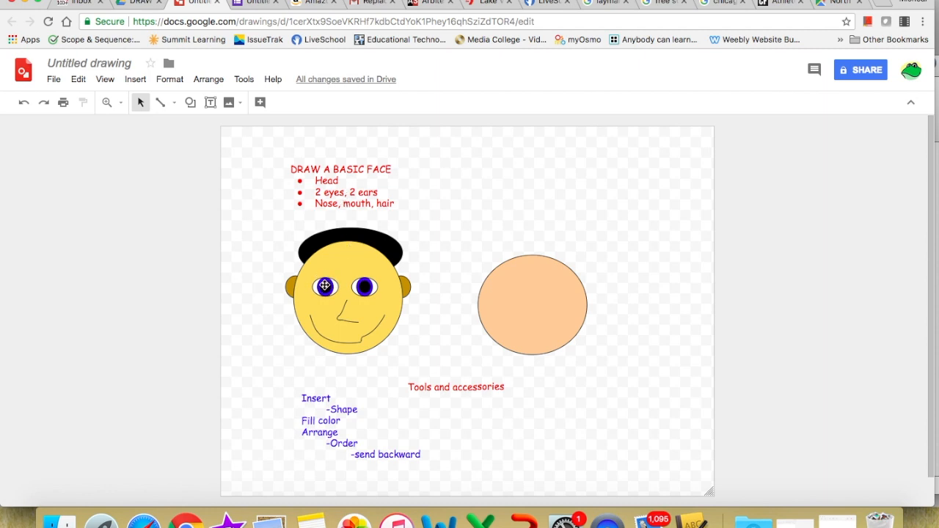
{"action": "mouse_move", "coordinate": [338, 284]}
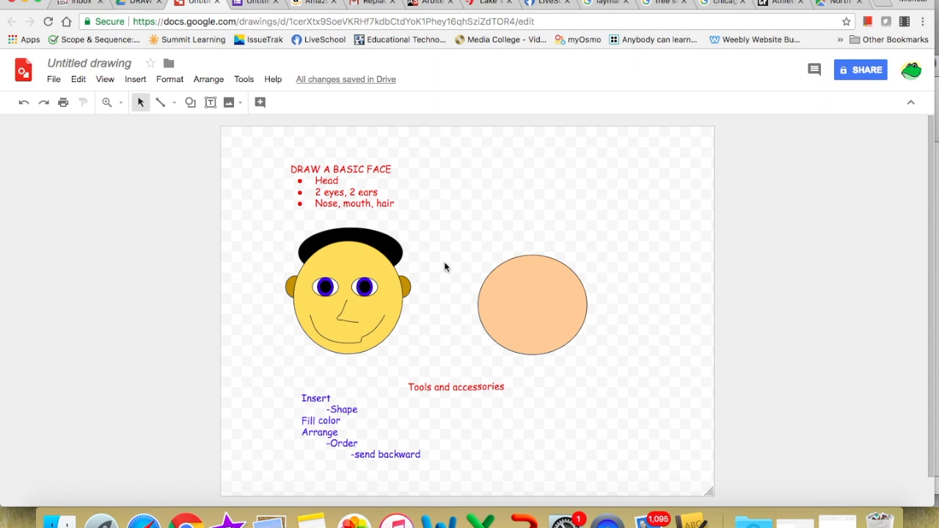
{"action": "mouse_move", "coordinate": [223, 150]}
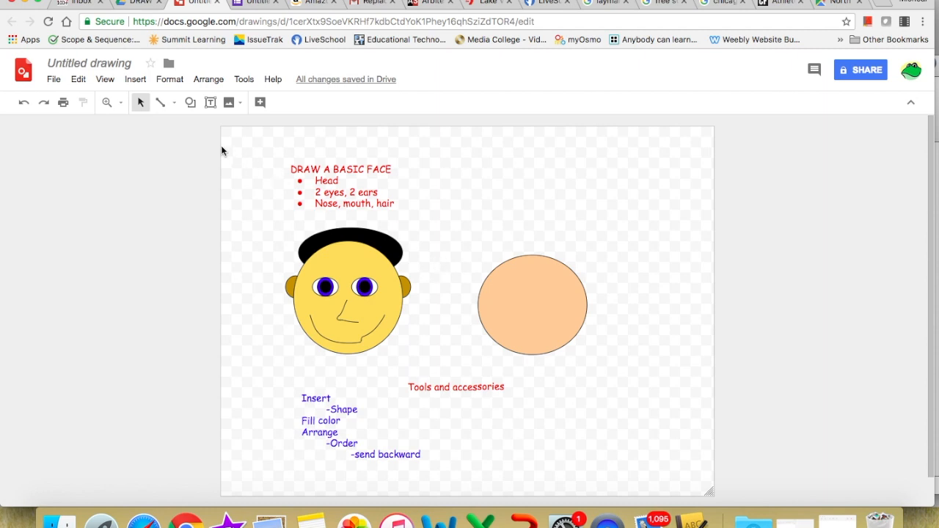
{"action": "mouse_move", "coordinate": [135, 79]}
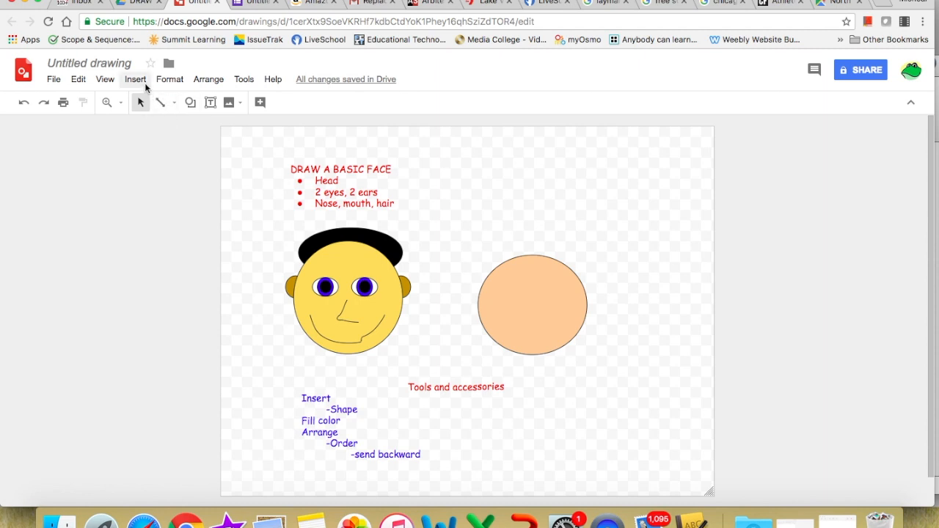
Draw a small oval in the upper left of the peach head as the first eye
{"action": "left_click", "coordinate": [135, 79]}
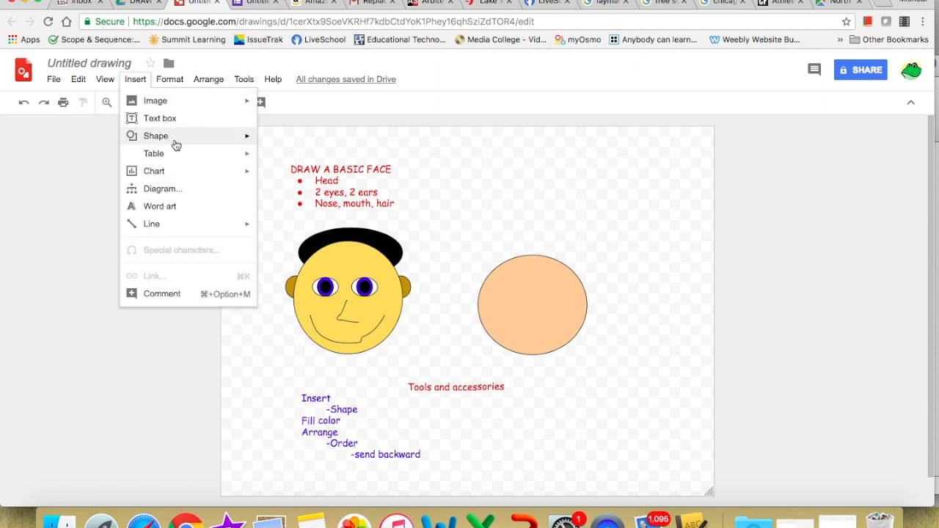
{"action": "left_click", "coordinate": [155, 135]}
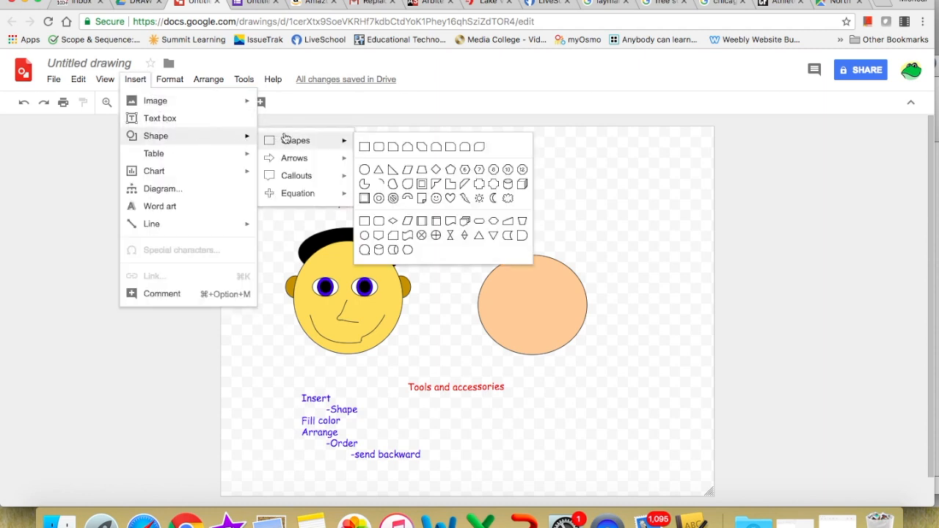
{"action": "mouse_move", "coordinate": [366, 170]}
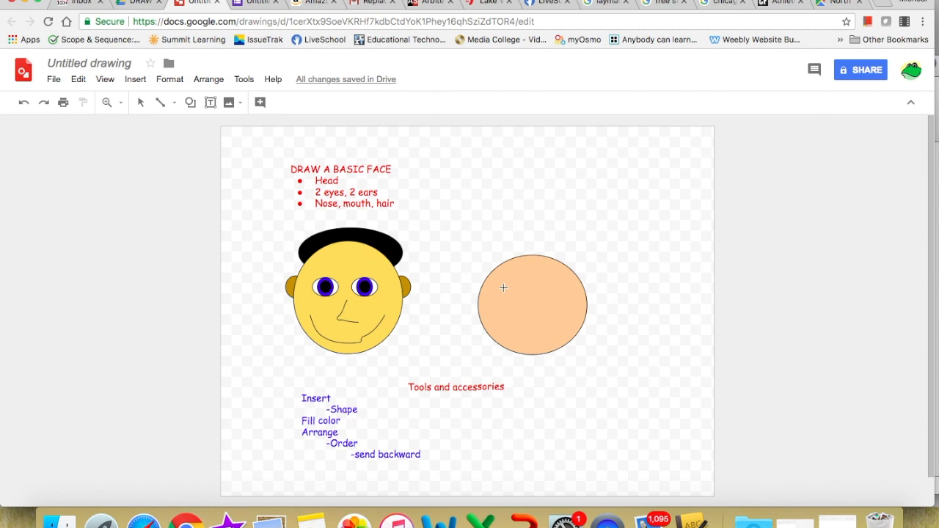
{"action": "left_click_drag", "start_coordinate": [504, 288], "coordinate": [566, 349]}
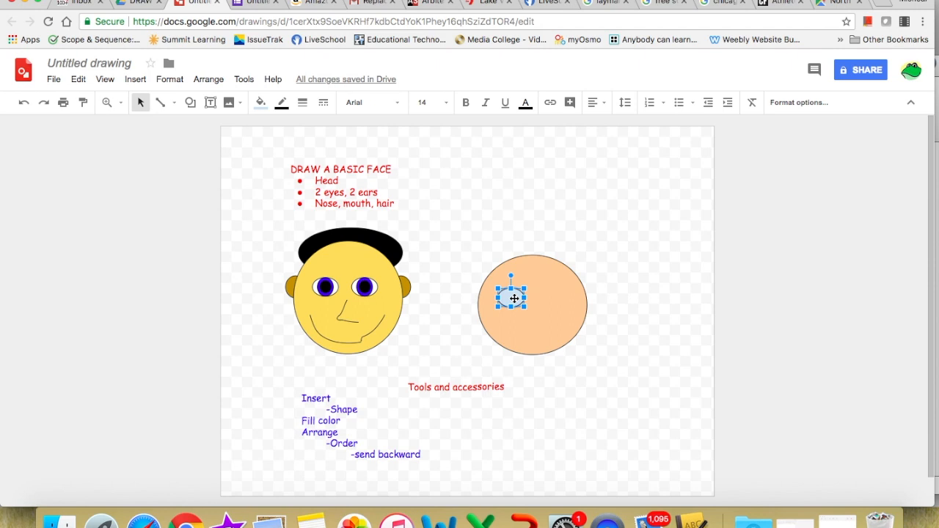
Copy and paste the eye oval and move the copy right of the first eye
{"action": "right_click", "coordinate": [510, 297]}
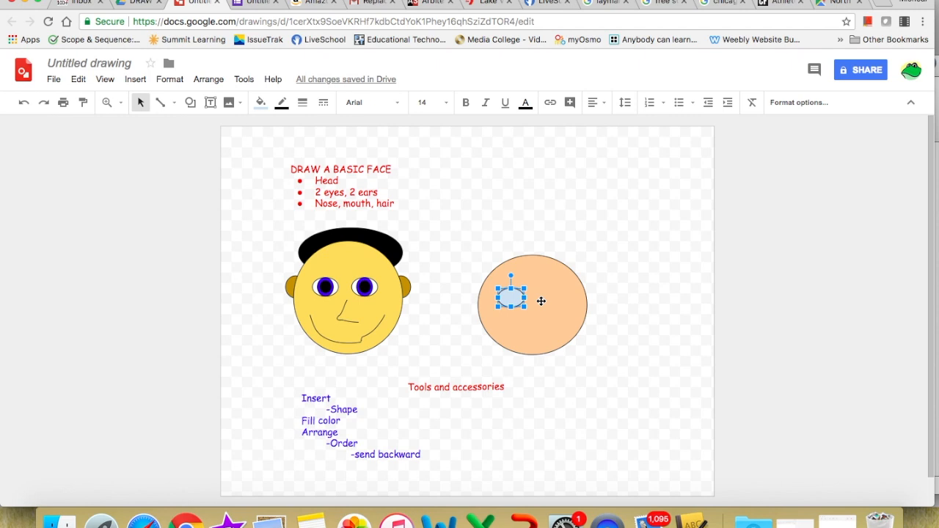
{"action": "right_click", "coordinate": [540, 300]}
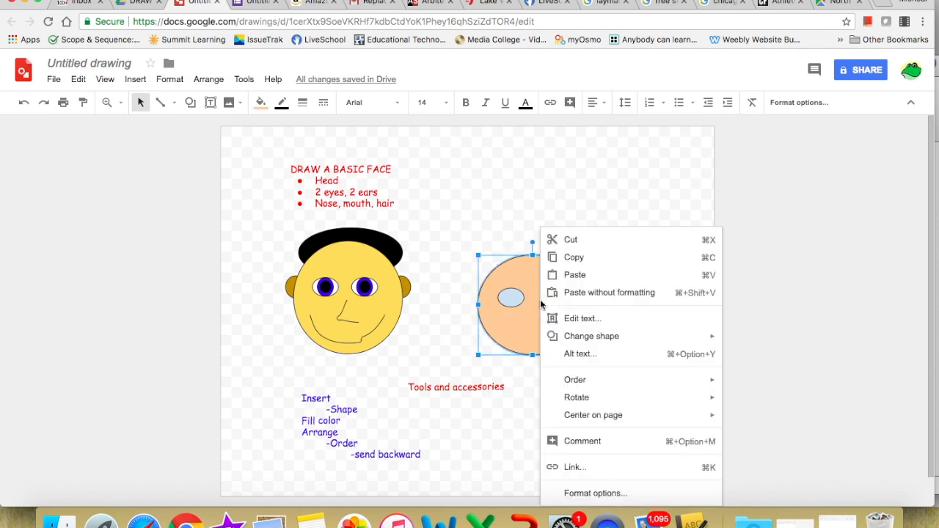
{"action": "mouse_move", "coordinate": [574, 274]}
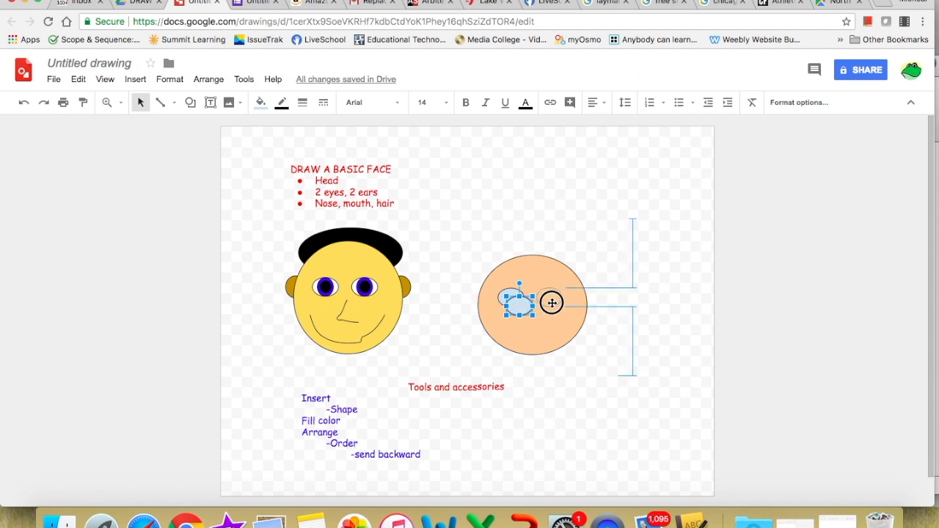
{"action": "left_click_drag", "start_coordinate": [520, 303], "coordinate": [553, 297]}
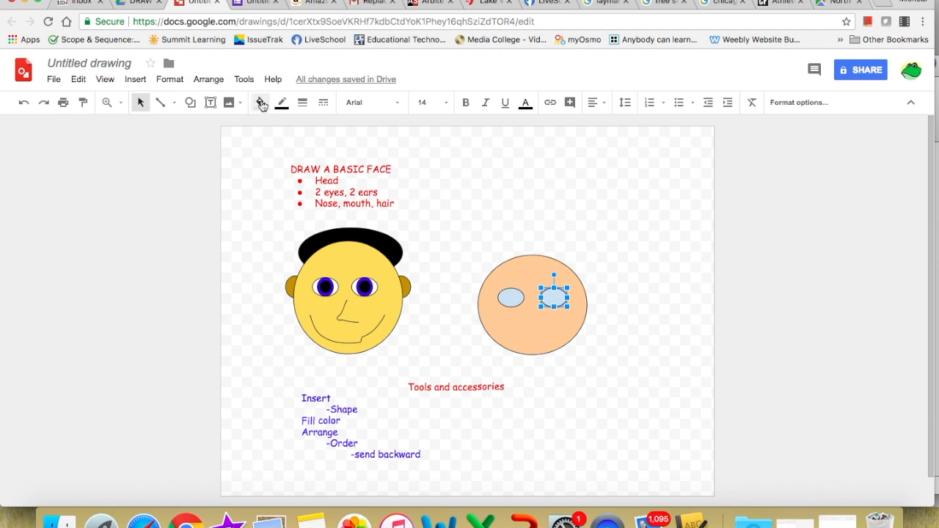
Fill both eye ovals white and deselect them
{"action": "left_click", "coordinate": [260, 102]}
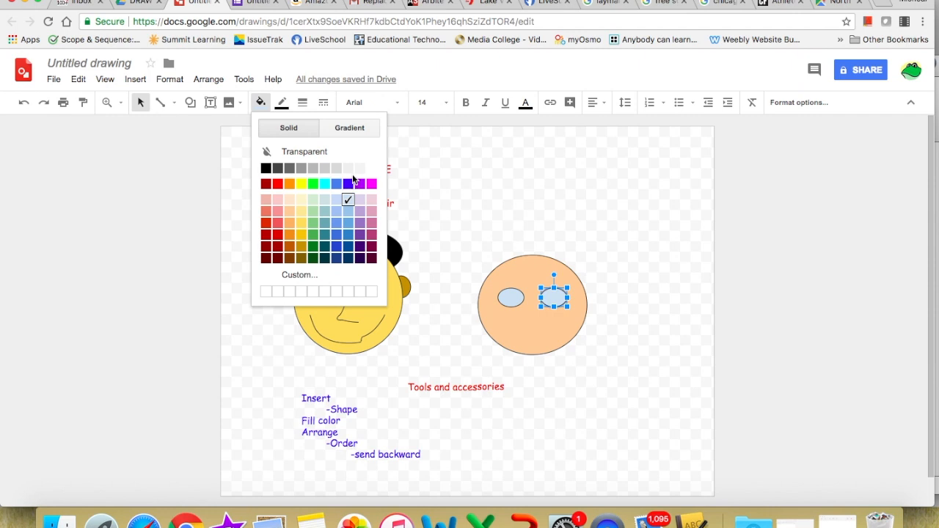
{"action": "mouse_move", "coordinate": [336, 168]}
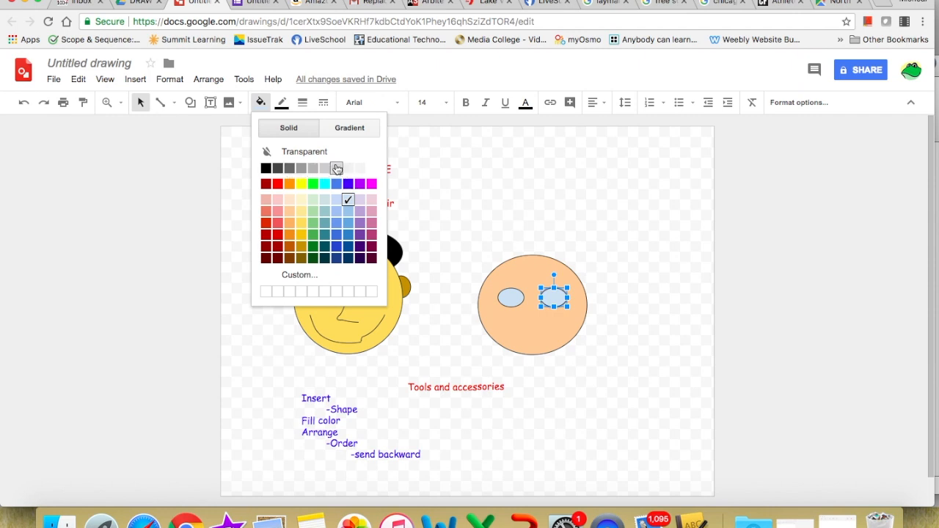
{"action": "mouse_move", "coordinate": [360, 169]}
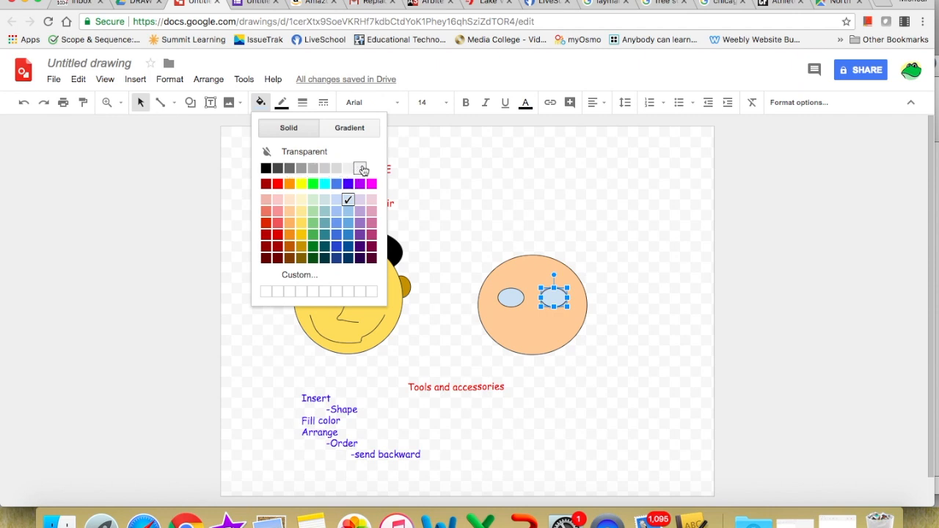
{"action": "mouse_move", "coordinate": [371, 168]}
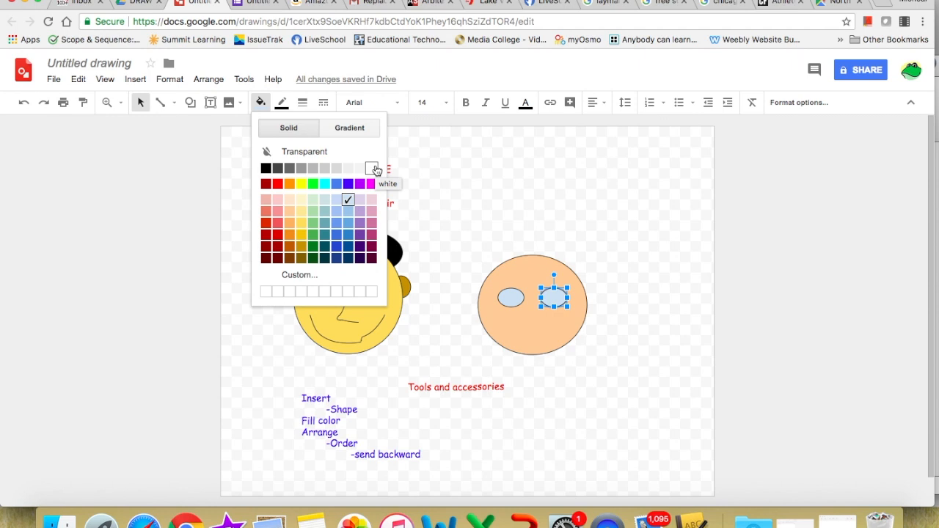
{"action": "mouse_move", "coordinate": [359, 168]}
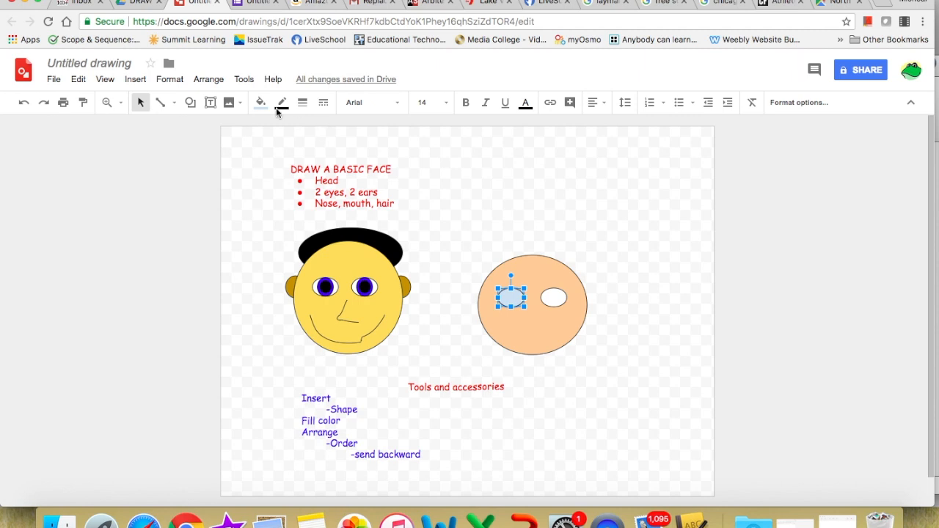
{"action": "left_click", "coordinate": [261, 102]}
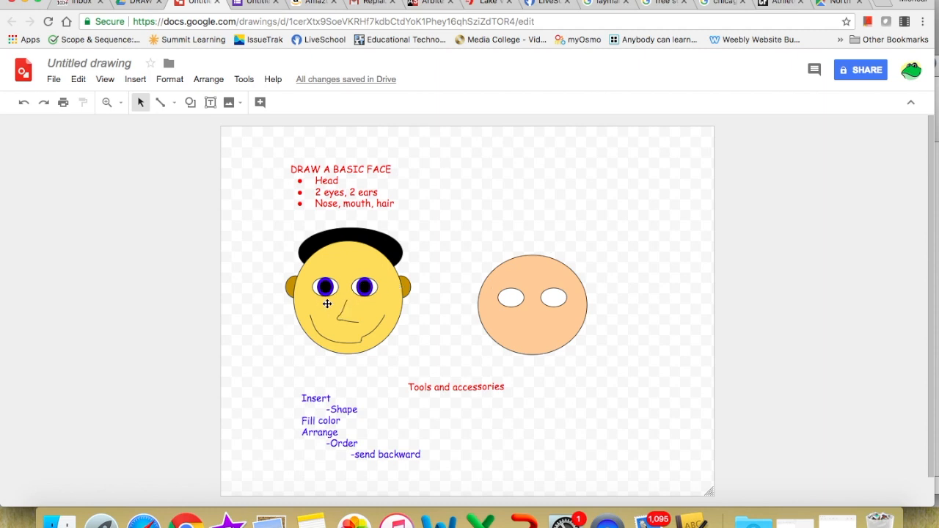
{"action": "mouse_move", "coordinate": [236, 153]}
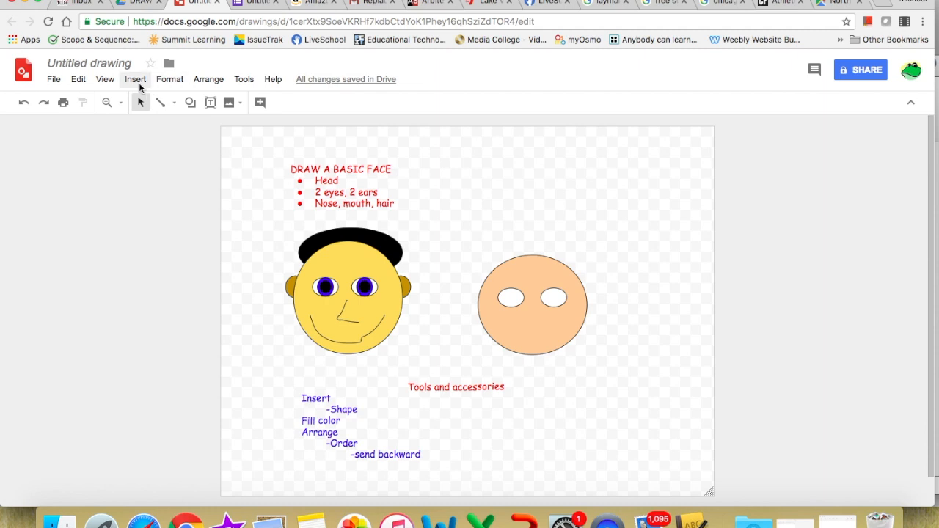
Draw a small oval inside the left white eye as a pupil
{"action": "left_click", "coordinate": [135, 79]}
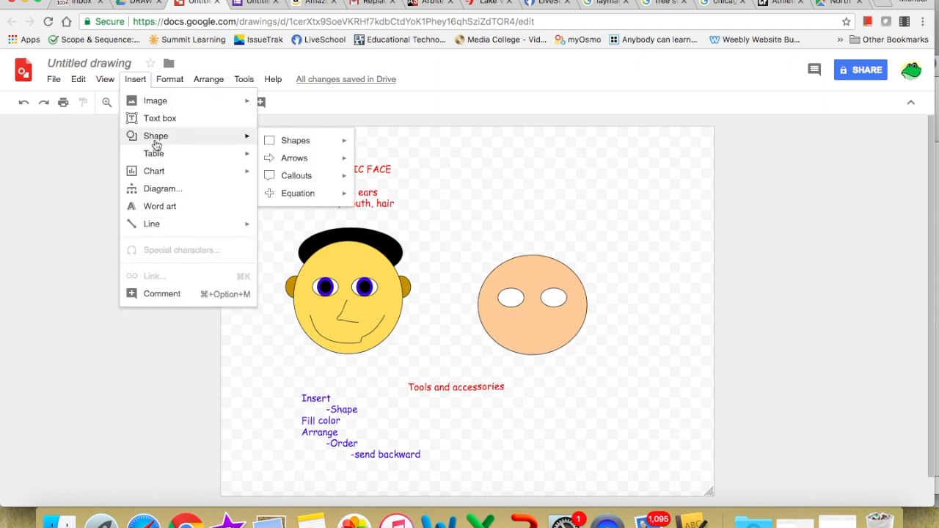
{"action": "left_click", "coordinate": [295, 140]}
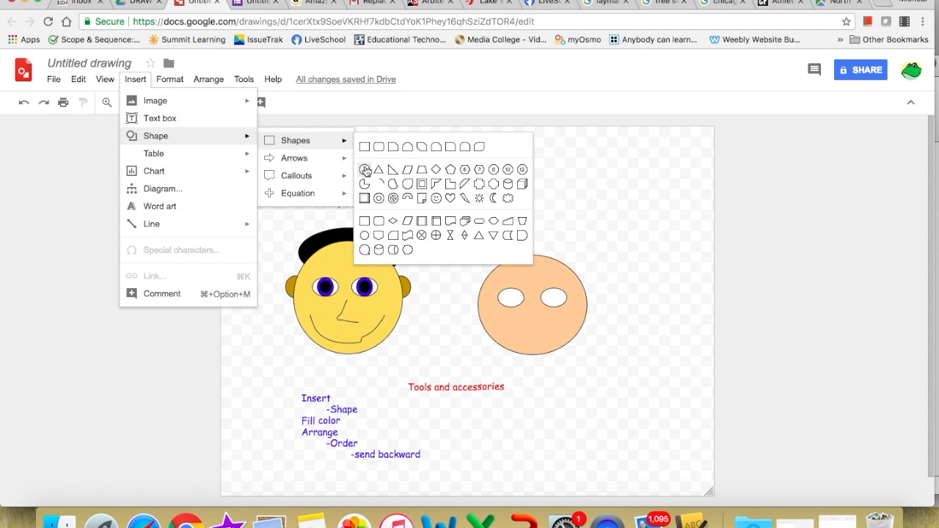
{"action": "left_click", "coordinate": [365, 170]}
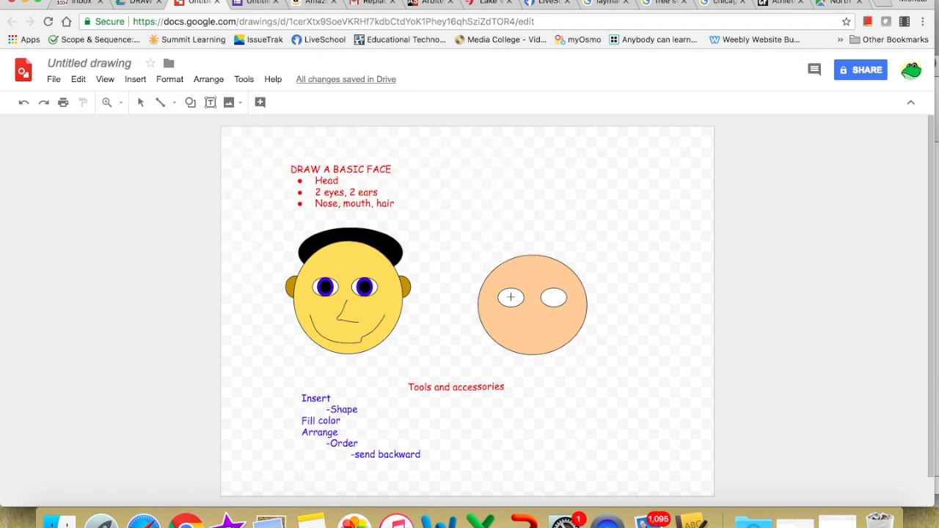
{"action": "left_click_drag", "start_coordinate": [513, 301], "coordinate": [573, 359]}
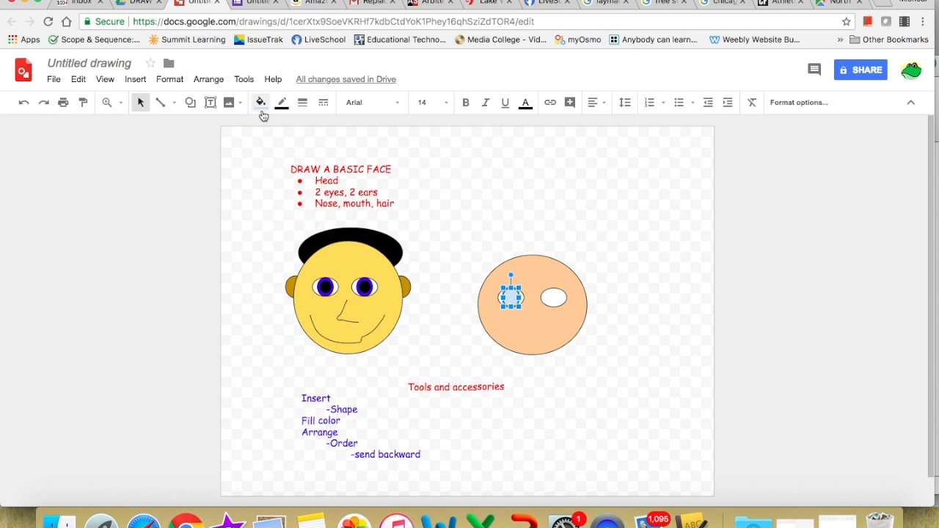
{"action": "mouse_move", "coordinate": [259, 102]}
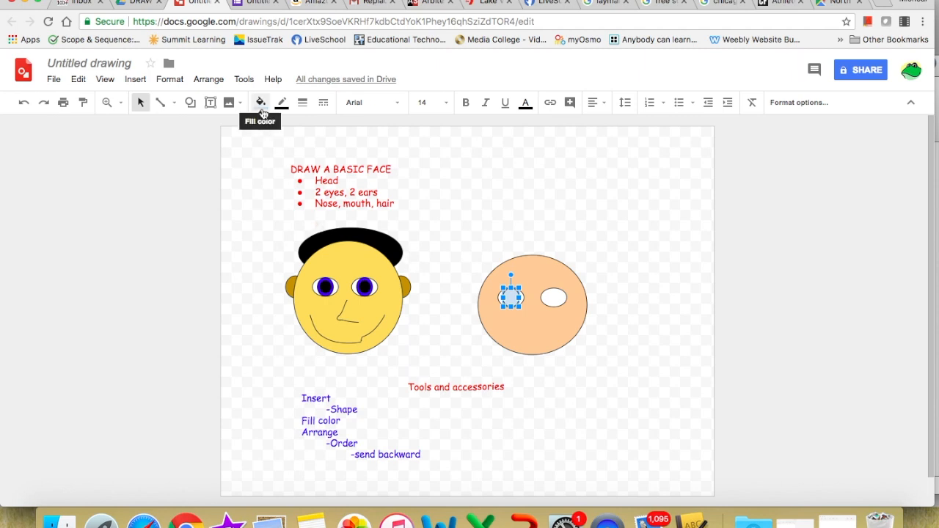
Fill the new pupil oval with dark blue
{"action": "left_click", "coordinate": [260, 102]}
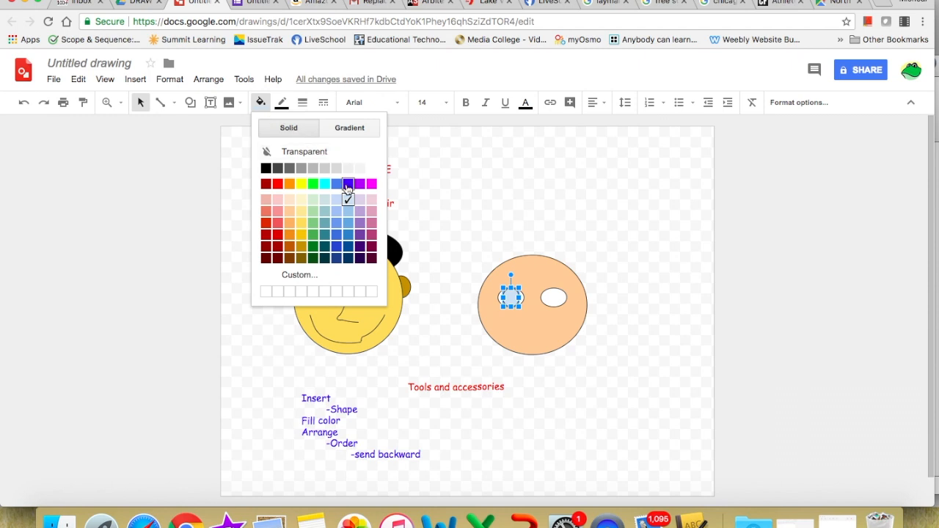
{"action": "left_click", "coordinate": [347, 184]}
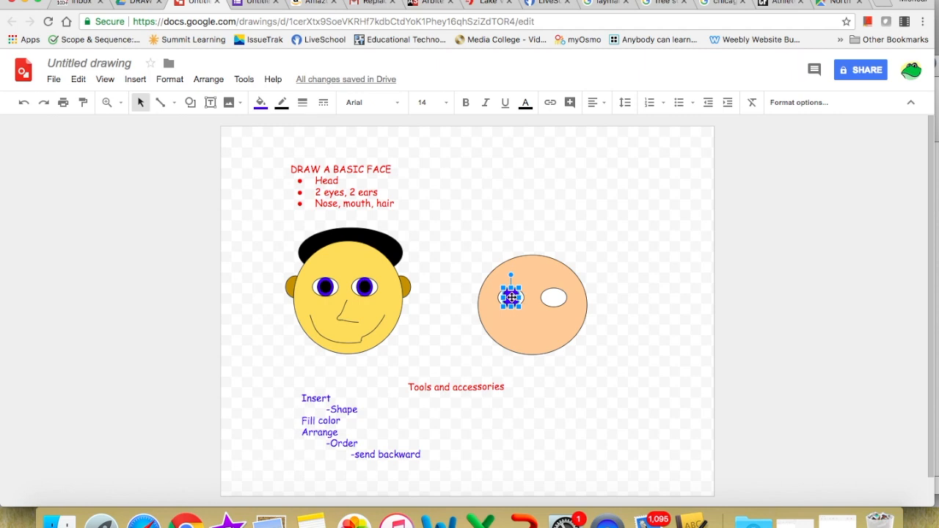
Bring up the copy actions for the blue pupil to duplicate it into the right eye
{"action": "right_click", "coordinate": [511, 297]}
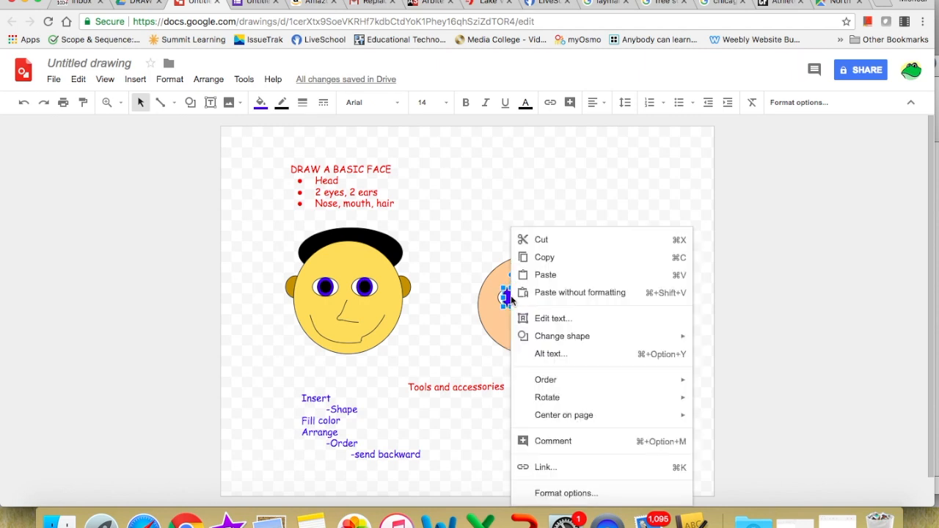
{"action": "mouse_move", "coordinate": [545, 258]}
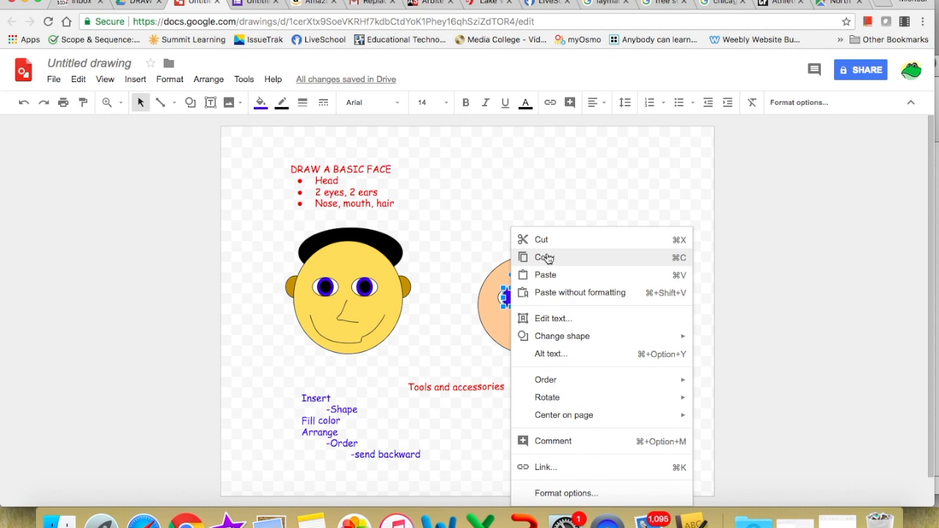
{"action": "mouse_move", "coordinate": [576, 262]}
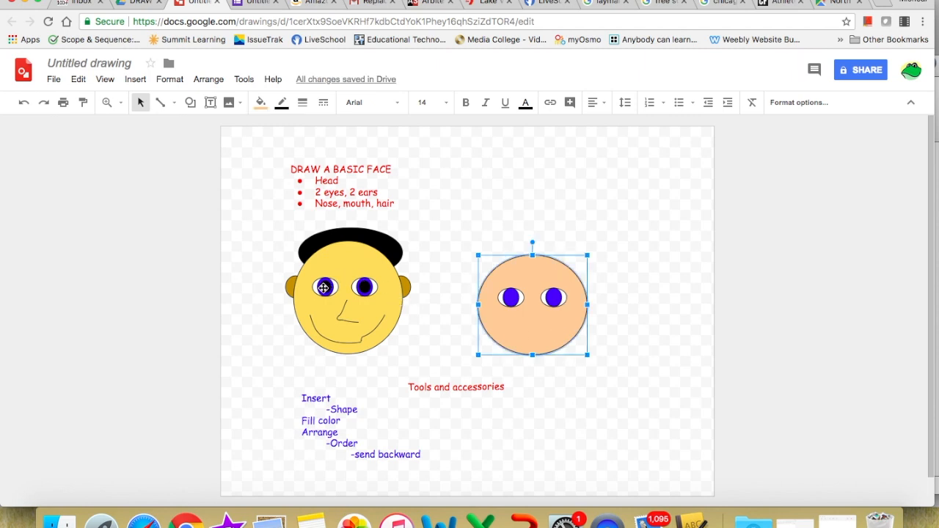
{"action": "mouse_move", "coordinate": [245, 198]}
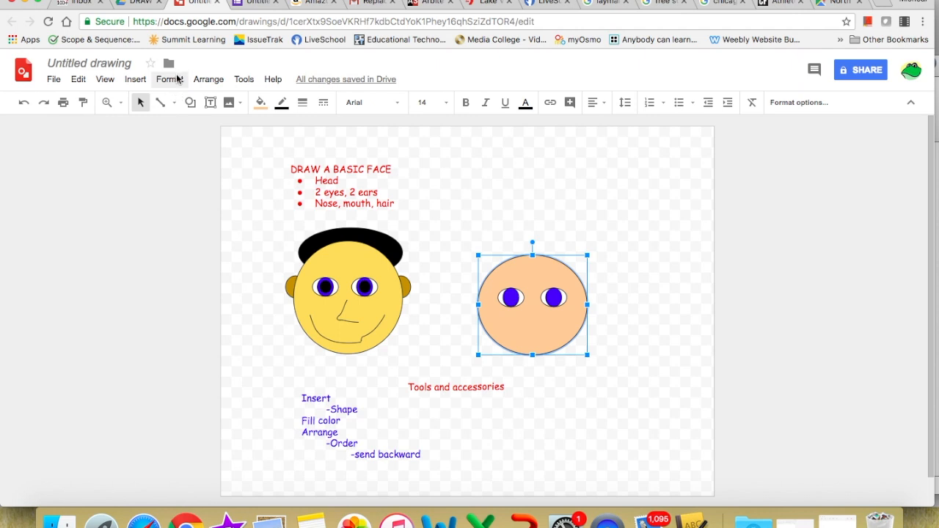
{"action": "mouse_move", "coordinate": [135, 79]}
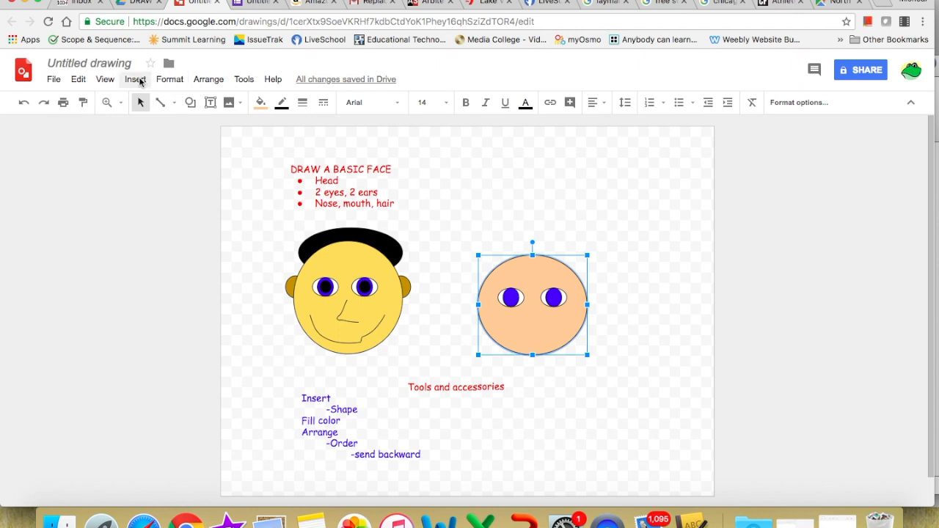
Draw a smaller oval inside the left blue iris and fill it black
{"action": "left_click", "coordinate": [134, 79]}
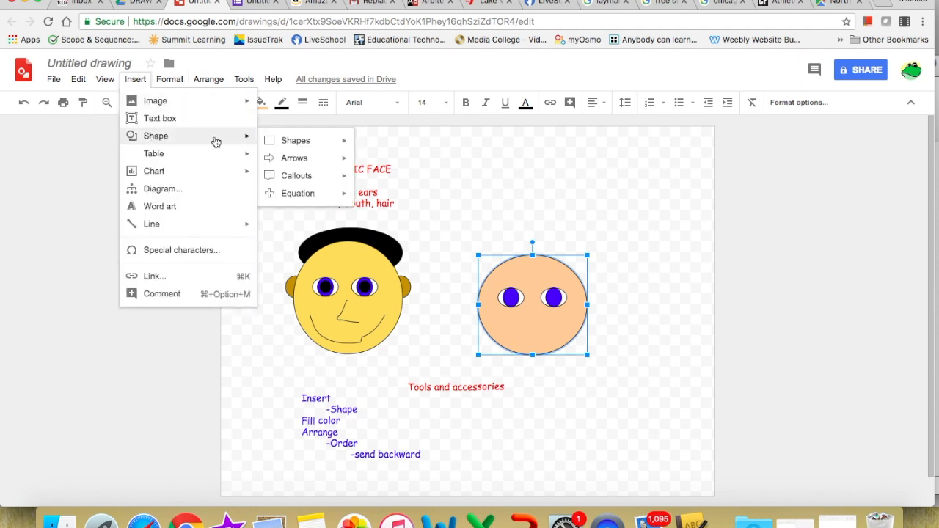
{"action": "left_click", "coordinate": [295, 140]}
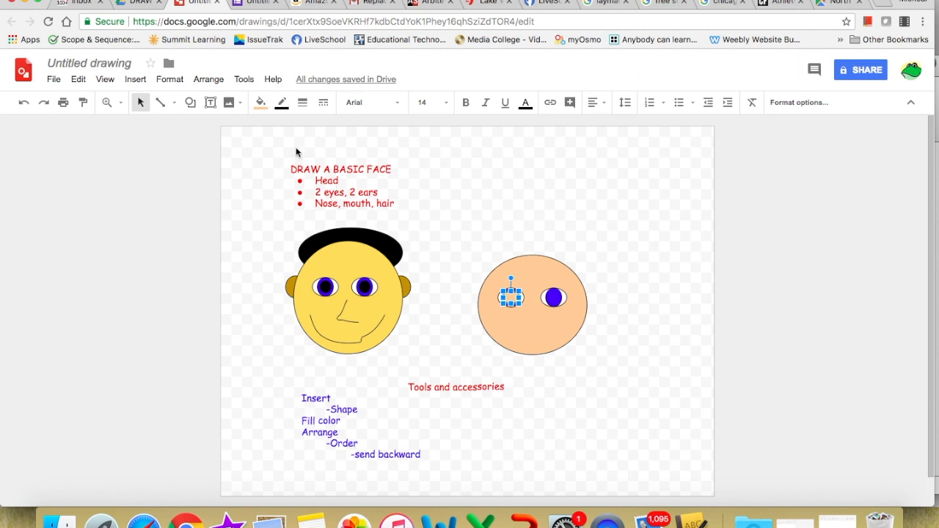
{"action": "left_click", "coordinate": [260, 102]}
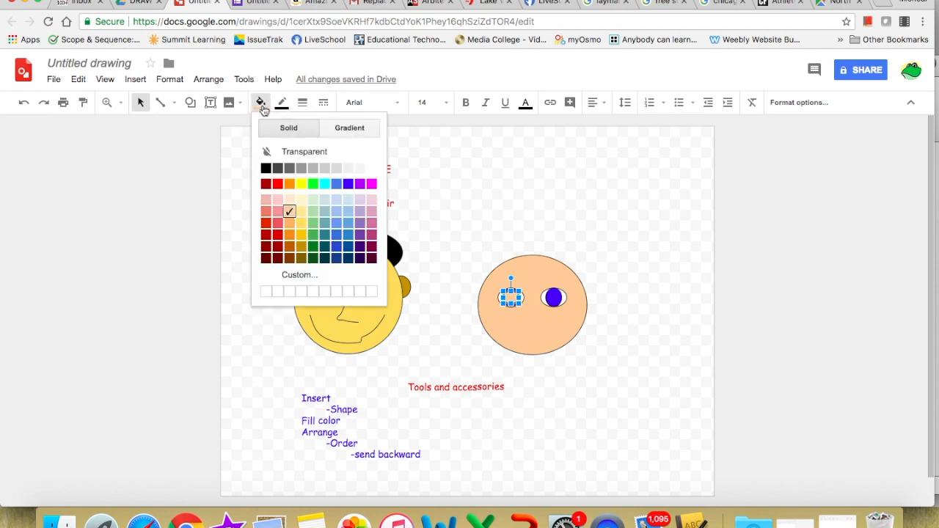
{"action": "mouse_move", "coordinate": [265, 168]}
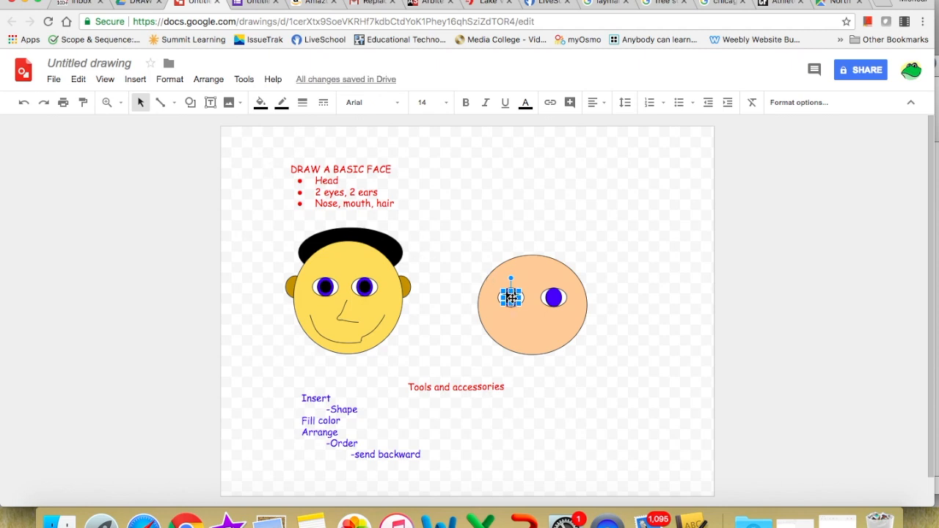
Copy the black pupil and paste a matching one into the right iris
{"action": "right_click", "coordinate": [512, 297]}
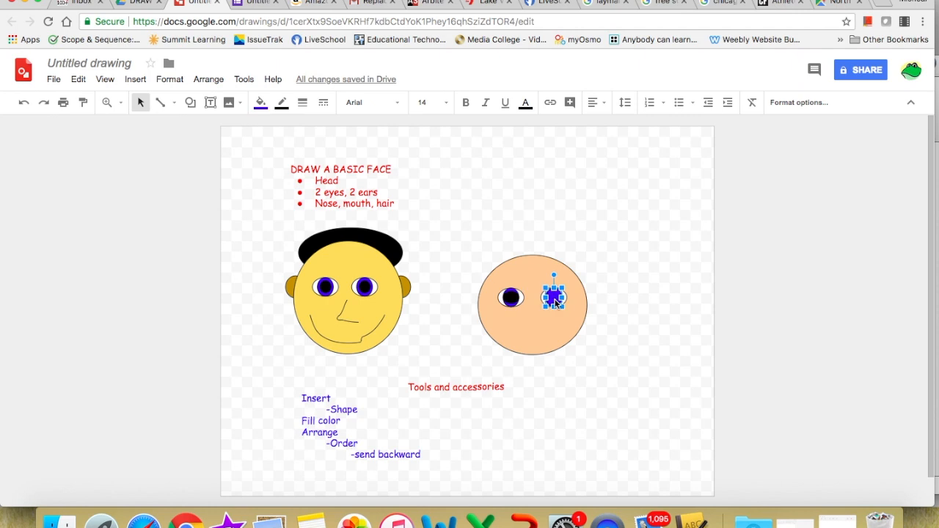
{"action": "right_click", "coordinate": [554, 297]}
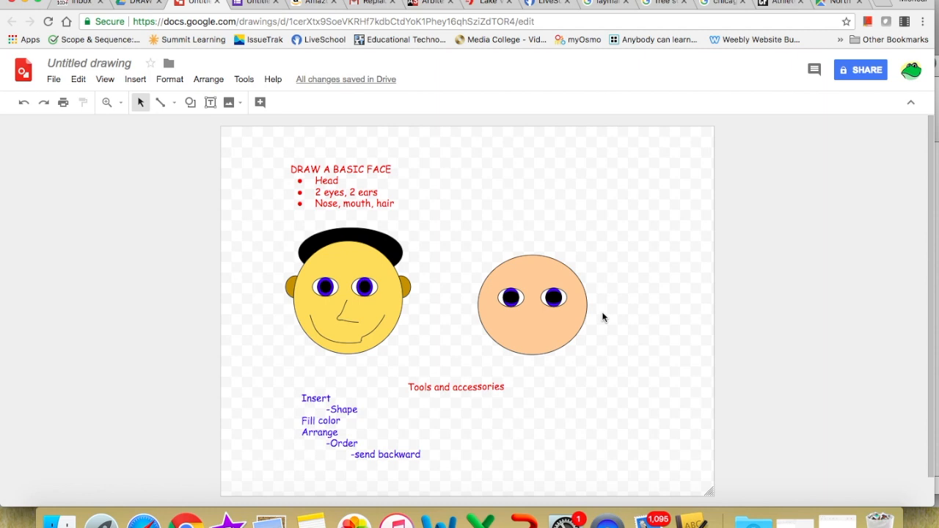
{"action": "mouse_move", "coordinate": [380, 286]}
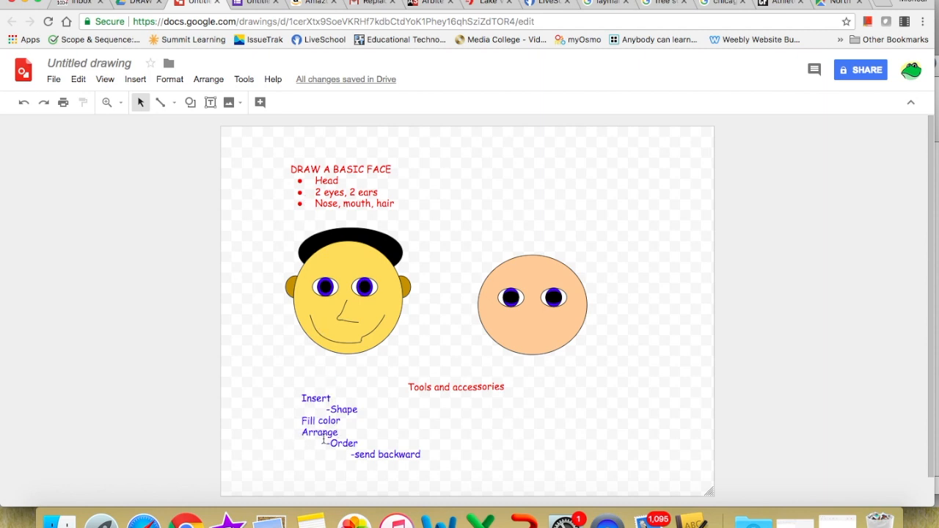
{"action": "mouse_move", "coordinate": [284, 408]}
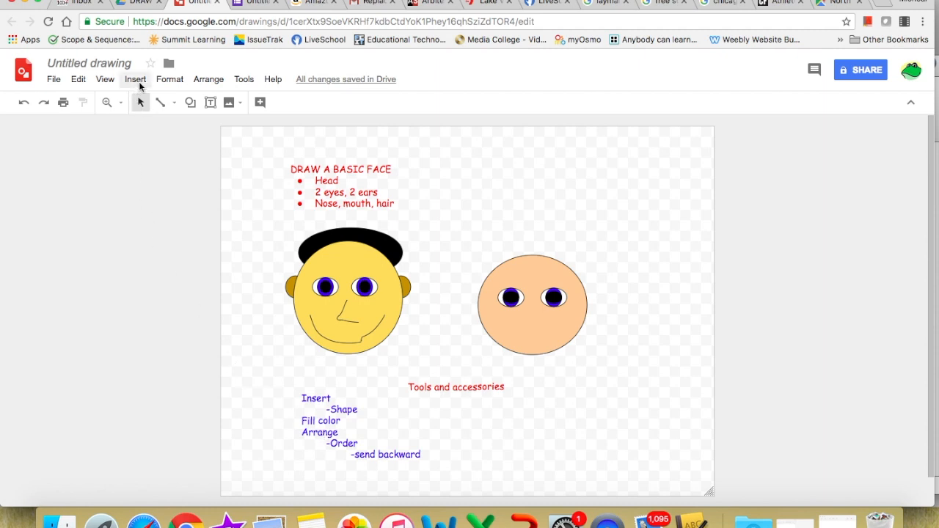
Draw a small oval ear on the right side of the peach head
{"action": "left_click", "coordinate": [135, 79]}
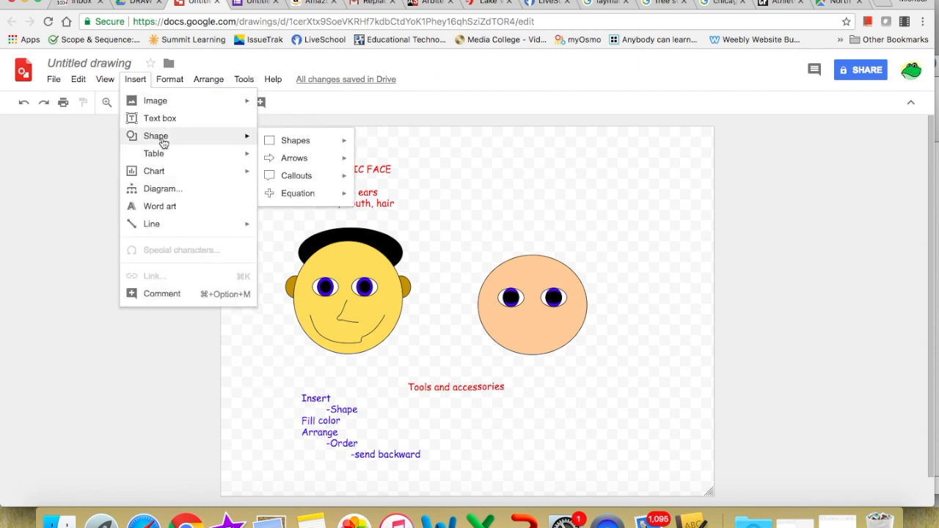
{"action": "left_click", "coordinate": [294, 140]}
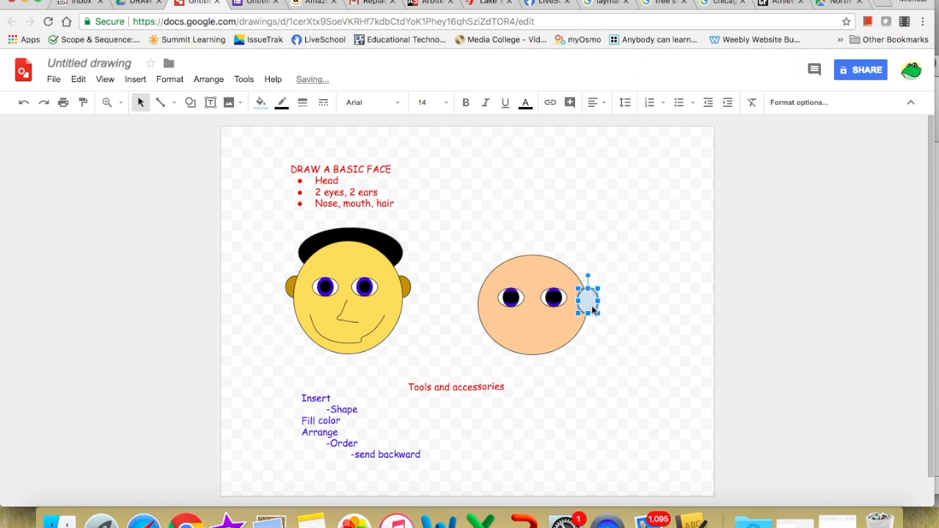
{"action": "mouse_move", "coordinate": [267, 118]}
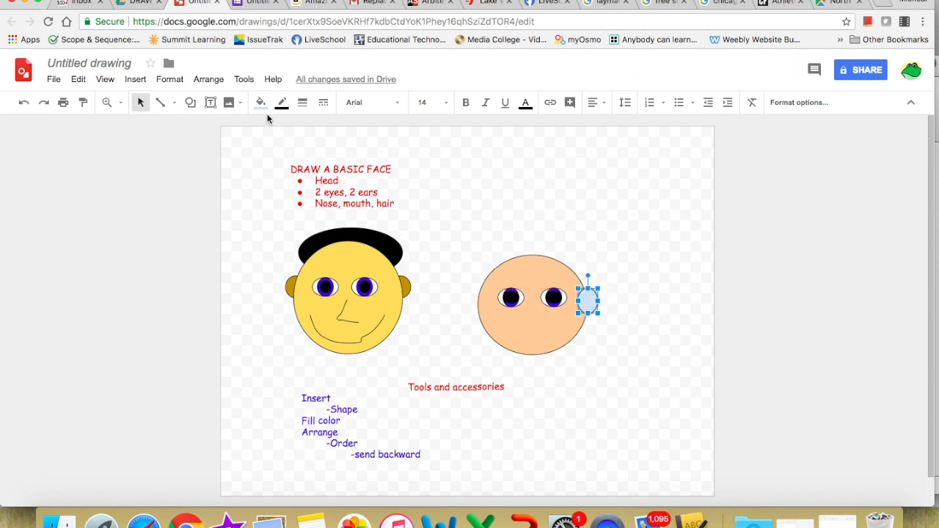
{"action": "mouse_move", "coordinate": [261, 102]}
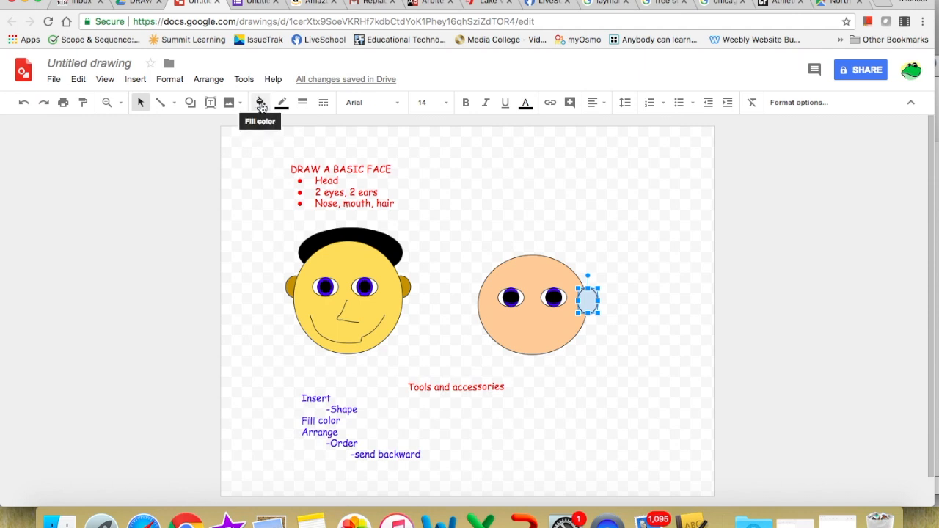
{"action": "mouse_move", "coordinate": [574, 312]}
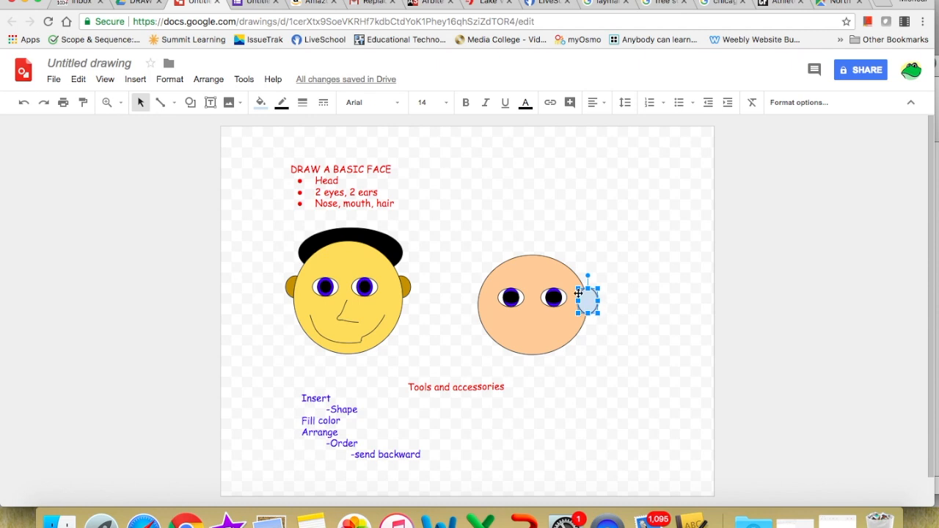
{"action": "mouse_move", "coordinate": [285, 151]}
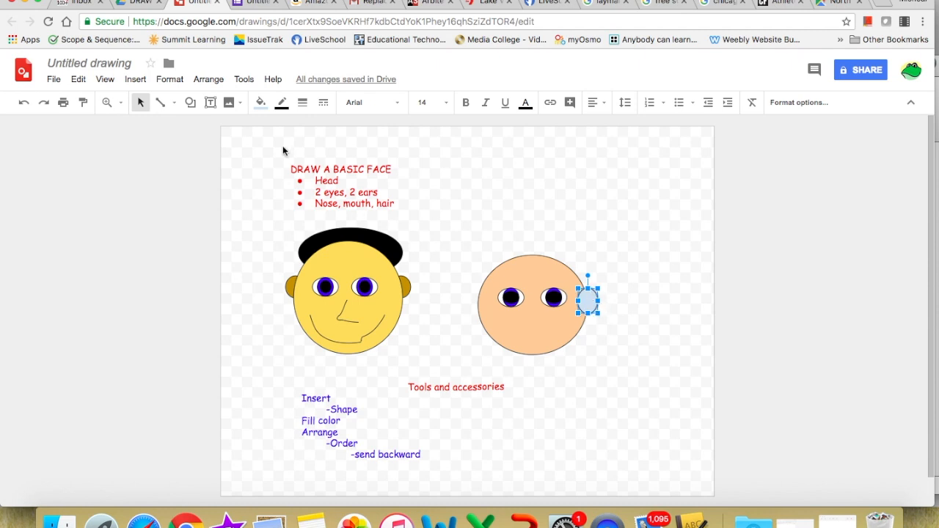
Fill the ear oval with a dark orange-brown swatch
{"action": "left_click", "coordinate": [260, 102]}
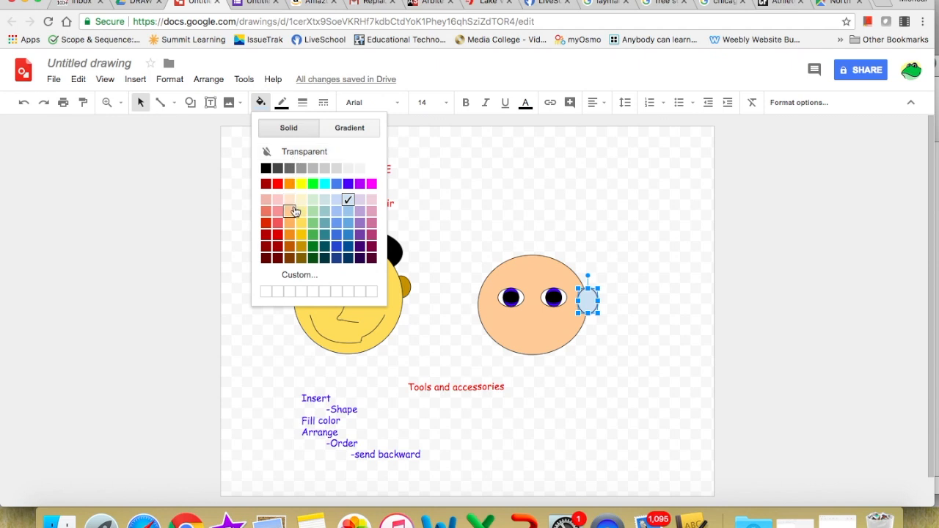
{"action": "mouse_move", "coordinate": [289, 212]}
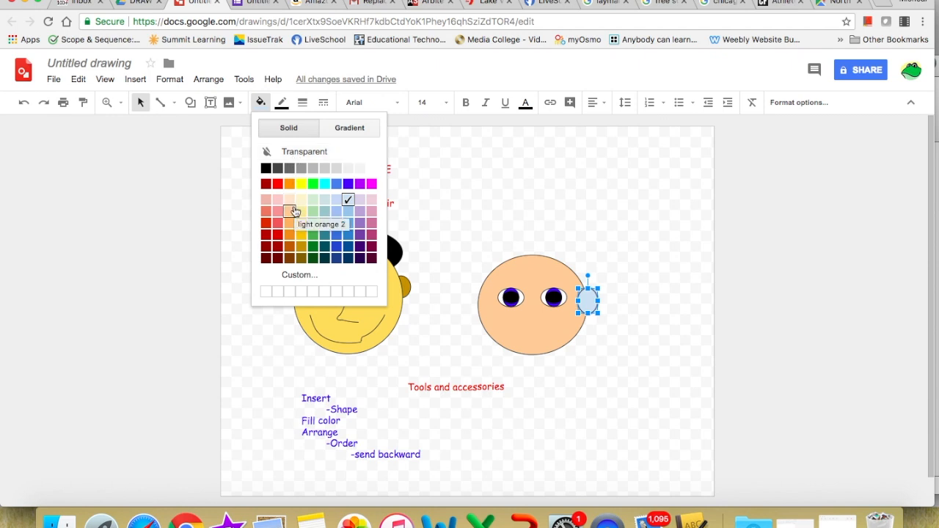
{"action": "left_click", "coordinate": [288, 211]}
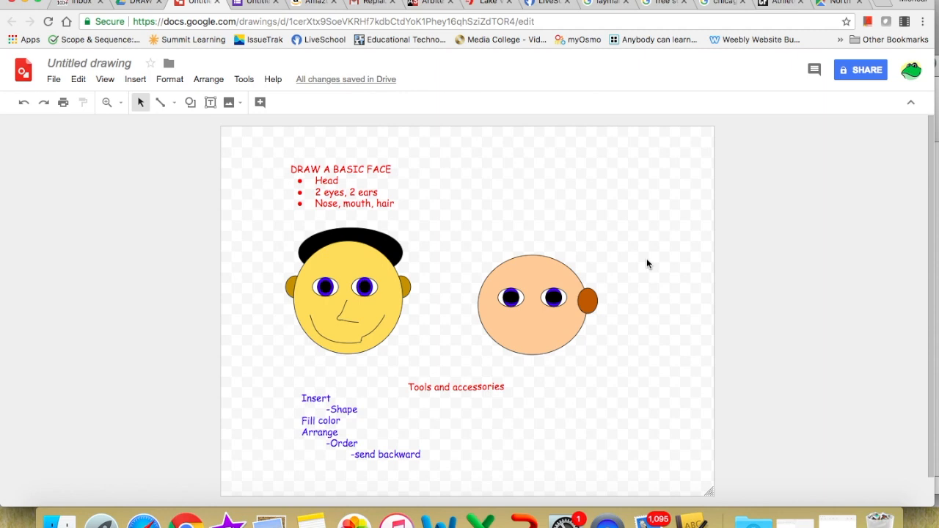
{"action": "mouse_move", "coordinate": [613, 299]}
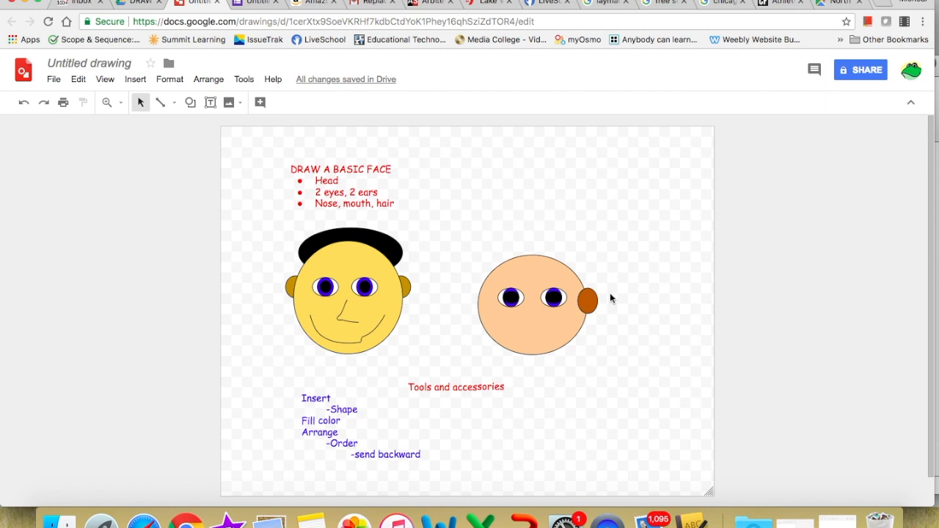
{"action": "mouse_move", "coordinate": [609, 299]}
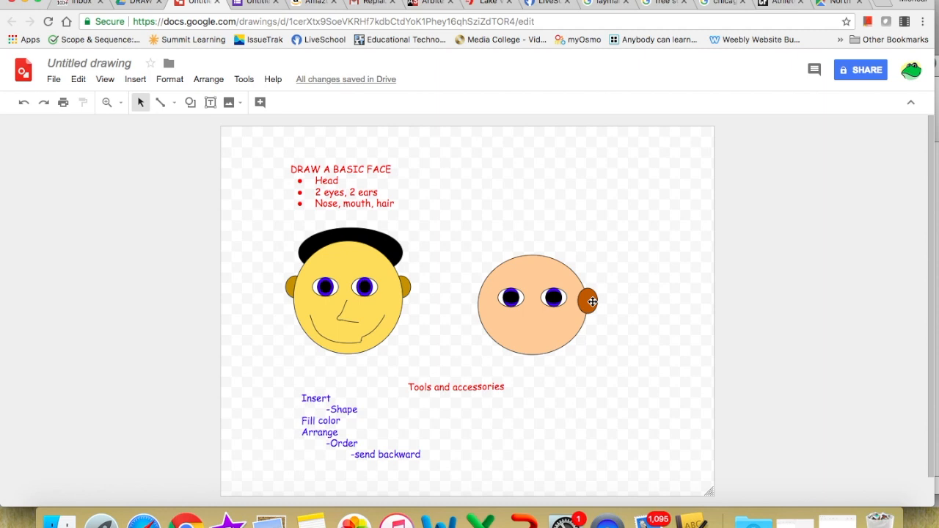
Send the right orange-brown ear backward and then to back so it sits behind the peach head
{"action": "left_click", "coordinate": [587, 300]}
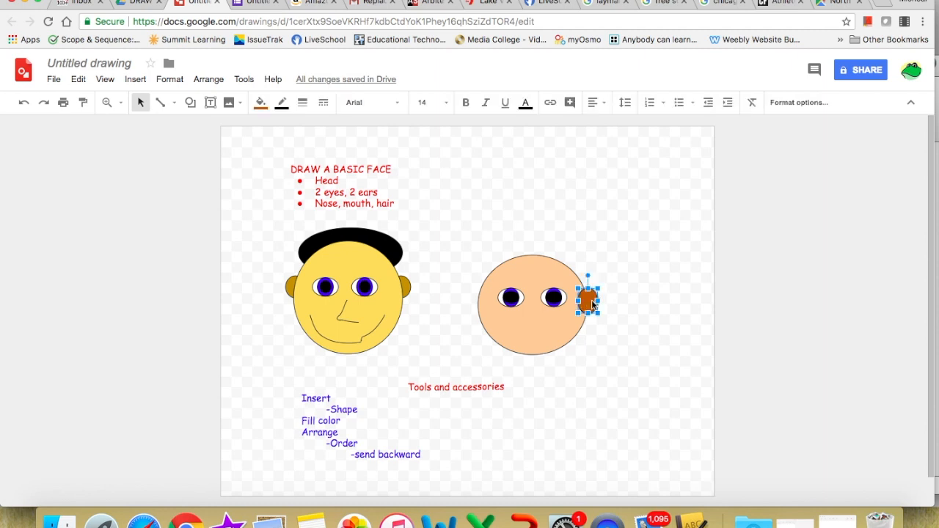
{"action": "mouse_move", "coordinate": [349, 431]}
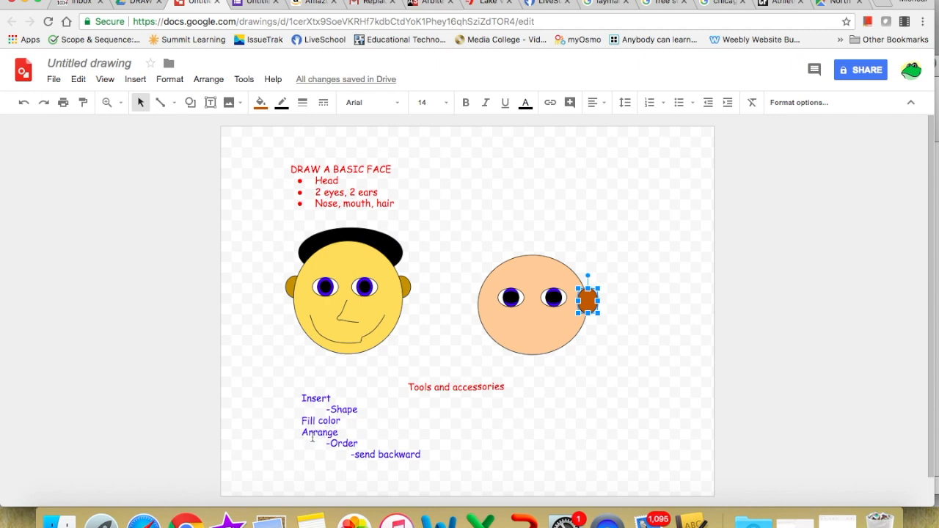
{"action": "mouse_move", "coordinate": [300, 435]}
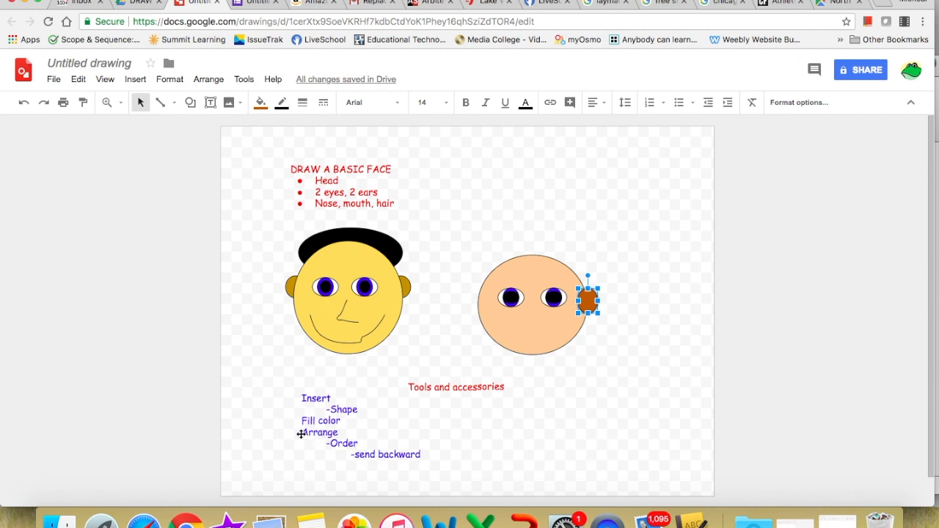
{"action": "mouse_move", "coordinate": [259, 304]}
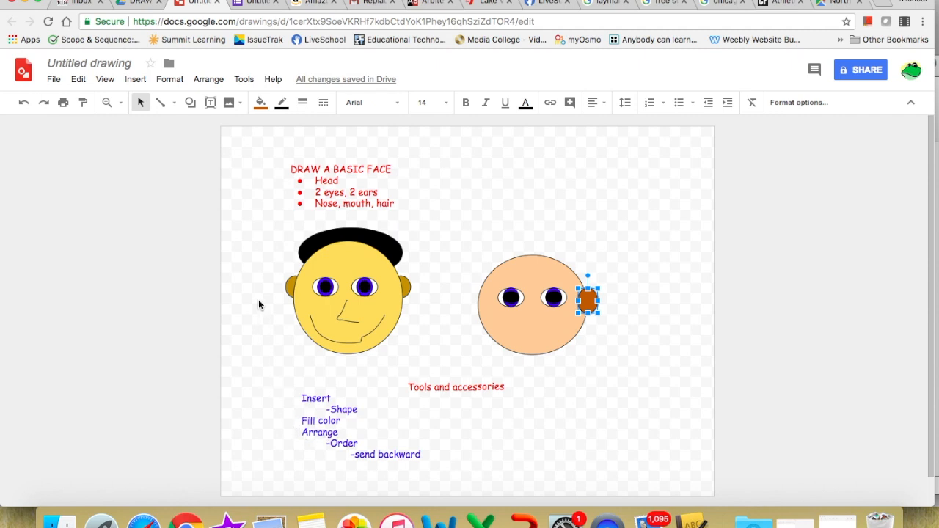
{"action": "mouse_move", "coordinate": [230, 169]}
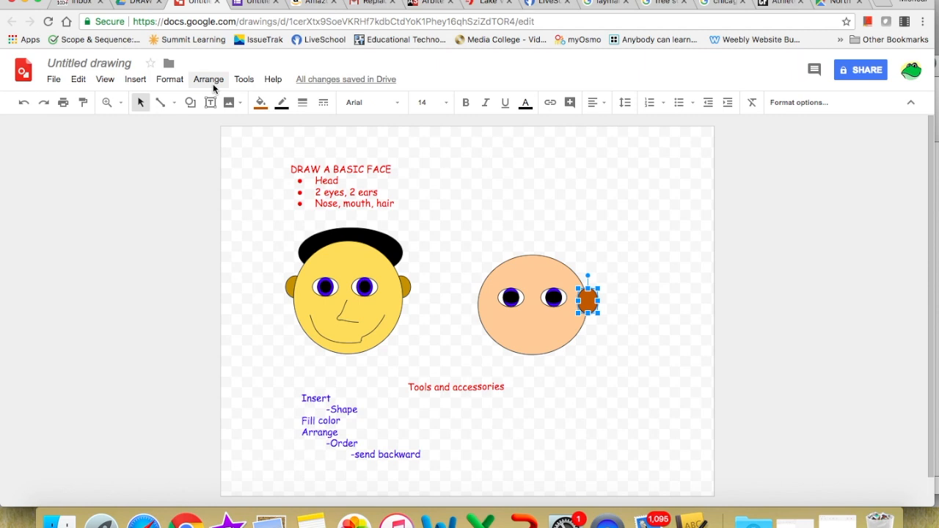
{"action": "left_click", "coordinate": [209, 79]}
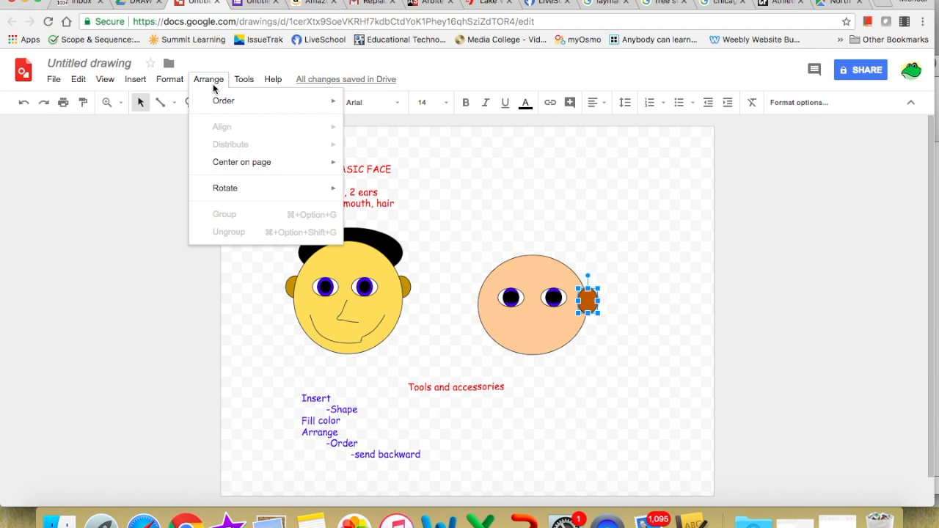
{"action": "mouse_move", "coordinate": [224, 101]}
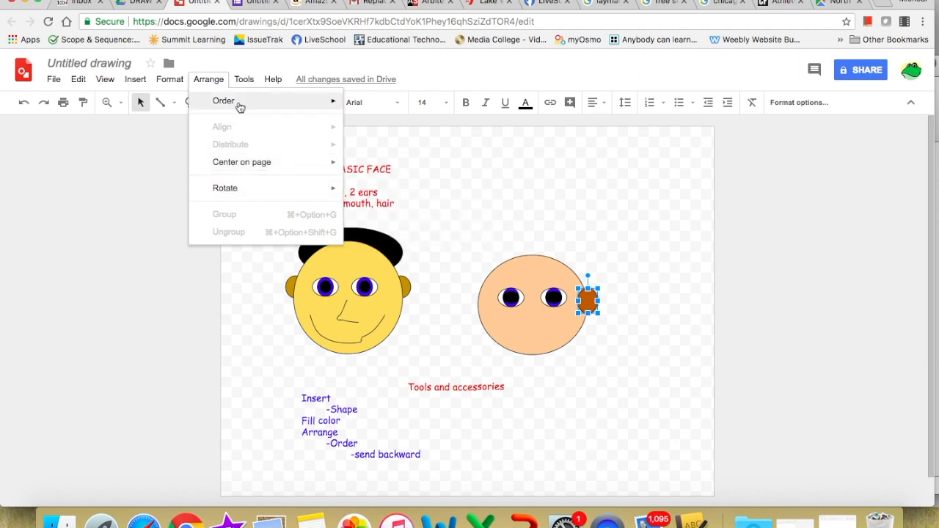
{"action": "left_click", "coordinate": [223, 101]}
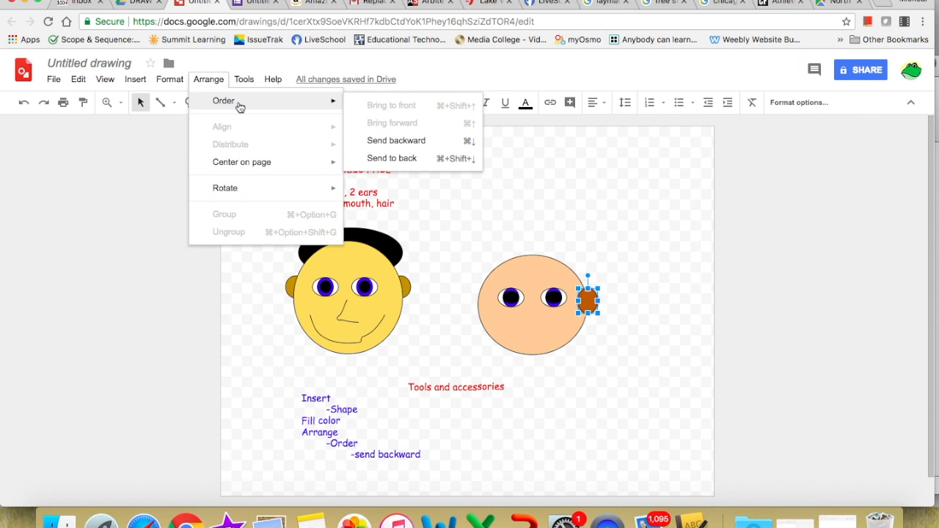
{"action": "mouse_move", "coordinate": [263, 115]}
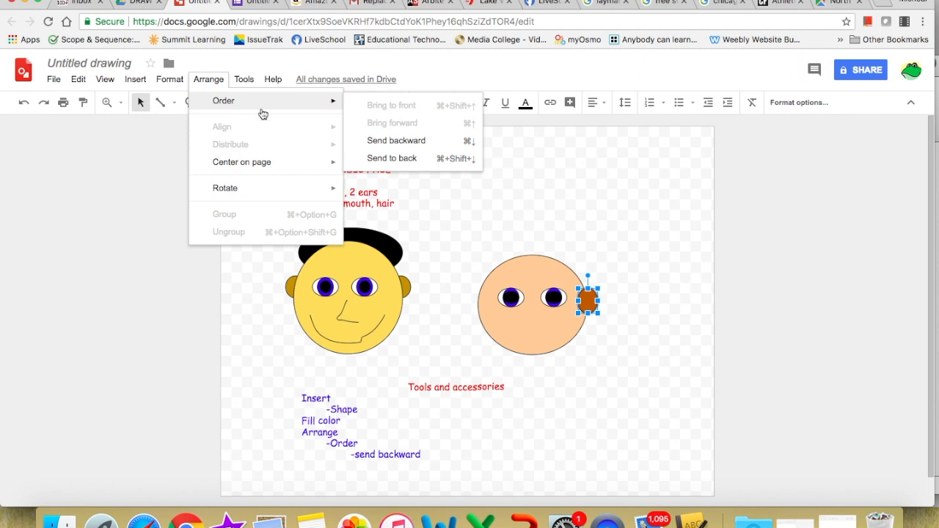
{"action": "mouse_move", "coordinate": [387, 106]}
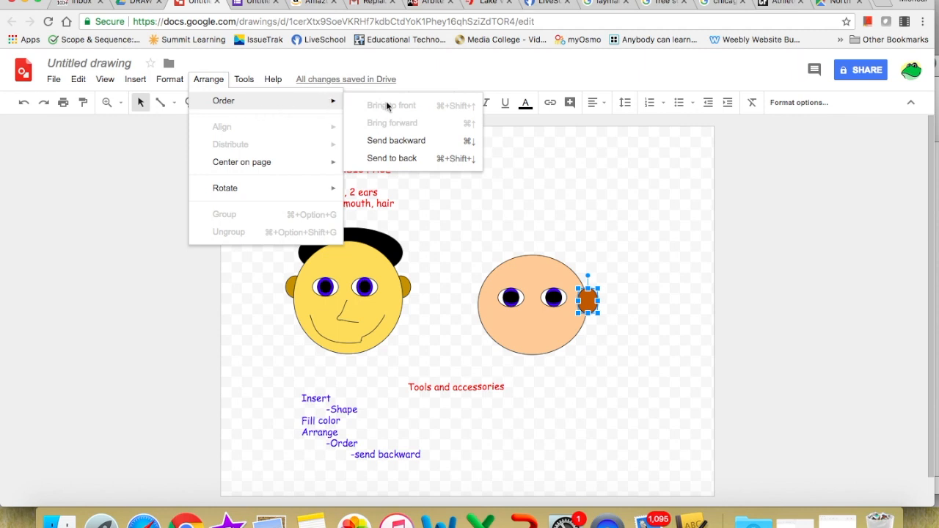
{"action": "mouse_move", "coordinate": [401, 131]}
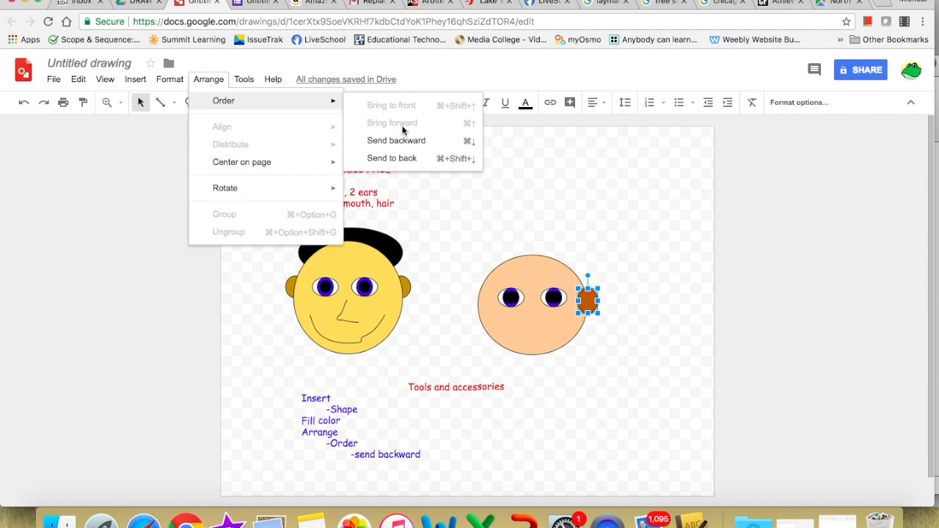
{"action": "mouse_move", "coordinate": [396, 140]}
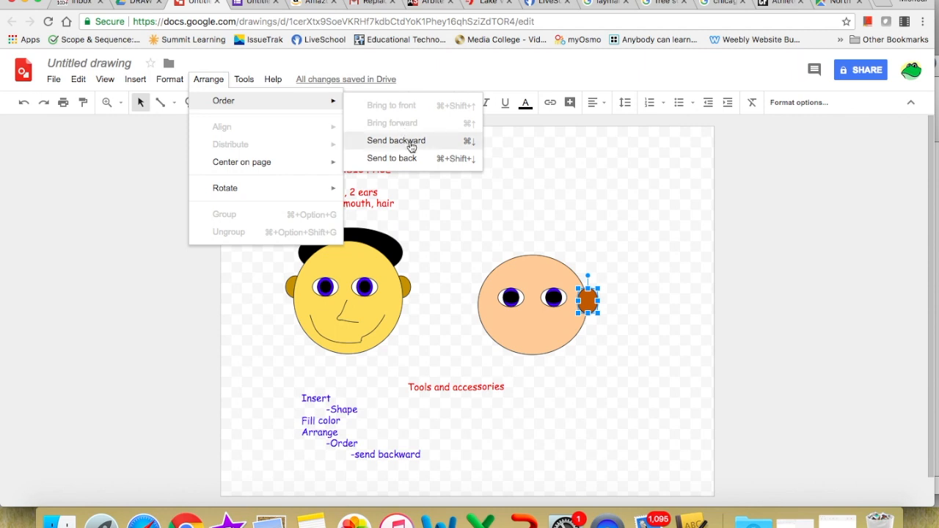
{"action": "left_click", "coordinate": [396, 141]}
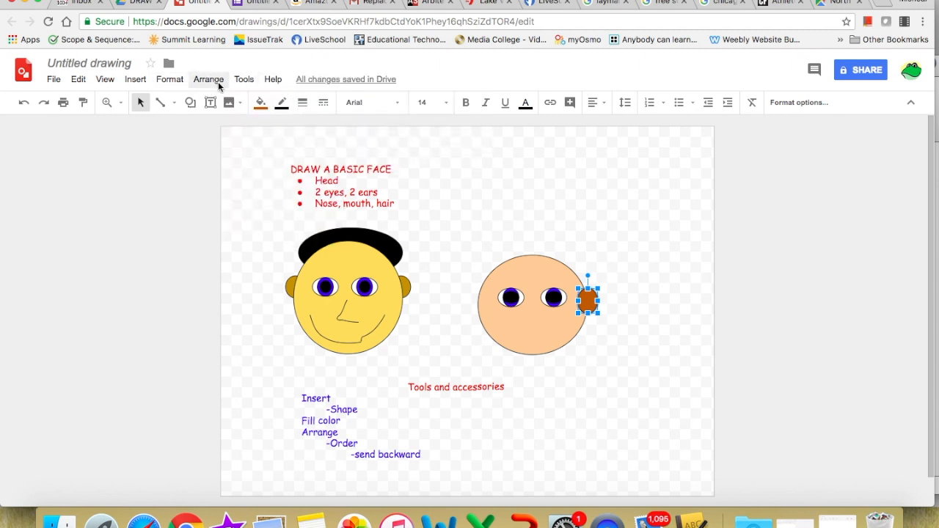
{"action": "left_click", "coordinate": [208, 79]}
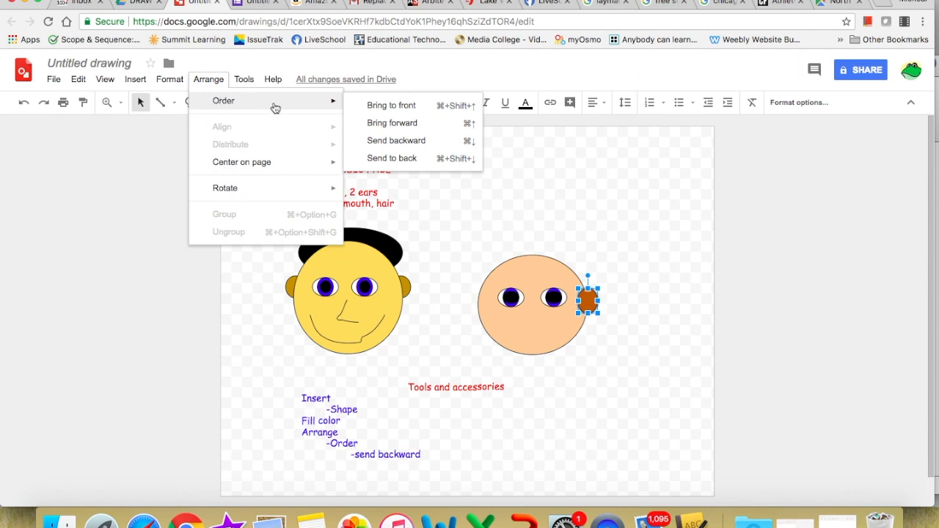
{"action": "mouse_move", "coordinate": [407, 158]}
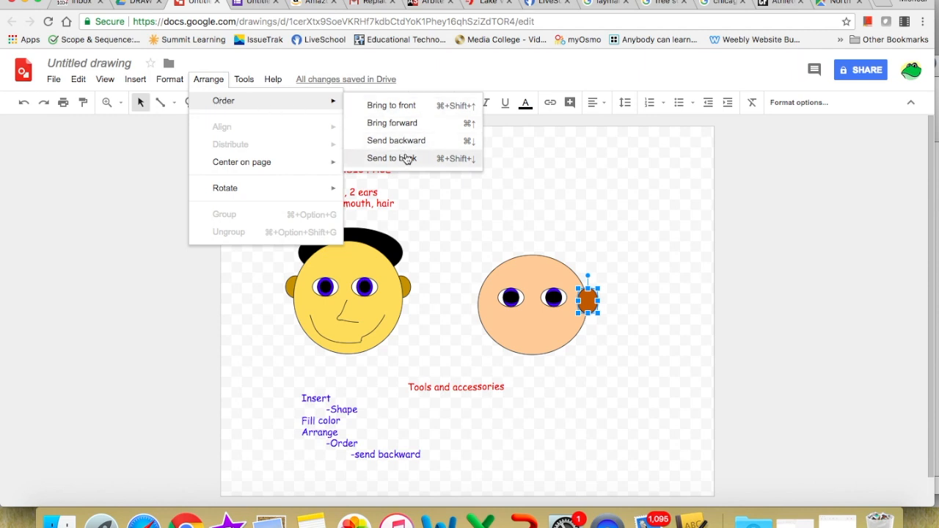
{"action": "left_click", "coordinate": [392, 157]}
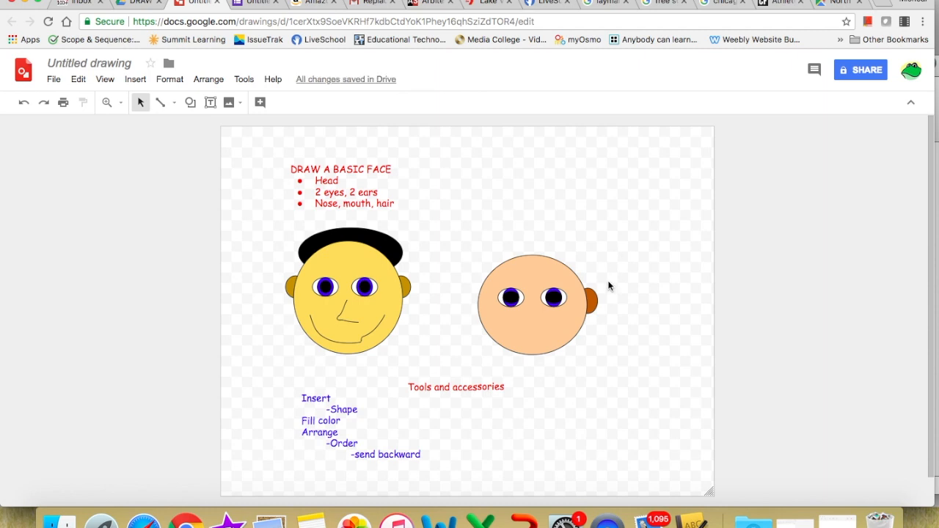
{"action": "left_click", "coordinate": [588, 299]}
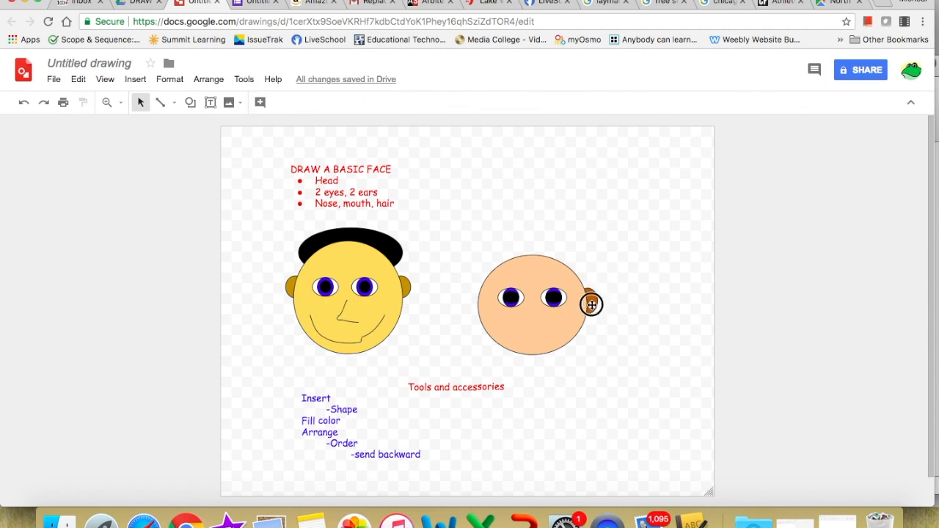
Duplicate the ear and move the copy to the left edge of the peach head
{"action": "left_click", "coordinate": [591, 305]}
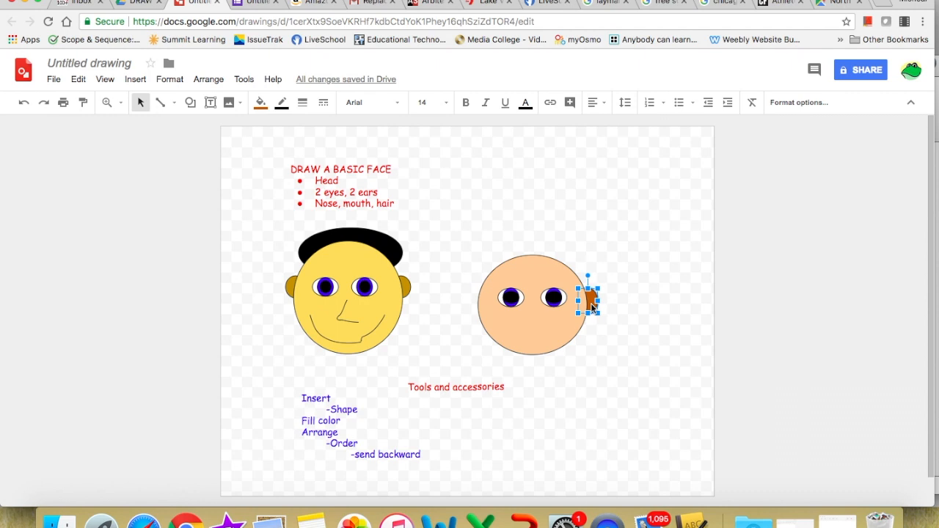
{"action": "right_click", "coordinate": [586, 299]}
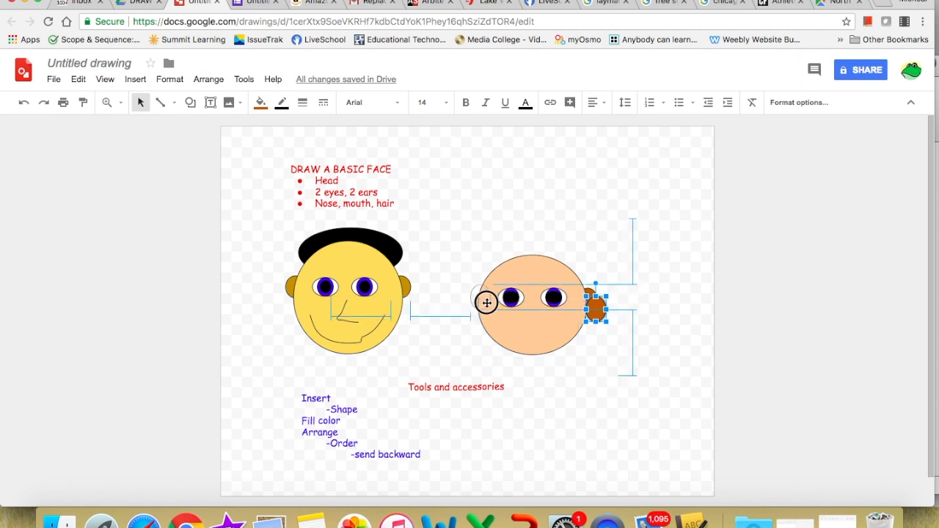
{"action": "left_click_drag", "start_coordinate": [594, 307], "coordinate": [477, 297]}
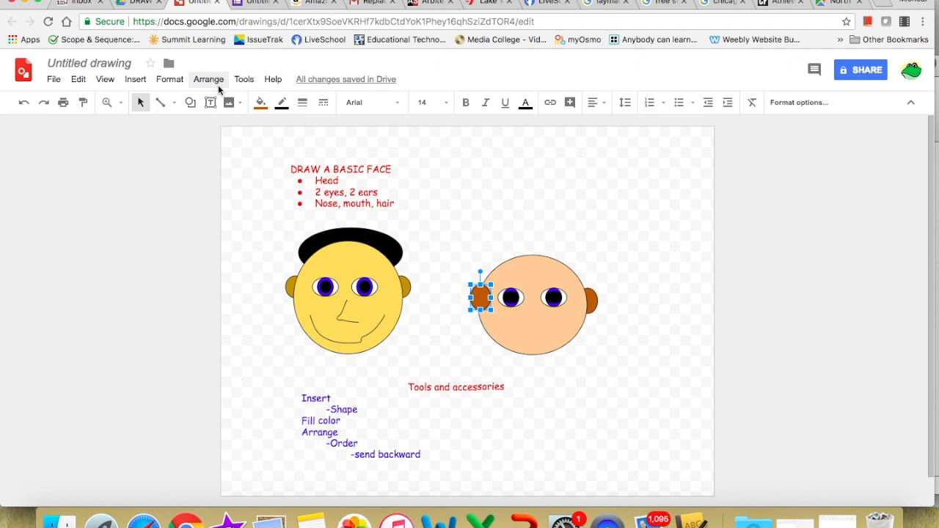
{"action": "left_click", "coordinate": [209, 79]}
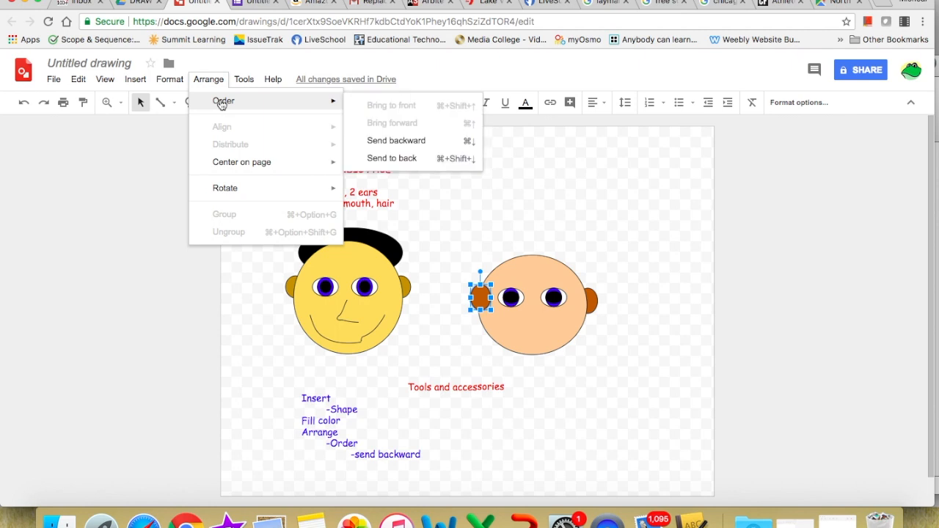
{"action": "mouse_move", "coordinate": [396, 119]}
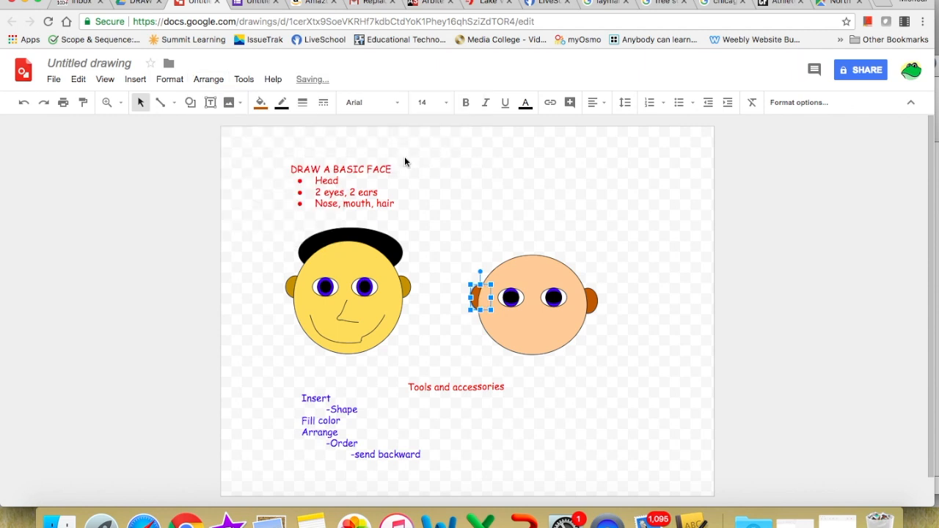
{"action": "mouse_move", "coordinate": [642, 288]}
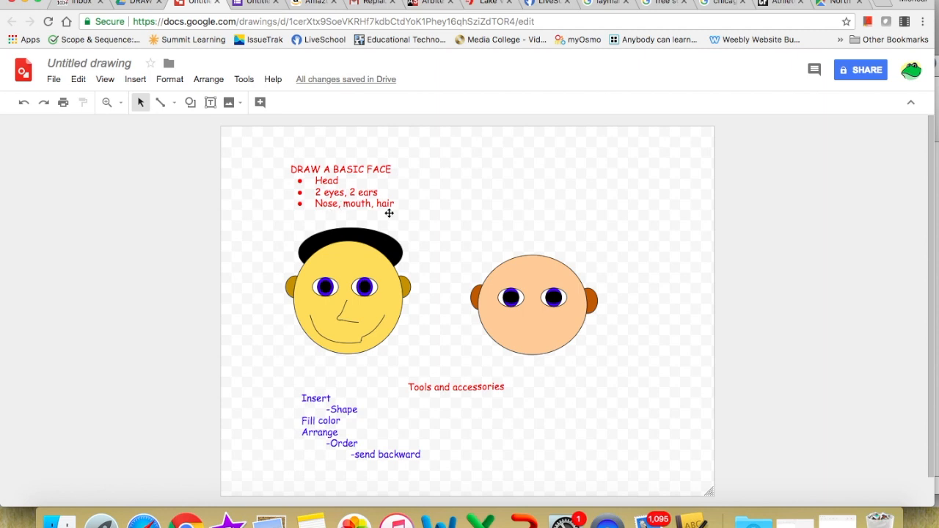
{"action": "mouse_move", "coordinate": [506, 188]}
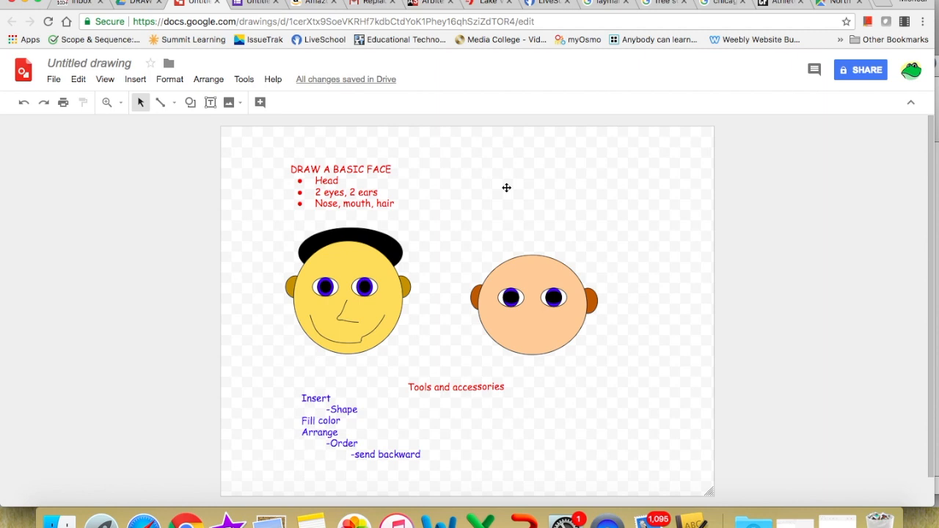
Show the Line tool's list of line, curve and freehand drawing types
{"action": "left_click", "coordinate": [174, 102]}
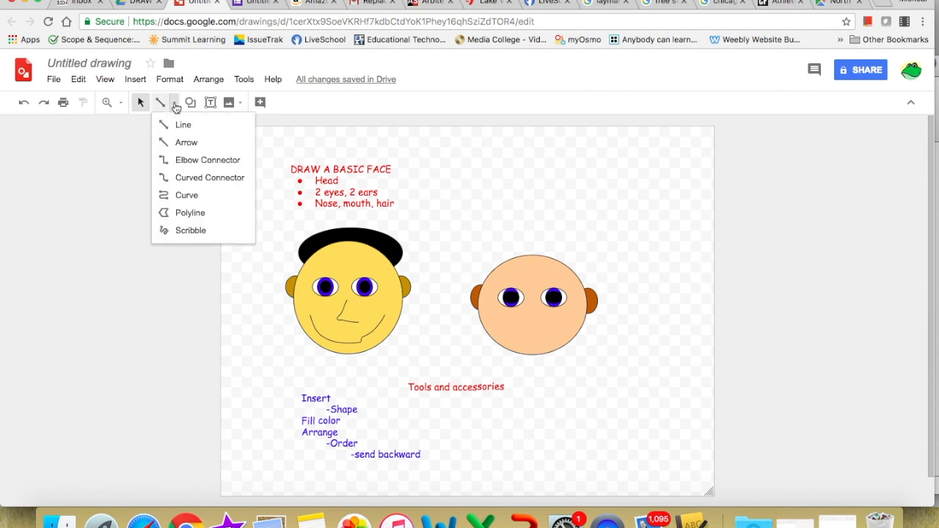
{"action": "left_click", "coordinate": [138, 102]}
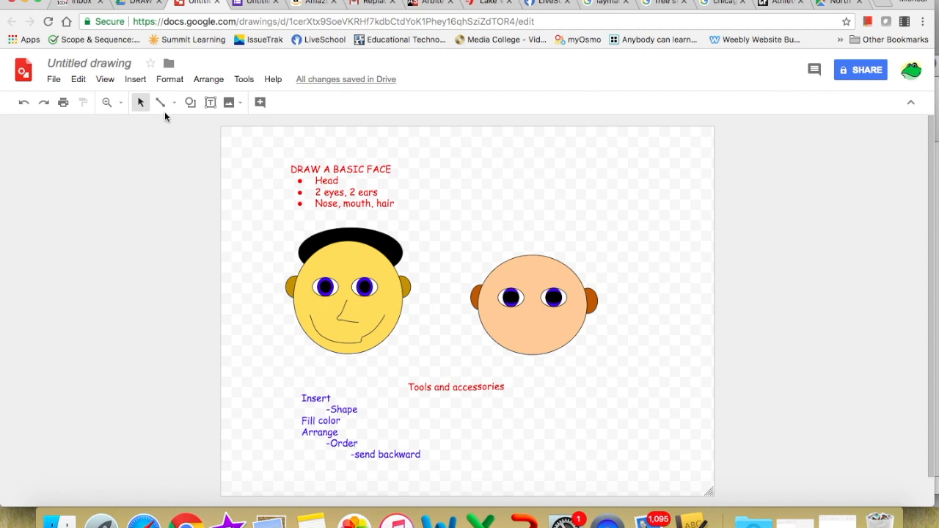
{"action": "mouse_move", "coordinate": [160, 102]}
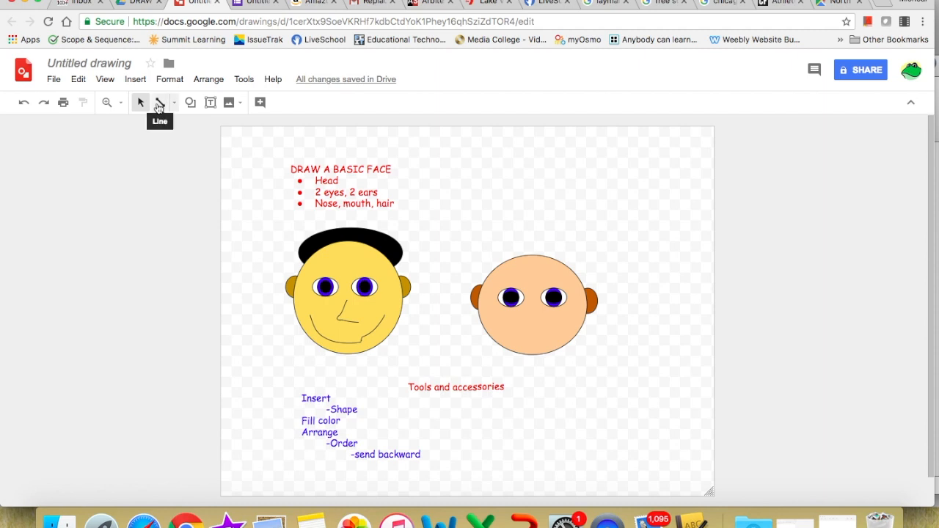
{"action": "mouse_move", "coordinate": [175, 108]}
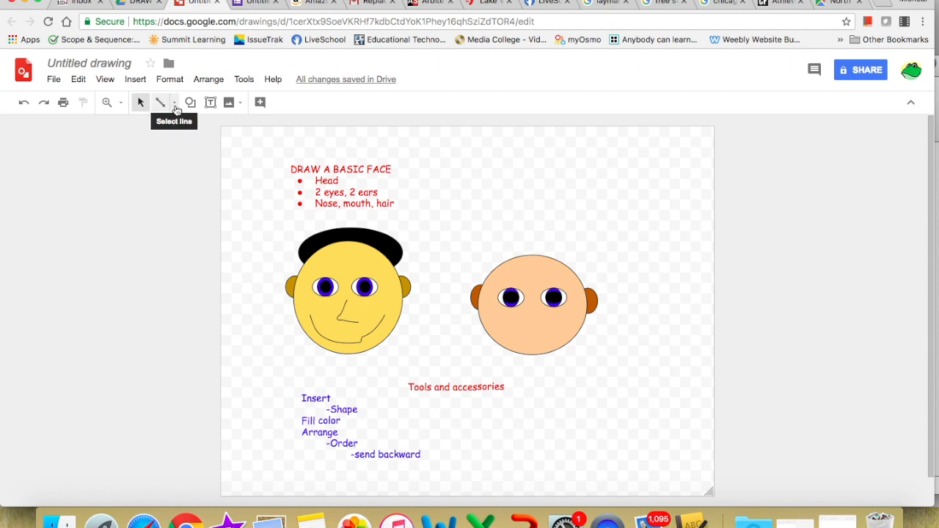
{"action": "left_click", "coordinate": [174, 102]}
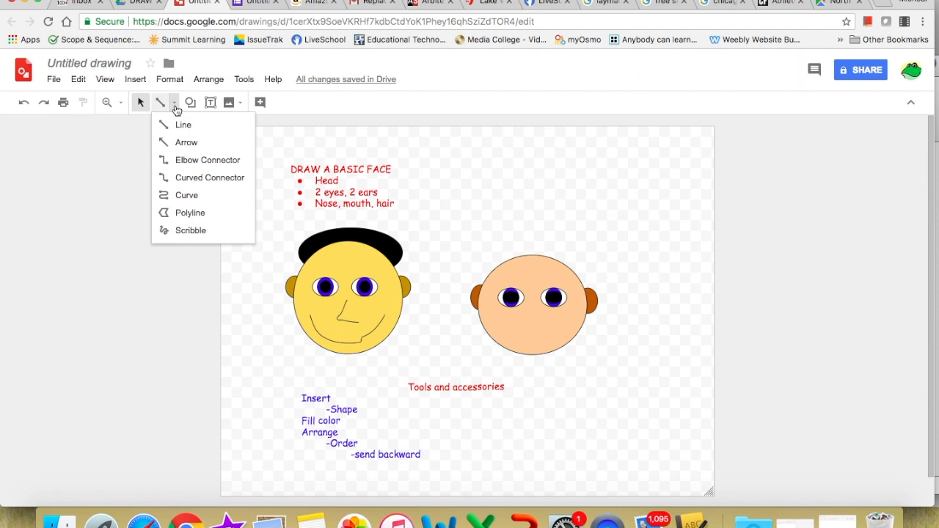
{"action": "mouse_move", "coordinate": [186, 195]}
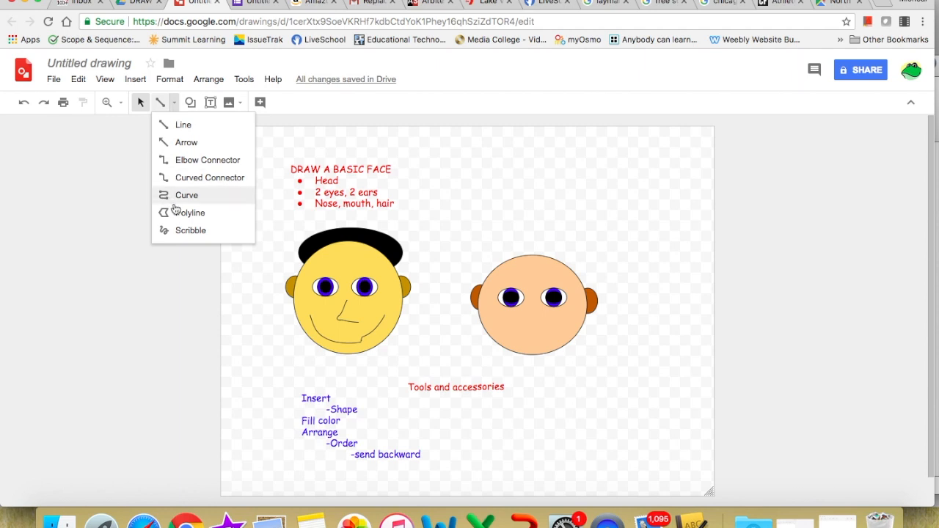
{"action": "mouse_move", "coordinate": [190, 230]}
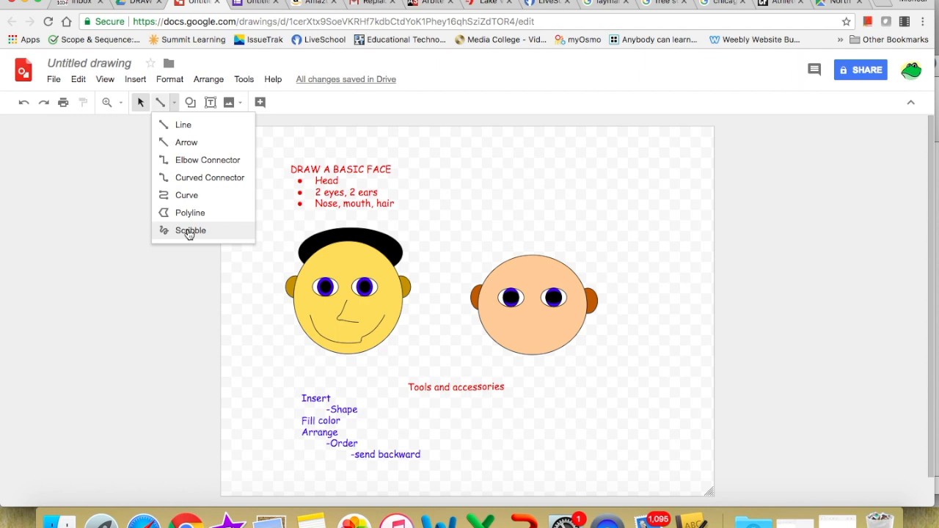
Scribble a freehand zigzag nose between and below the eyes of the peach face
{"action": "left_click", "coordinate": [190, 230]}
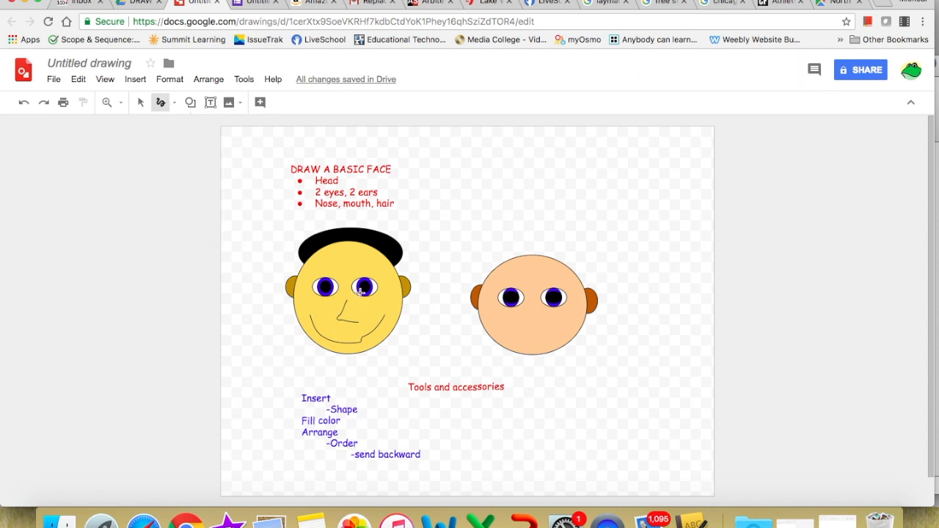
{"action": "mouse_move", "coordinate": [535, 306]}
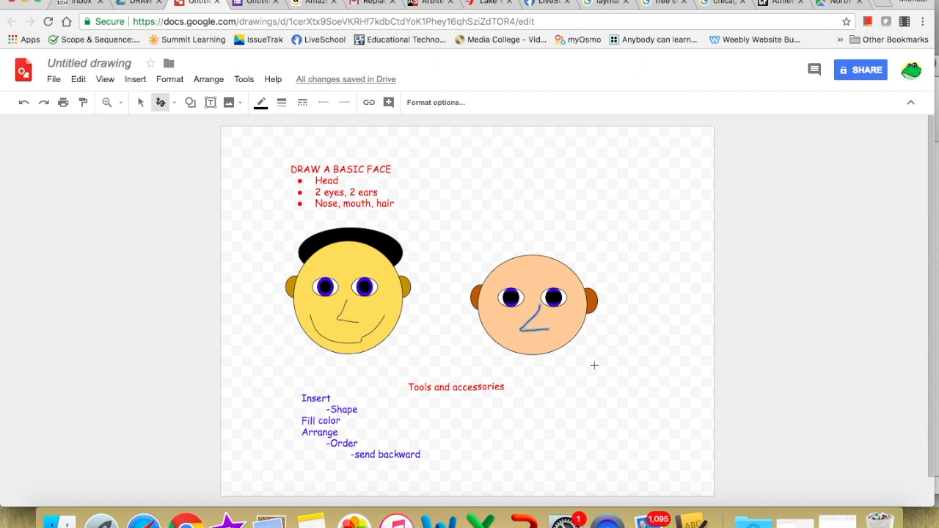
{"action": "mouse_move", "coordinate": [583, 331]}
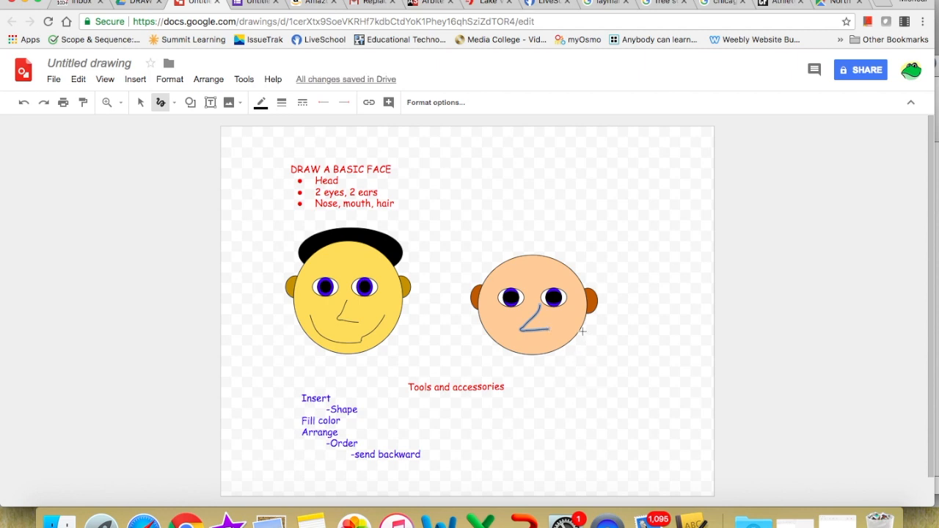
{"action": "mouse_move", "coordinate": [649, 374]}
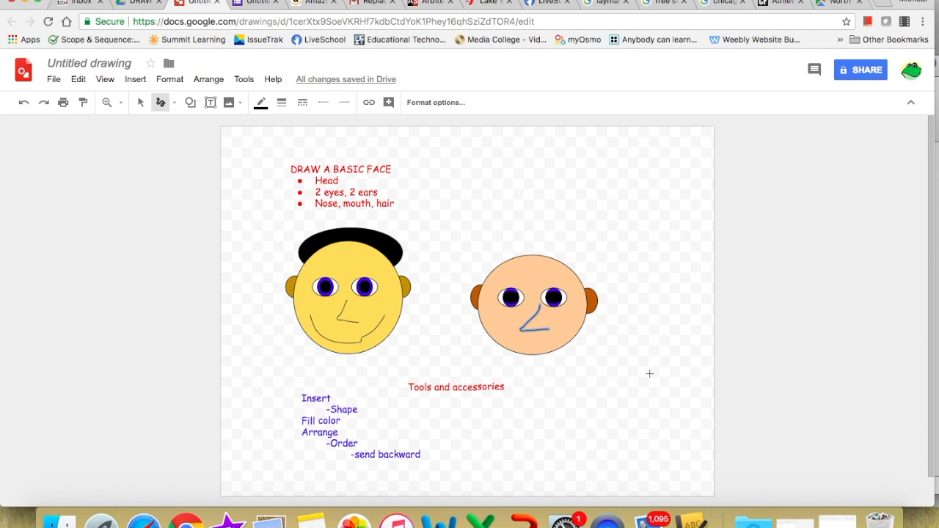
{"action": "mouse_move", "coordinate": [584, 348]}
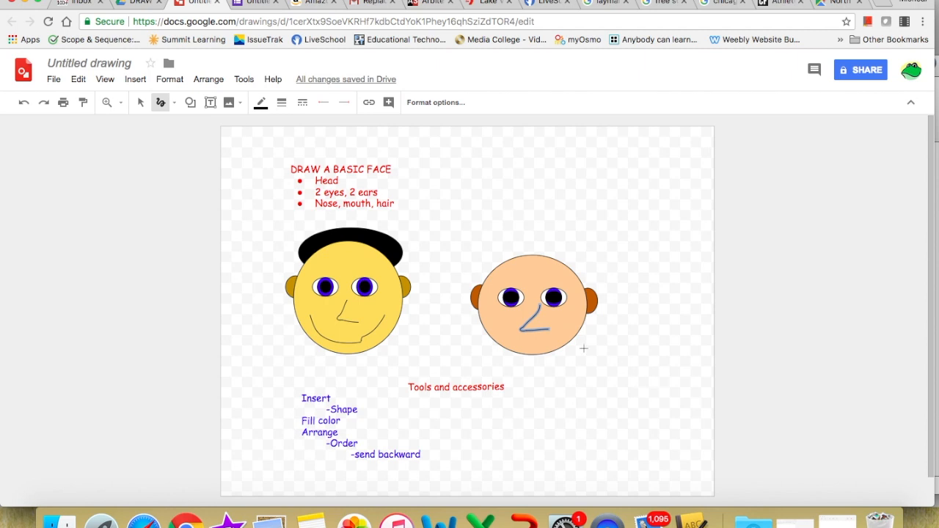
{"action": "mouse_move", "coordinate": [350, 207]}
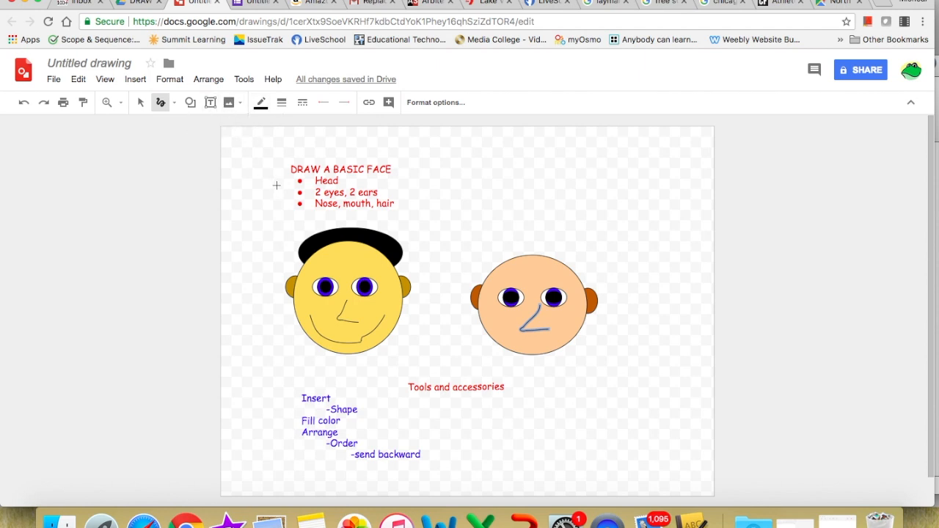
{"action": "mouse_move", "coordinate": [140, 102]}
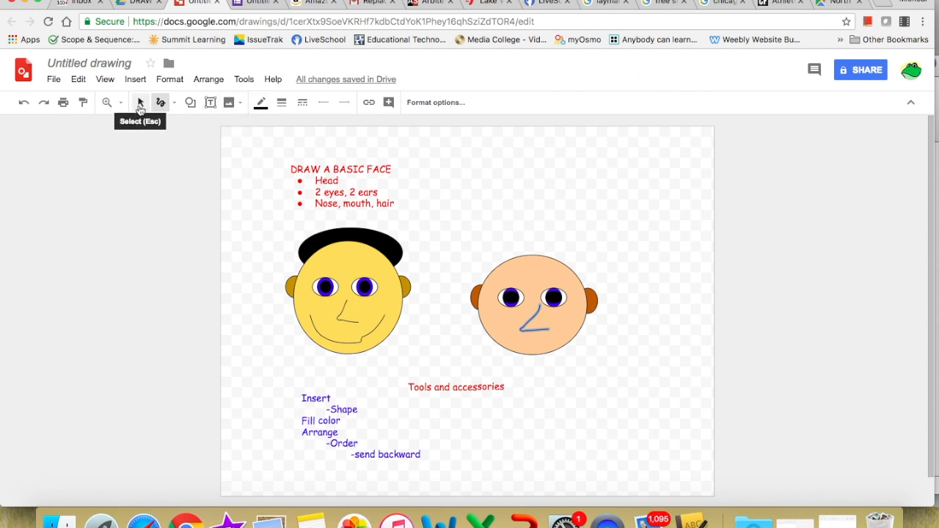
{"action": "mouse_move", "coordinate": [160, 102]}
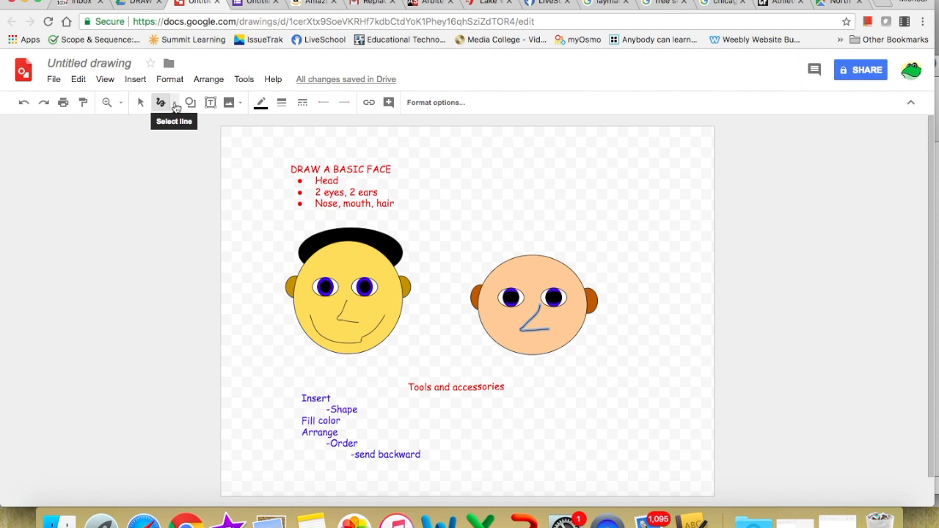
{"action": "left_click", "coordinate": [174, 102]}
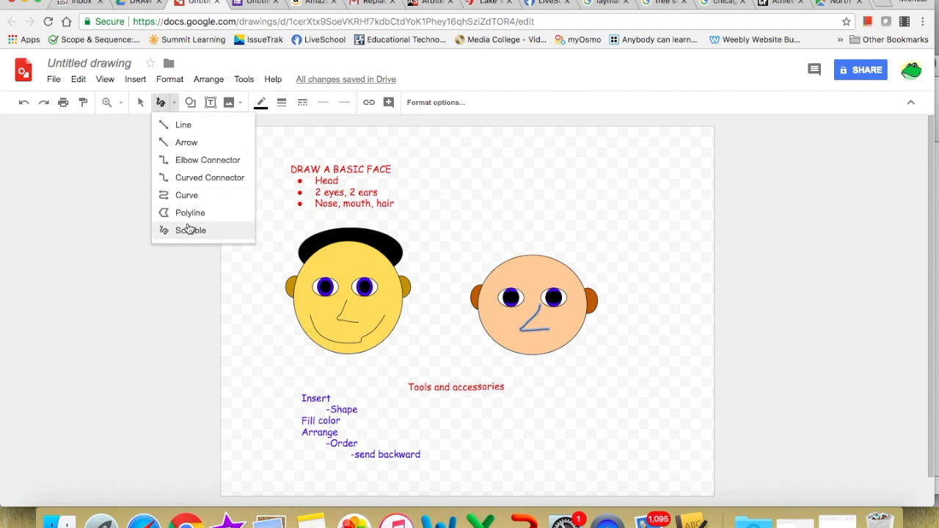
{"action": "left_click", "coordinate": [191, 229]}
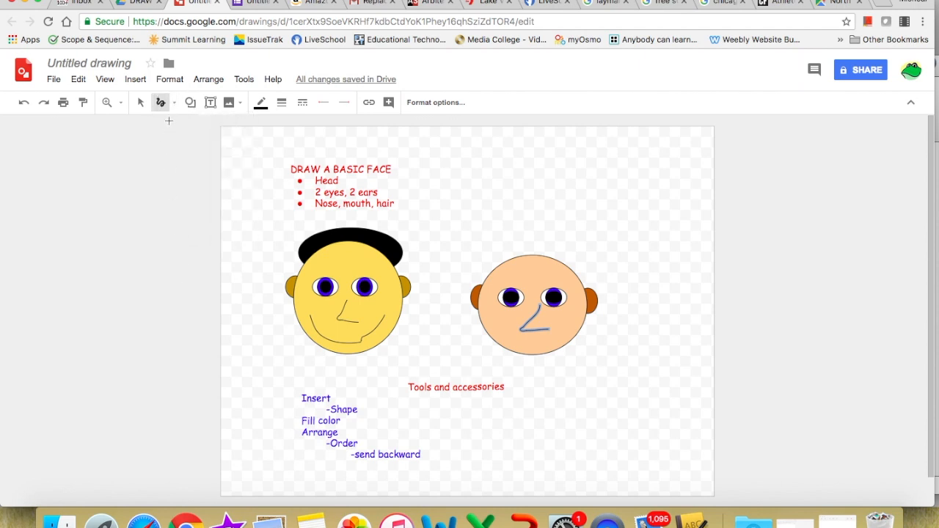
{"action": "mouse_move", "coordinate": [160, 102]}
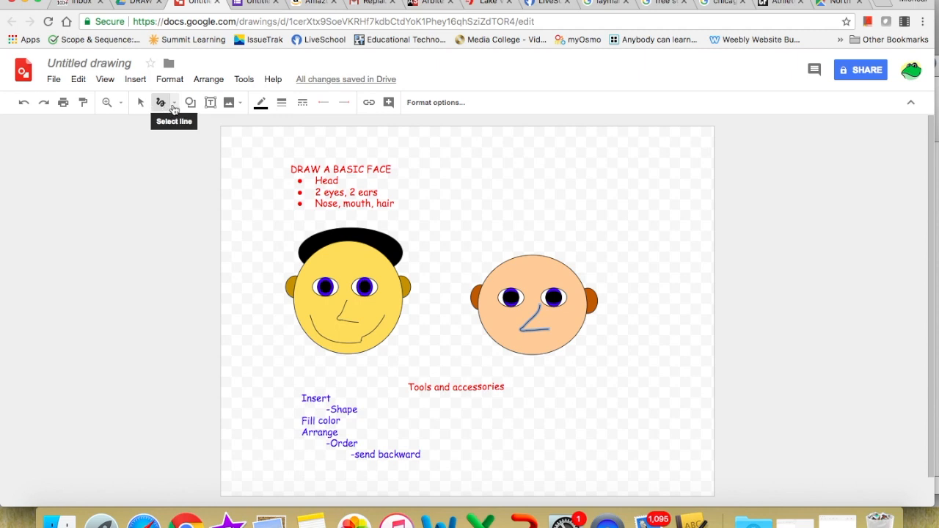
{"action": "left_click", "coordinate": [536, 311]}
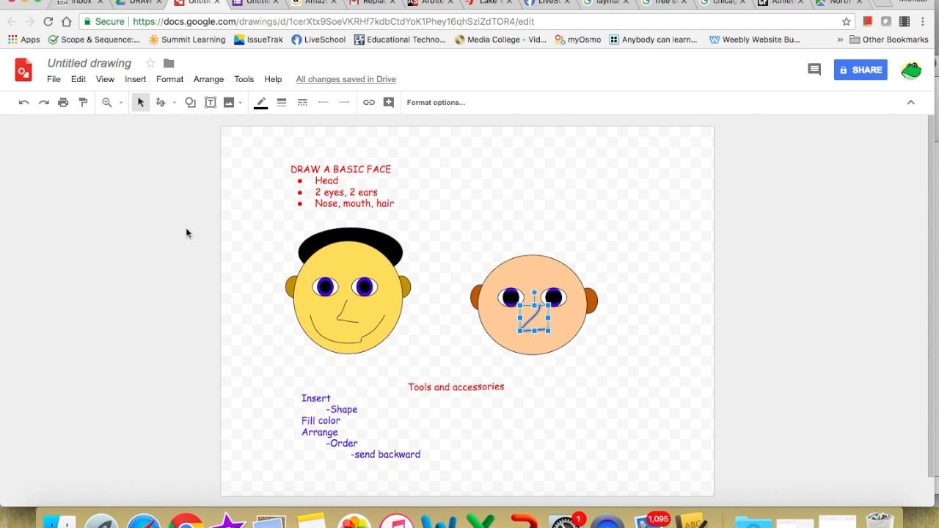
{"action": "mouse_move", "coordinate": [499, 331]}
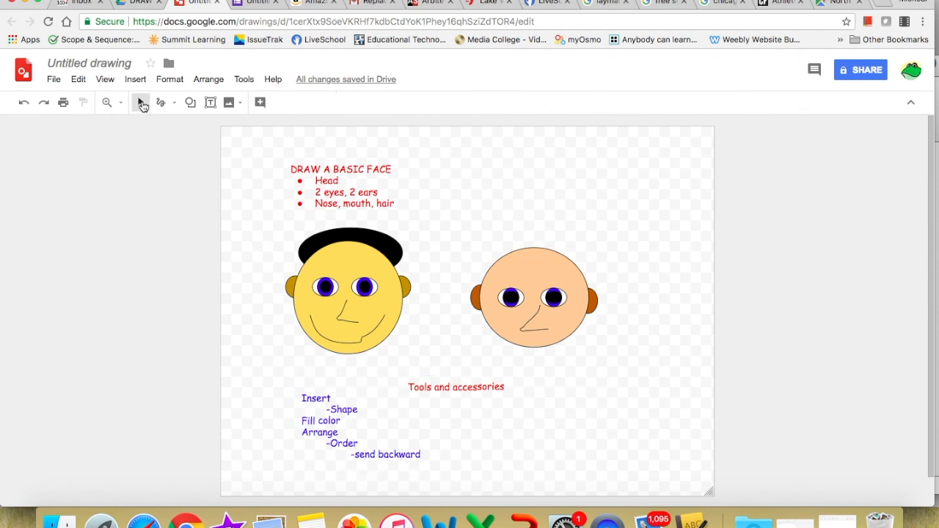
{"action": "mouse_move", "coordinate": [160, 102]}
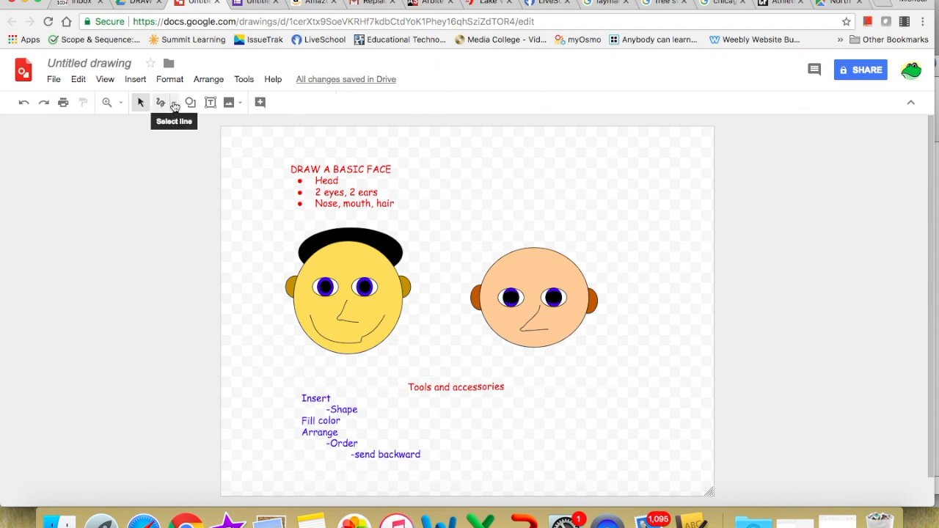
Scribble a smiling mouth below the nose, undoing and redrawing the first attempt
{"action": "left_click", "coordinate": [160, 102]}
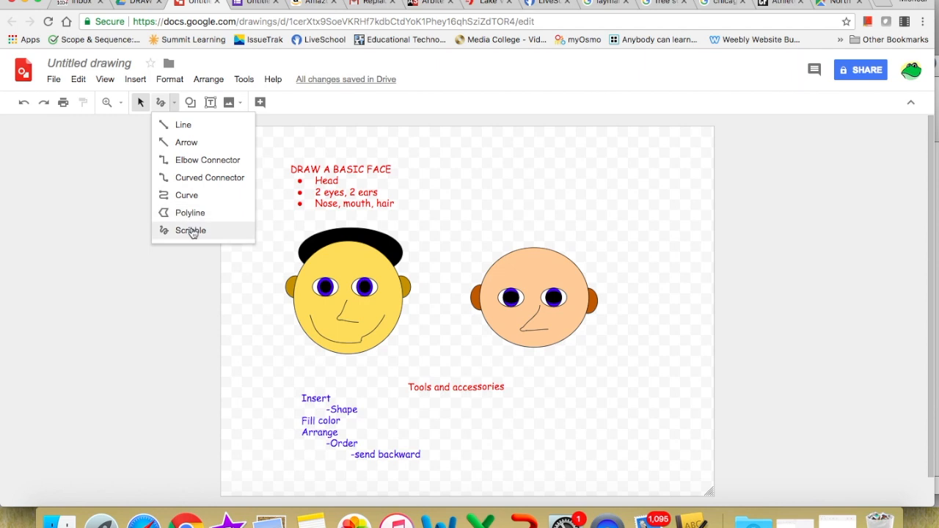
{"action": "left_click", "coordinate": [190, 230]}
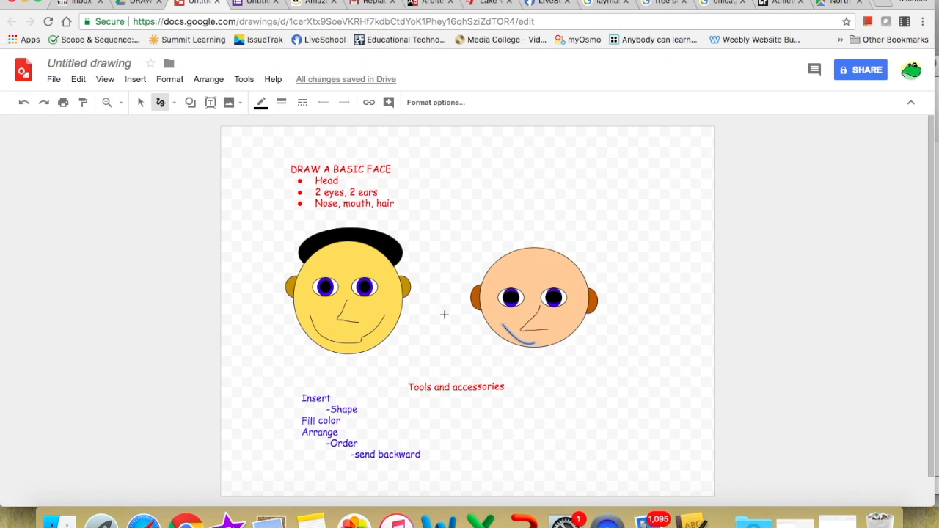
{"action": "mouse_move", "coordinate": [24, 102]}
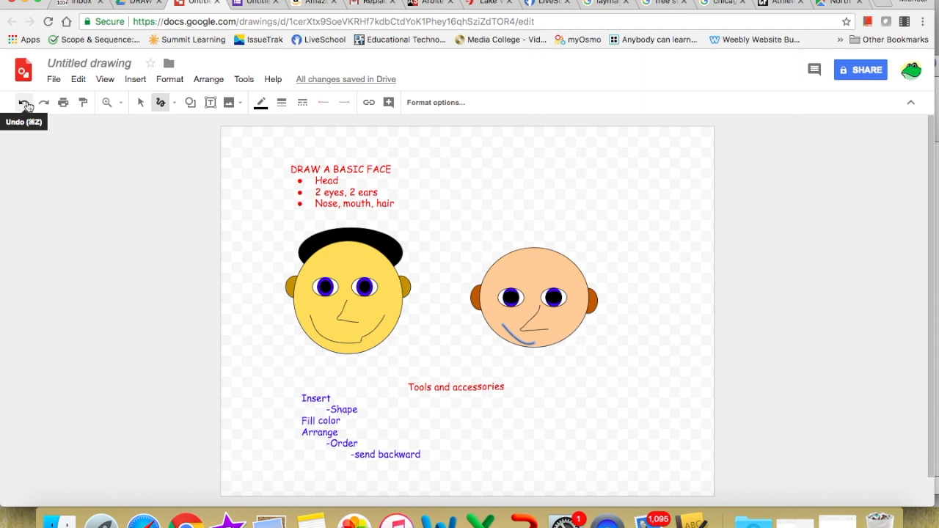
{"action": "left_click", "coordinate": [24, 102]}
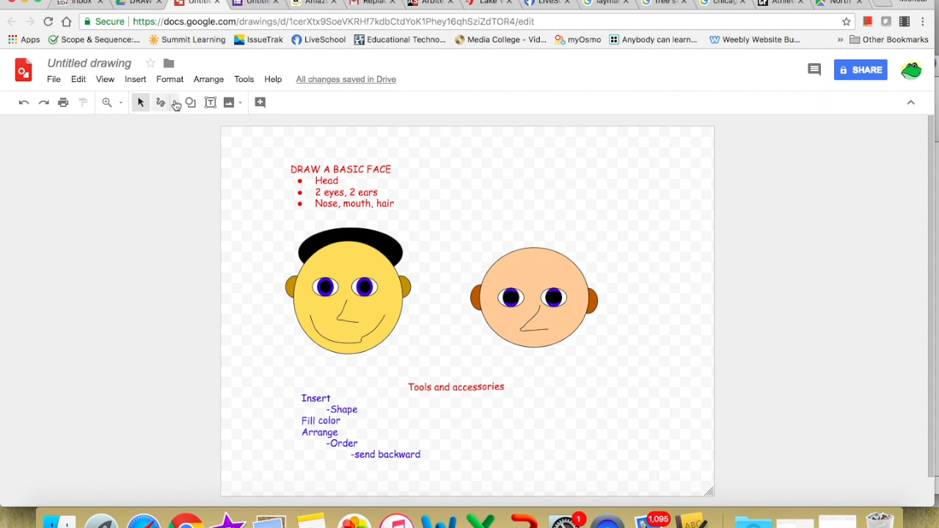
{"action": "left_click", "coordinate": [161, 102]}
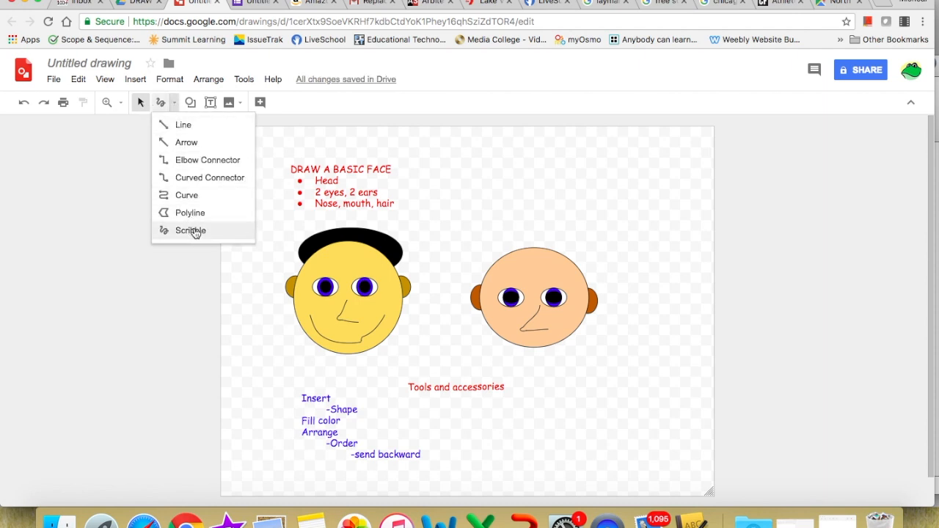
{"action": "left_click", "coordinate": [190, 230]}
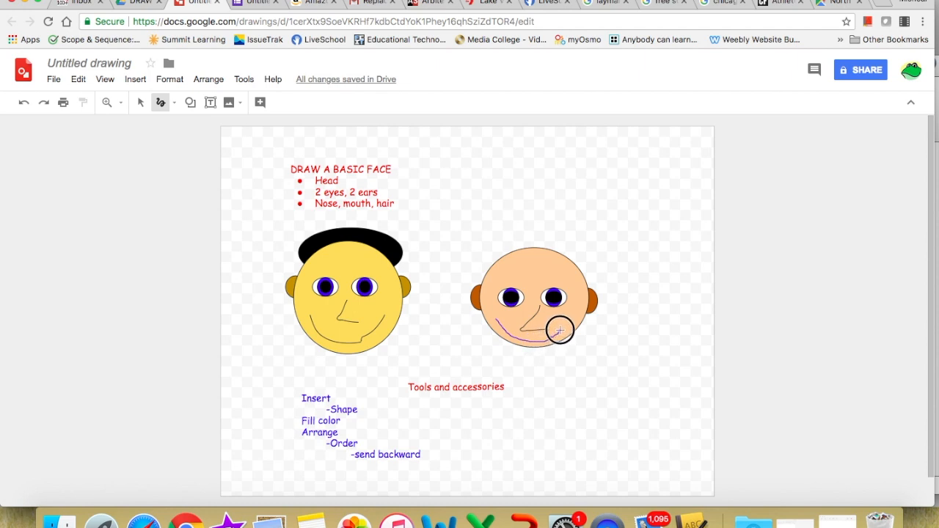
{"action": "left_click_drag", "start_coordinate": [491, 322], "coordinate": [561, 328]}
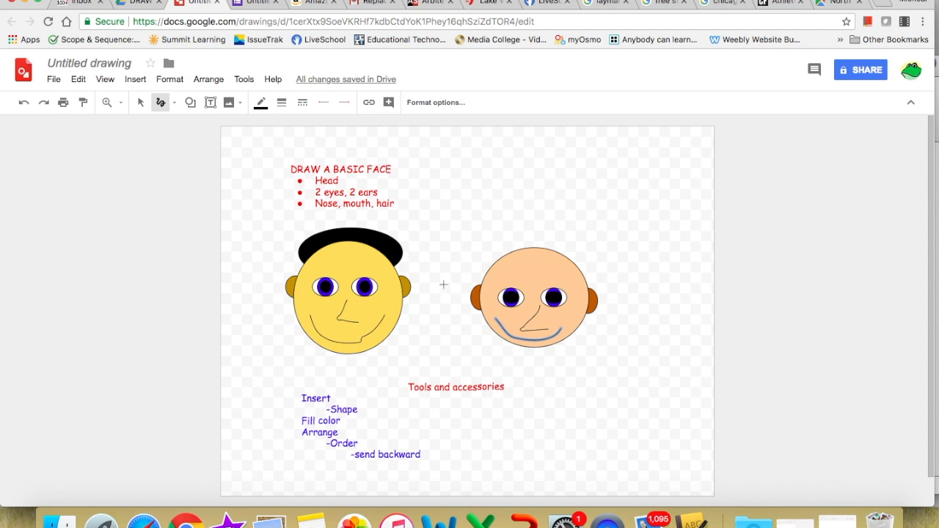
{"action": "mouse_move", "coordinate": [329, 197]}
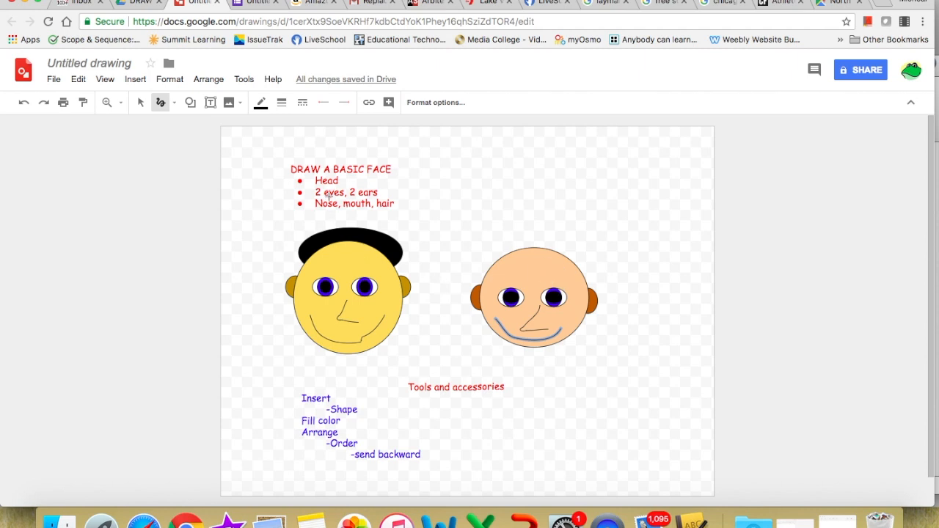
{"action": "mouse_move", "coordinate": [417, 233]}
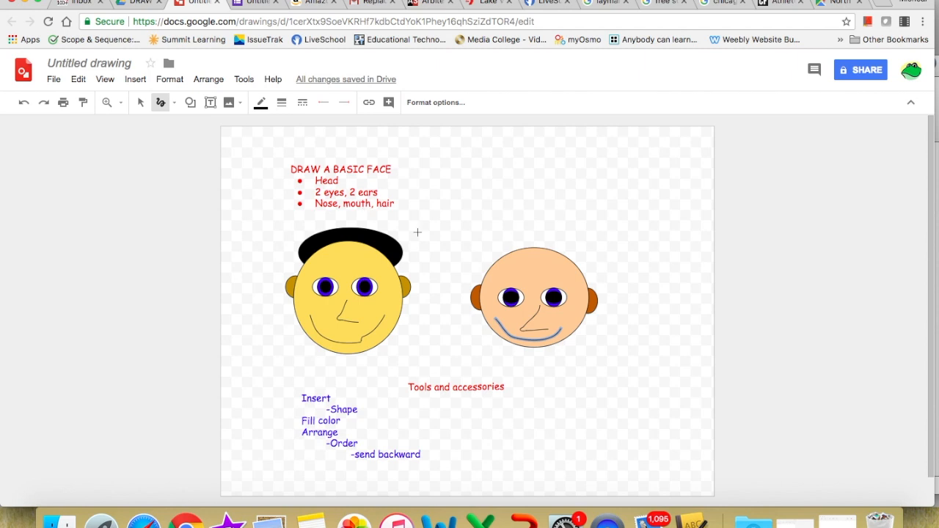
{"action": "mouse_move", "coordinate": [211, 142]}
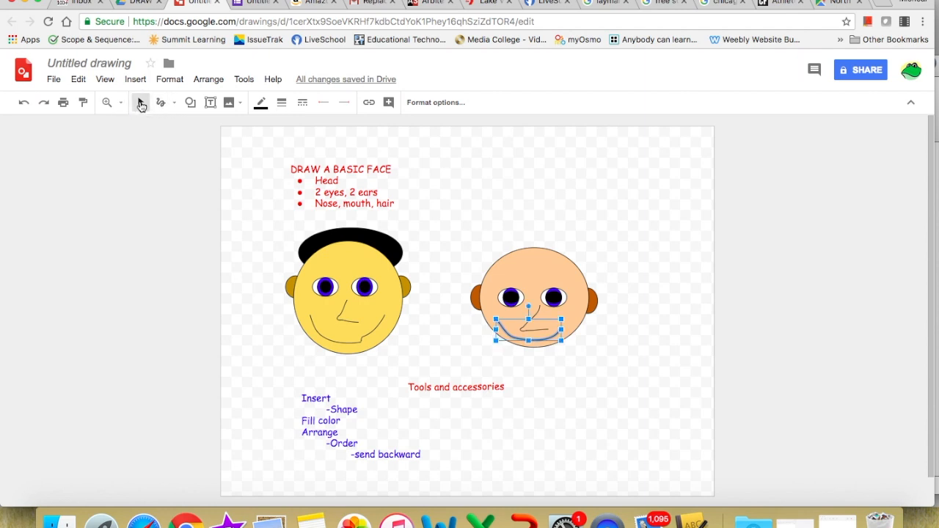
{"action": "mouse_move", "coordinate": [190, 102]}
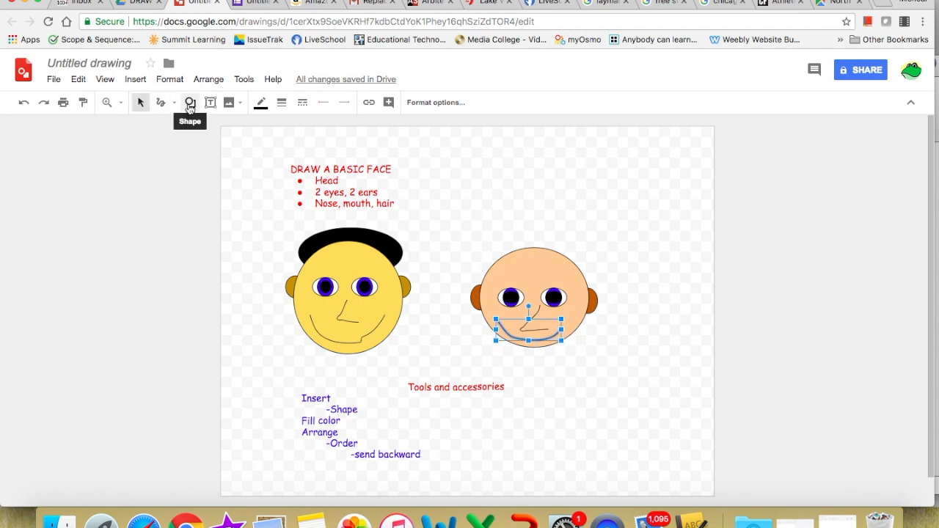
Draw an oval over the top of the peach head and widen it leftward for hair
{"action": "left_click", "coordinate": [190, 102]}
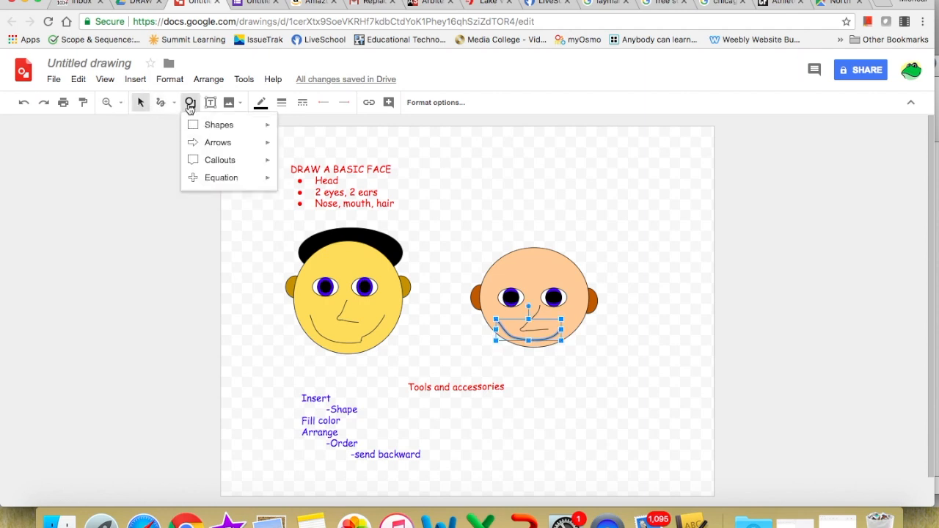
{"action": "left_click", "coordinate": [219, 125]}
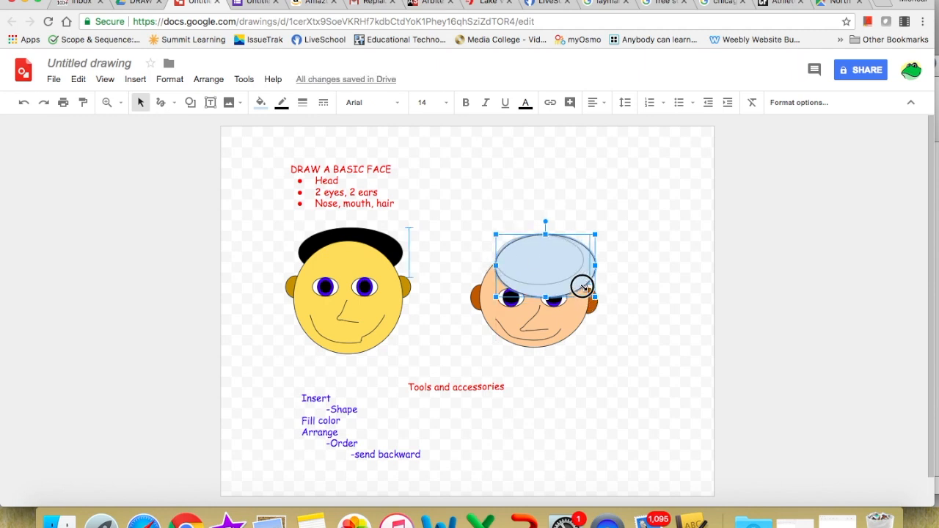
{"action": "left_click_drag", "start_coordinate": [581, 286], "coordinate": [539, 257]}
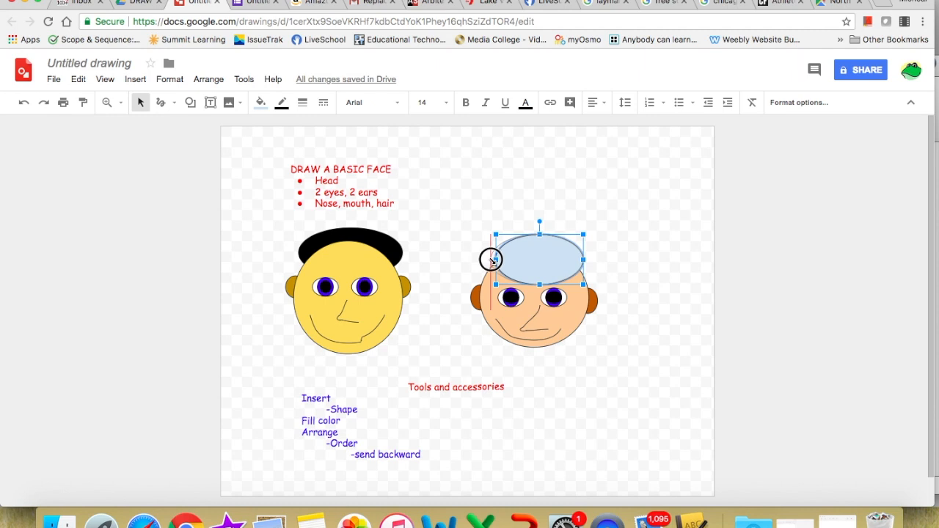
{"action": "left_click_drag", "start_coordinate": [490, 258], "coordinate": [488, 264]}
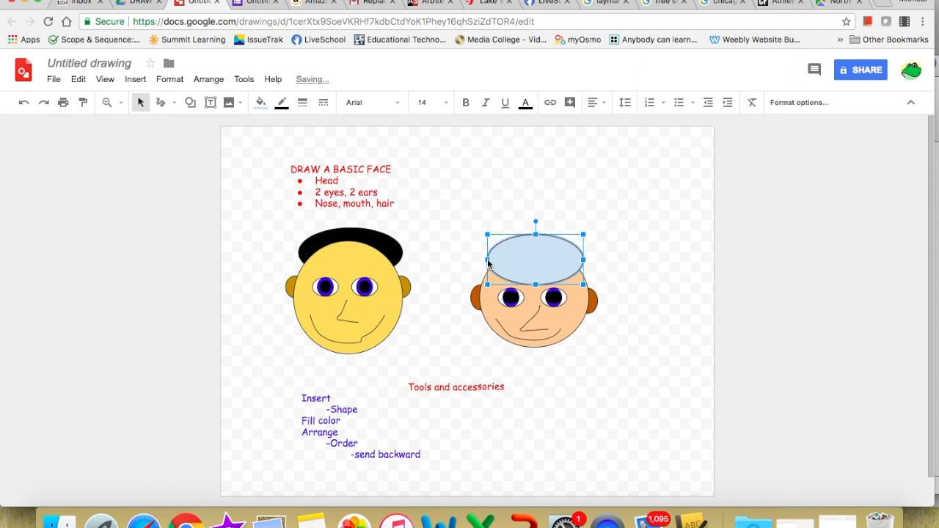
{"action": "mouse_move", "coordinate": [597, 284]}
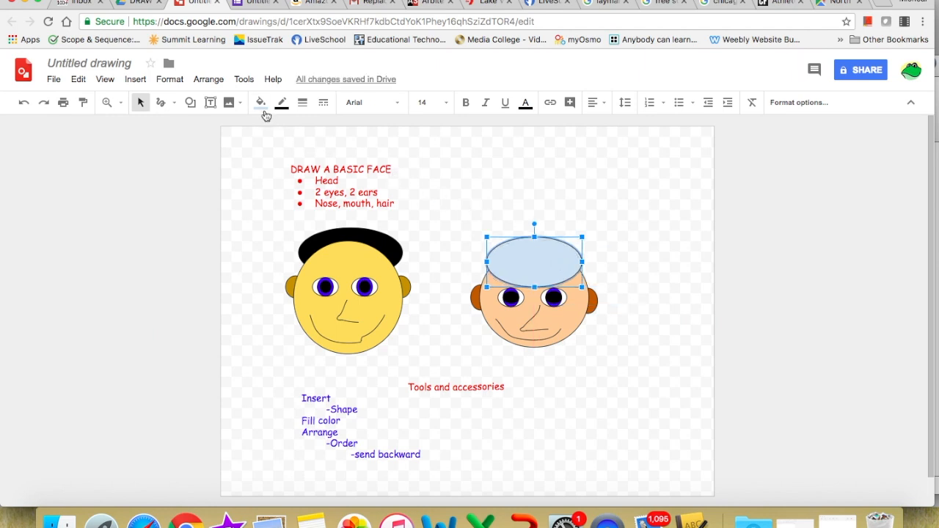
Fill the hair oval solid black and keep it selected
{"action": "left_click", "coordinate": [260, 102]}
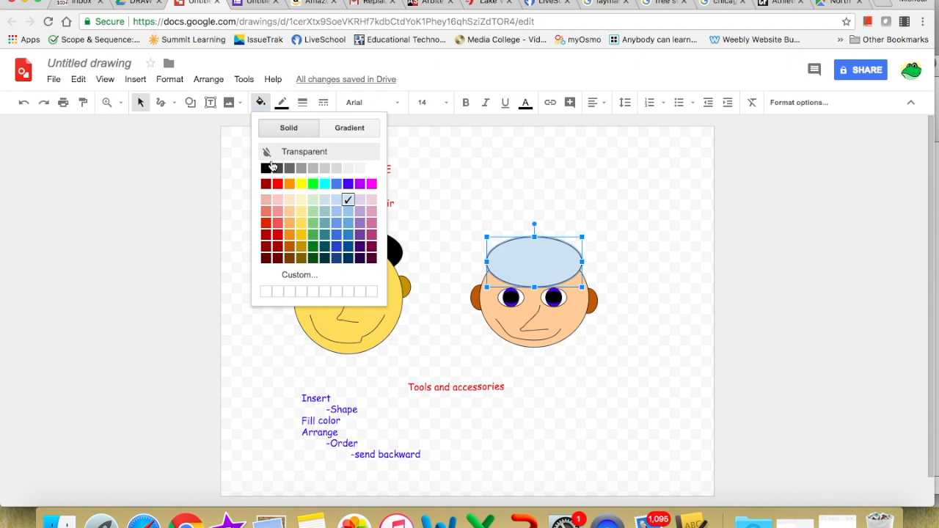
{"action": "left_click", "coordinate": [266, 167]}
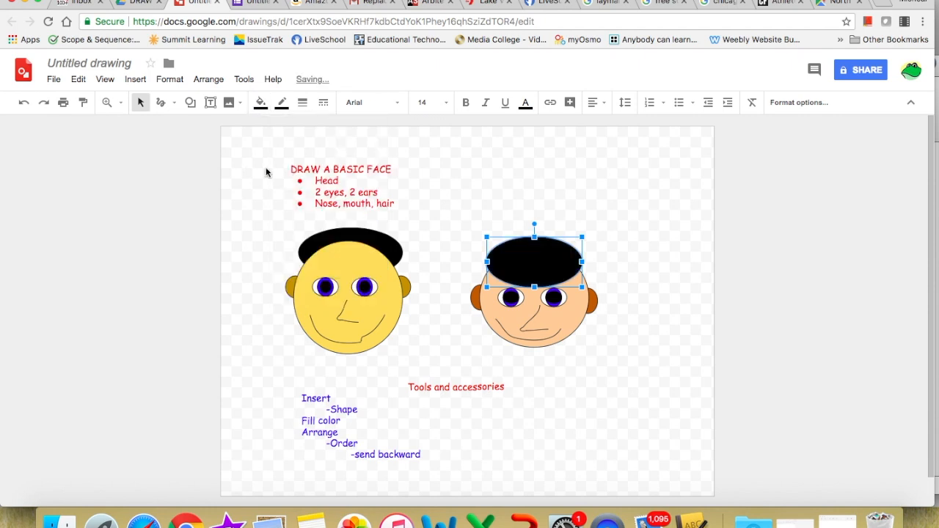
{"action": "mouse_move", "coordinate": [516, 213]}
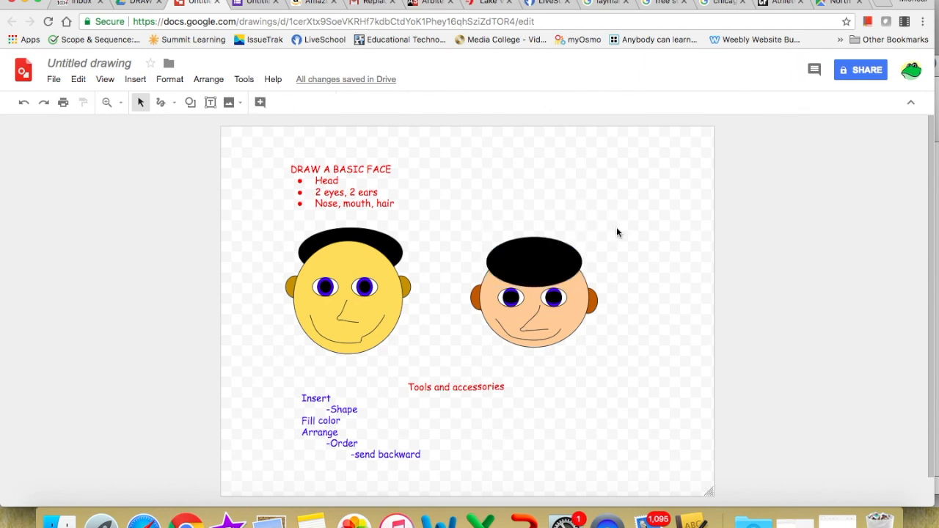
{"action": "left_click", "coordinate": [534, 256]}
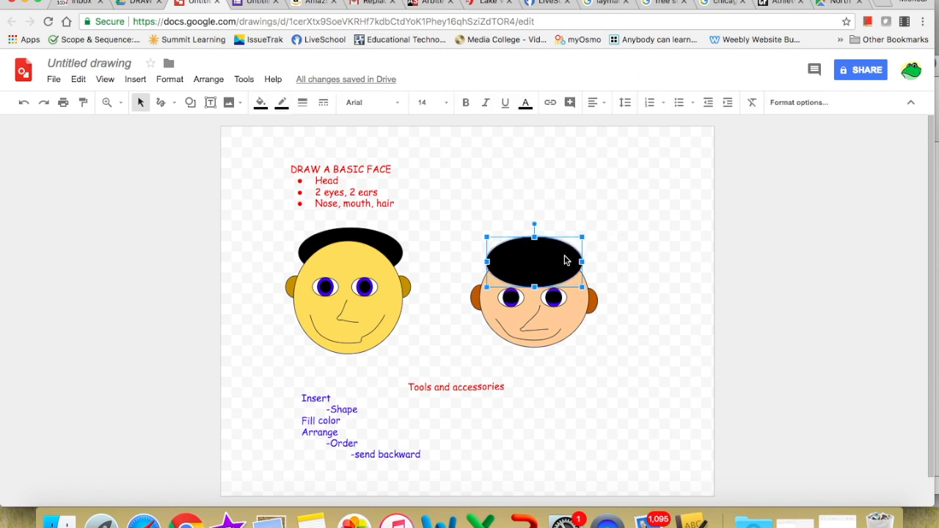
{"action": "mouse_move", "coordinate": [292, 152]}
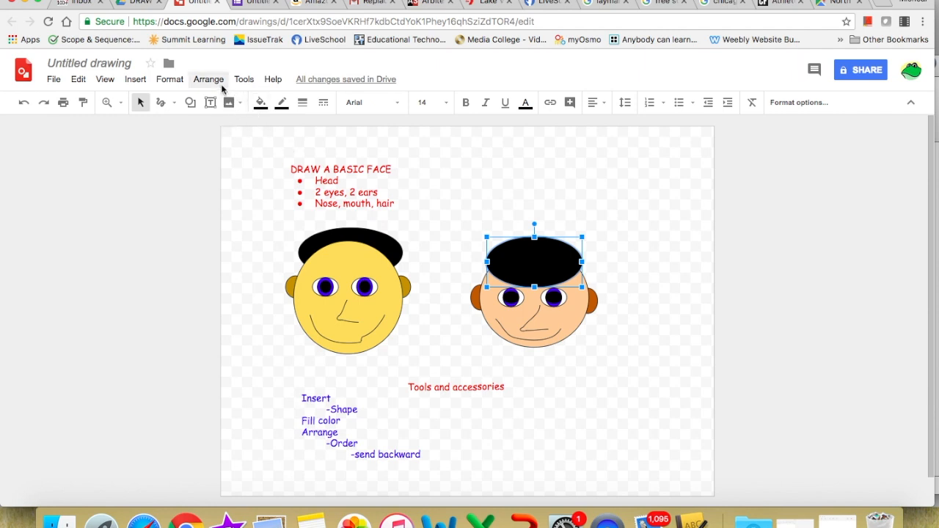
Send the black hair behind the head and deselect to view the finished face
{"action": "left_click", "coordinate": [209, 79]}
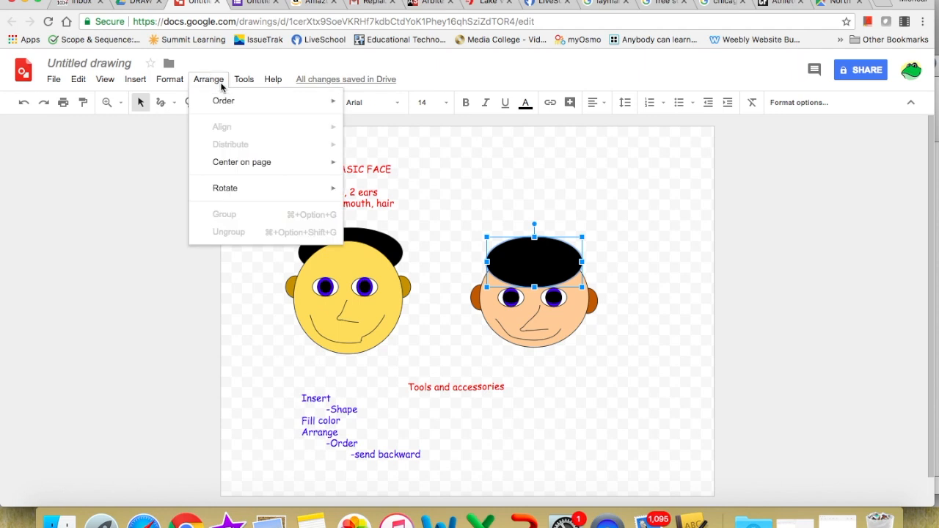
{"action": "mouse_move", "coordinate": [224, 100]}
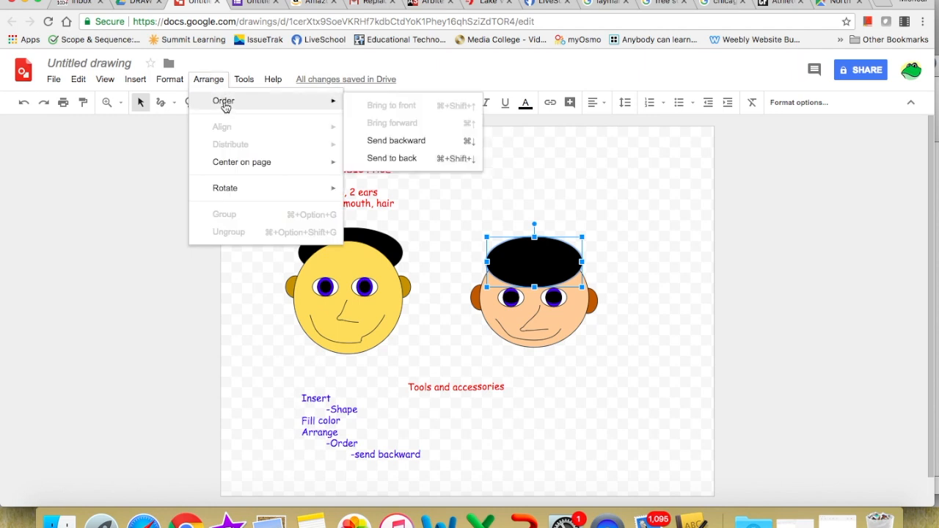
{"action": "mouse_move", "coordinate": [385, 130]}
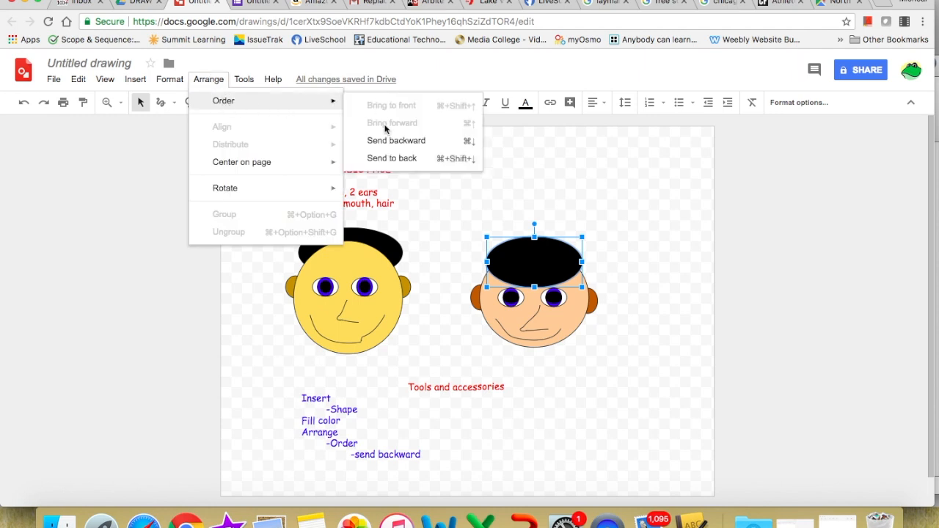
{"action": "left_click", "coordinate": [395, 140]}
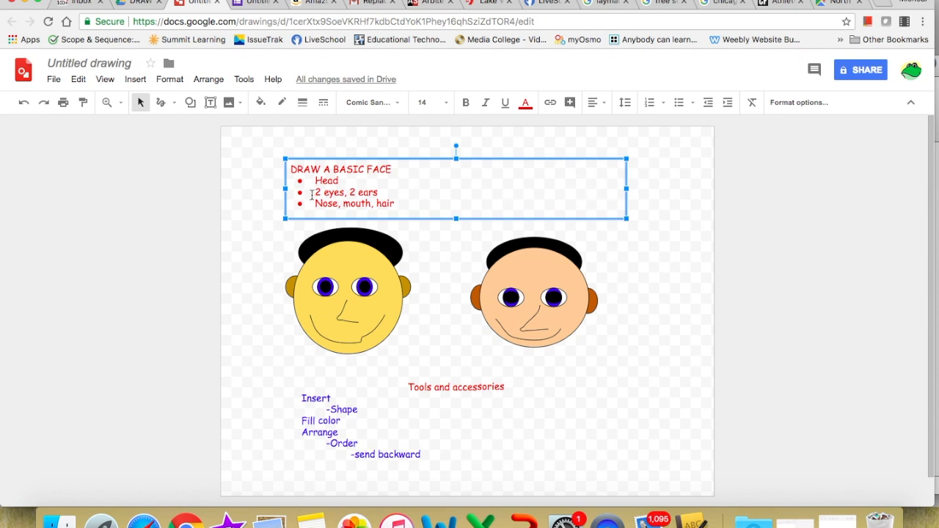
{"action": "mouse_move", "coordinate": [321, 207]}
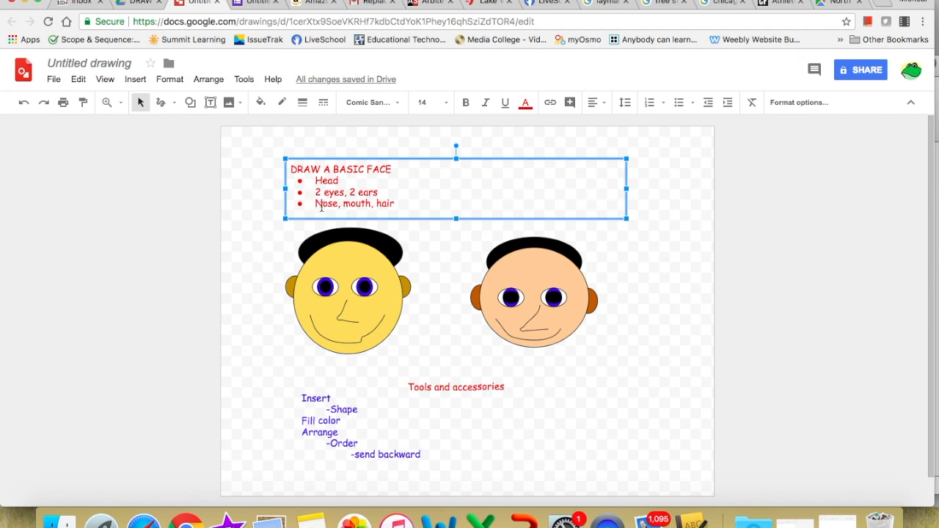
{"action": "mouse_move", "coordinate": [622, 228]}
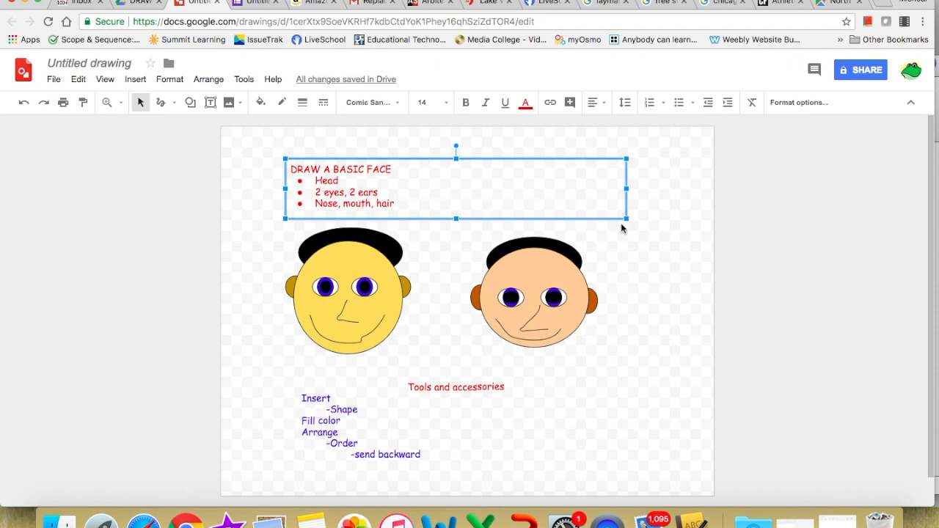
{"action": "mouse_move", "coordinate": [636, 251]}
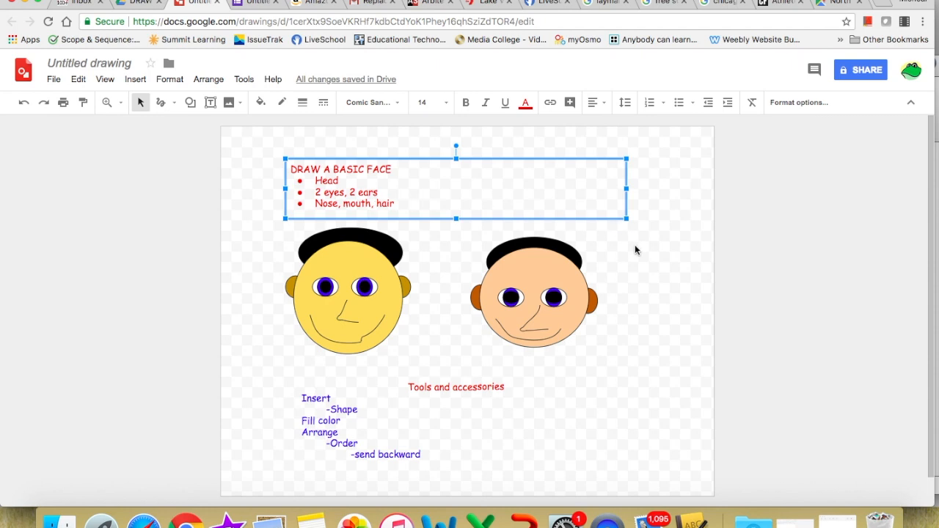
{"action": "left_click", "coordinate": [627, 467]}
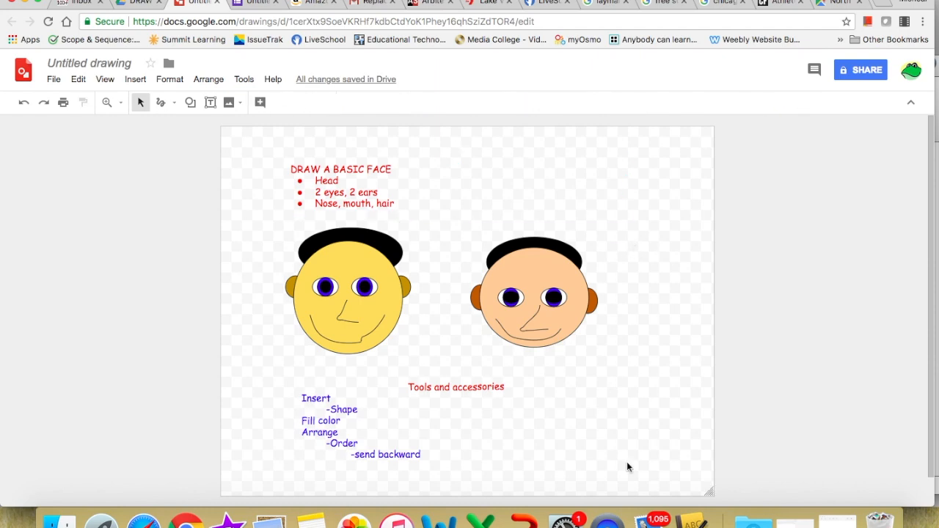